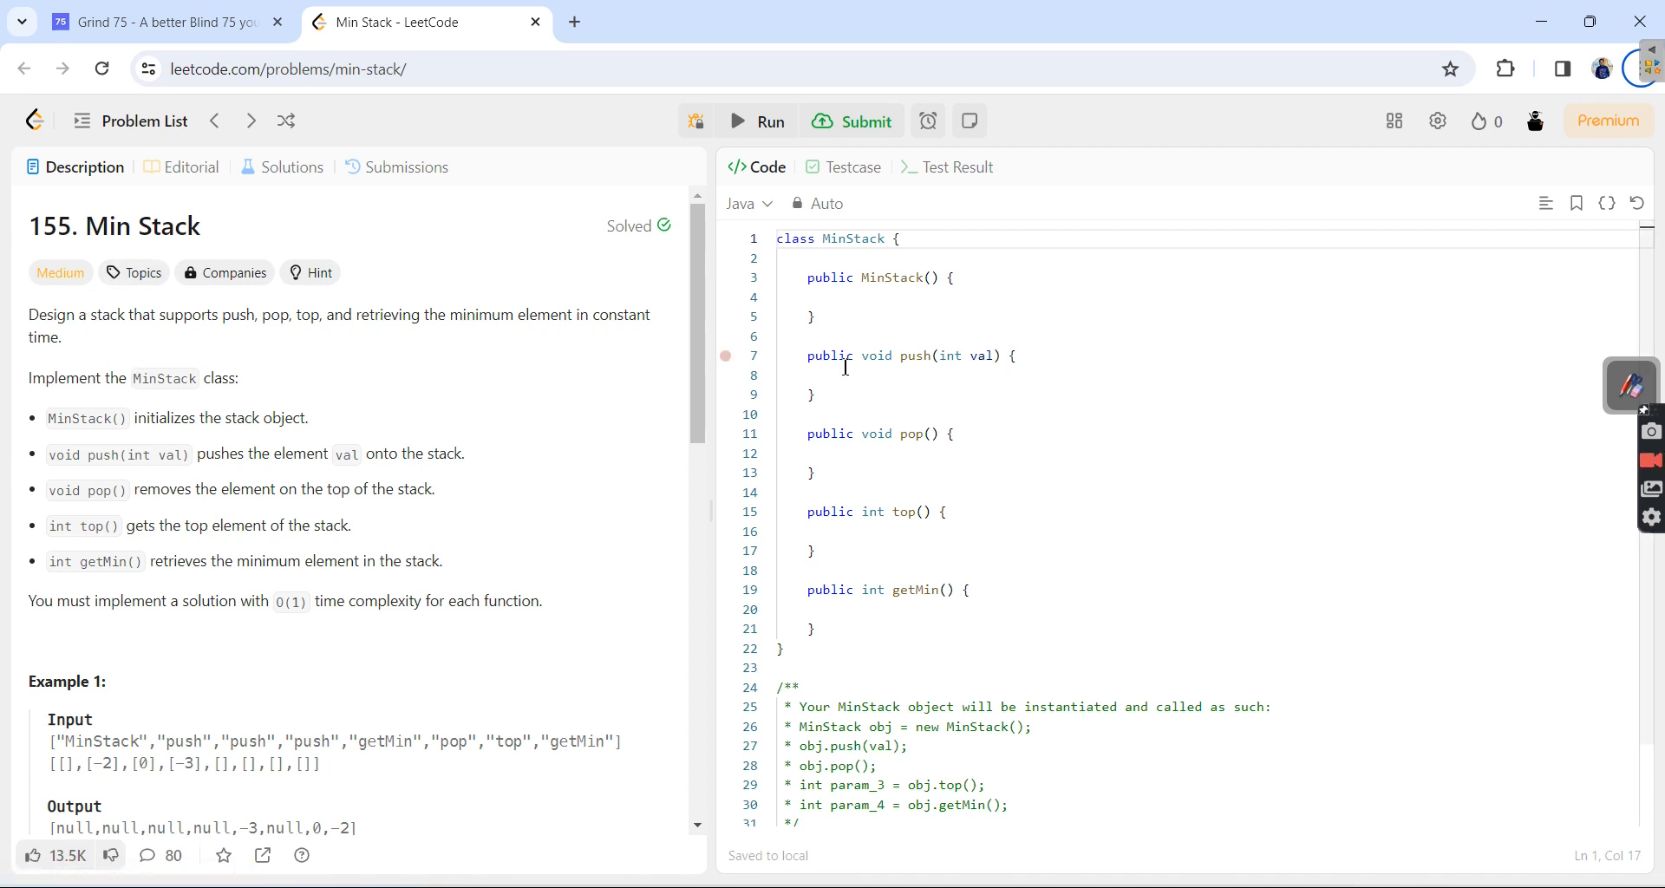
mouse_move(225, 347)
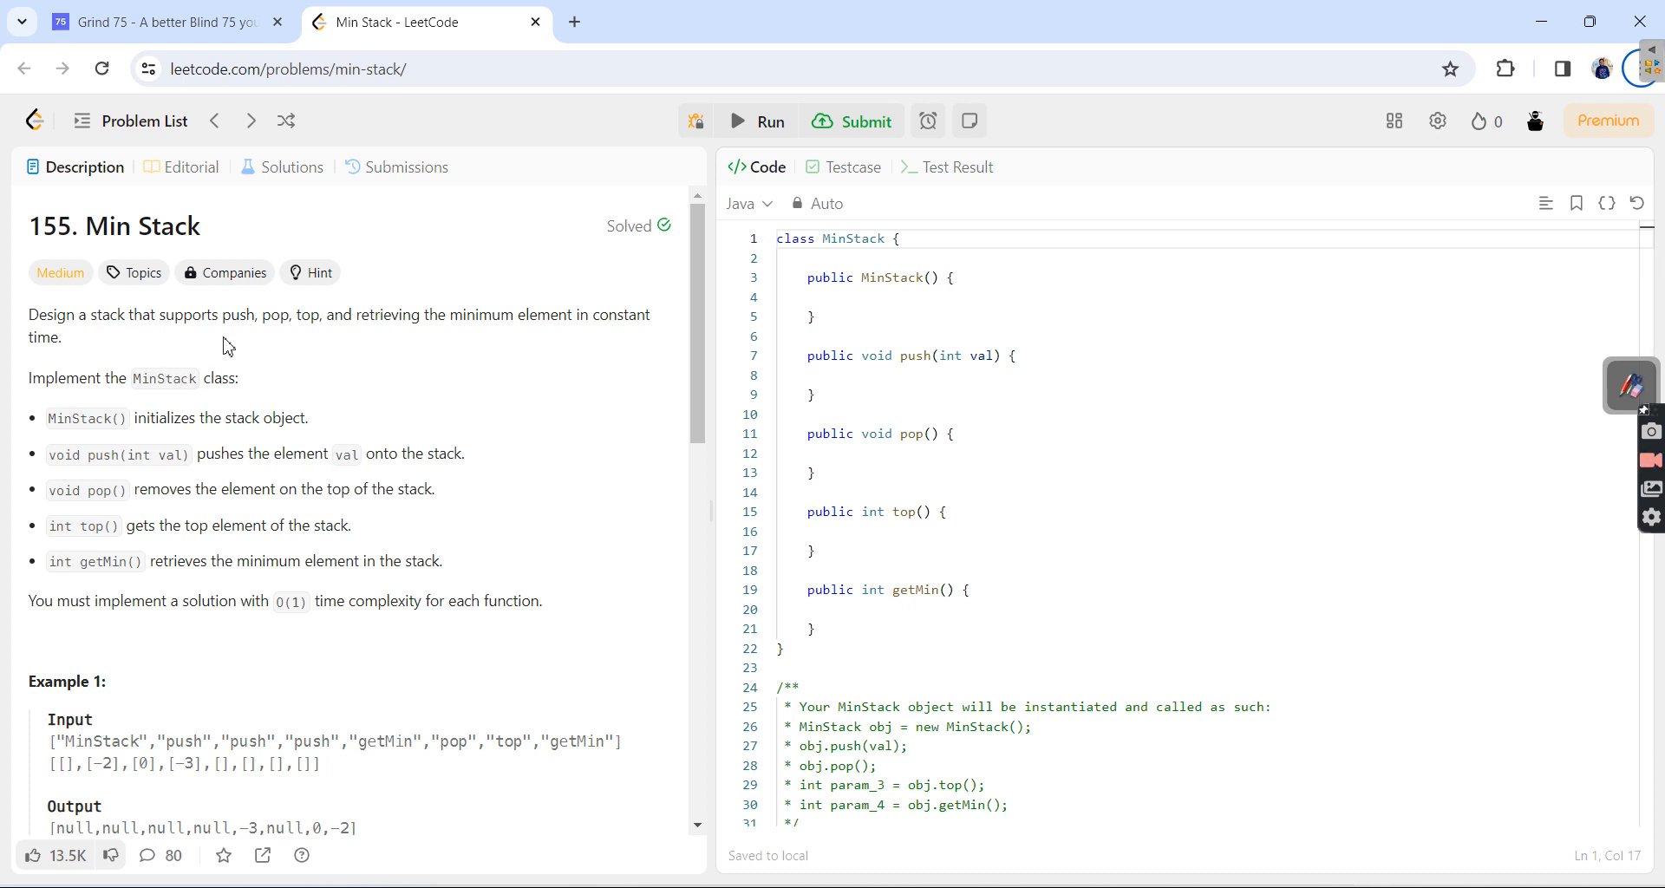
- Highlight the supported stack operations, top and the getMin requirement in the Min Stack description
double_click(243, 314)
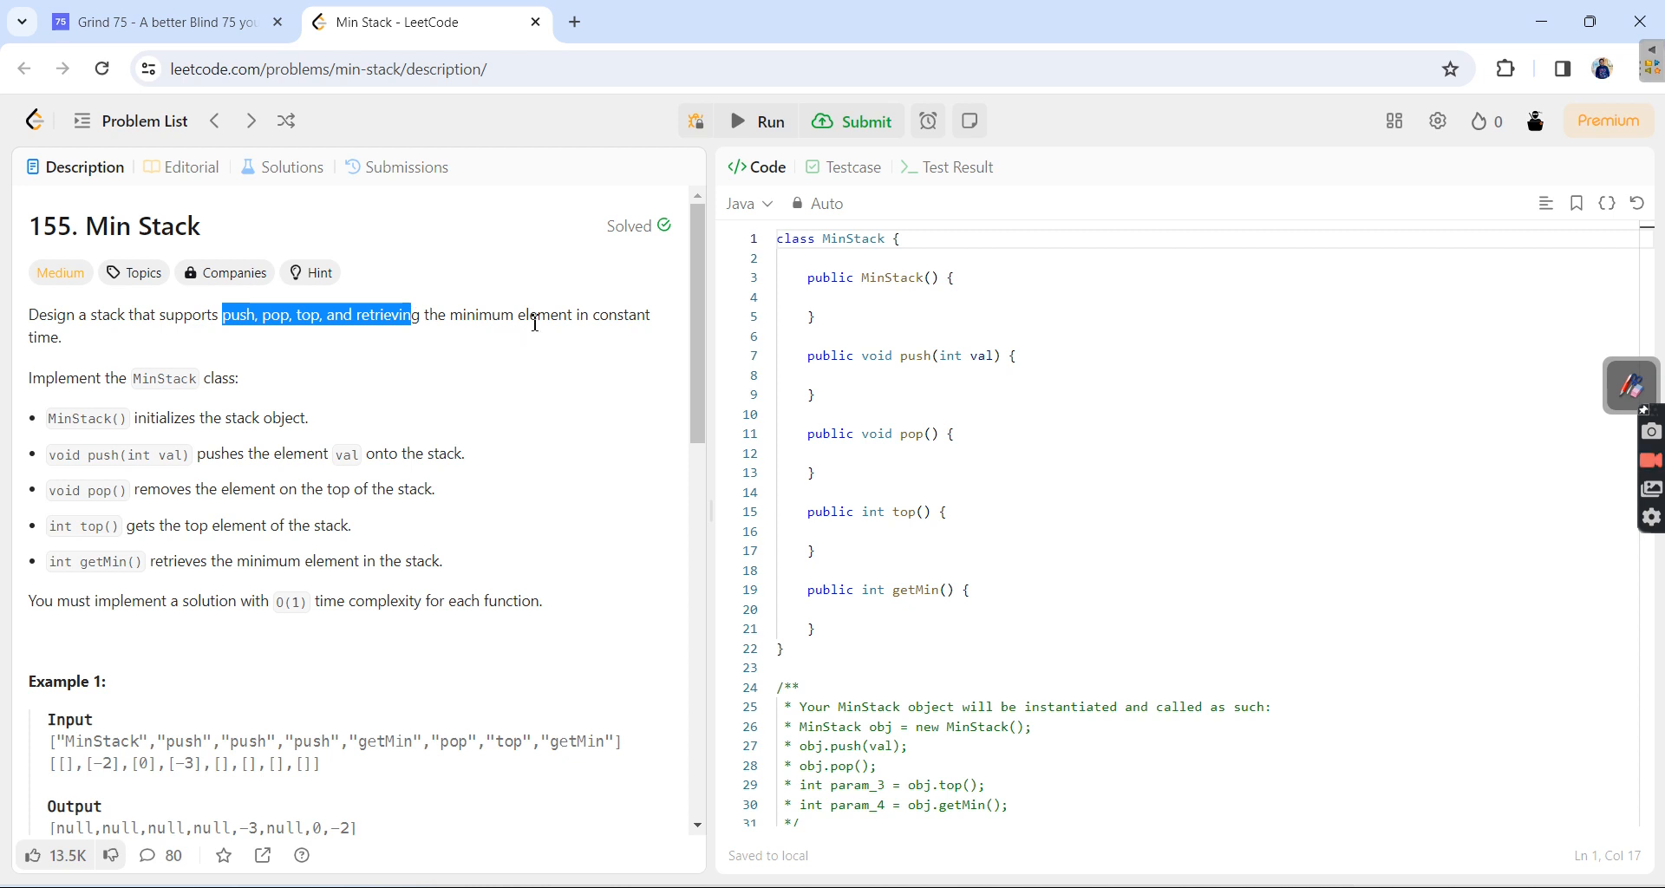
mouse_move(114, 401)
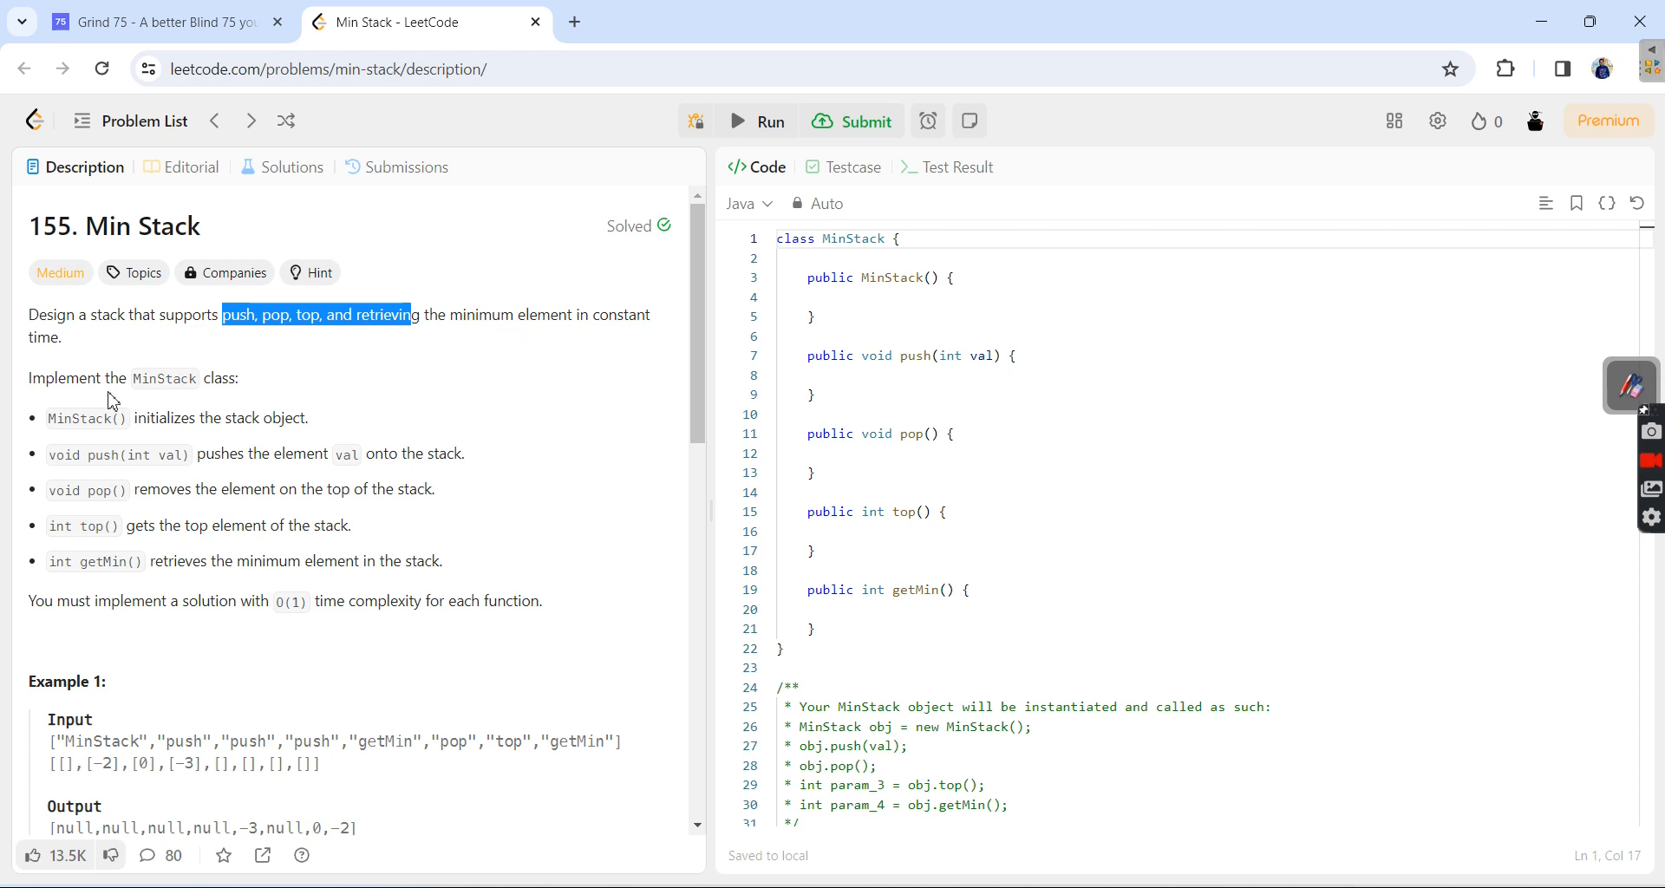
mouse_move(224, 474)
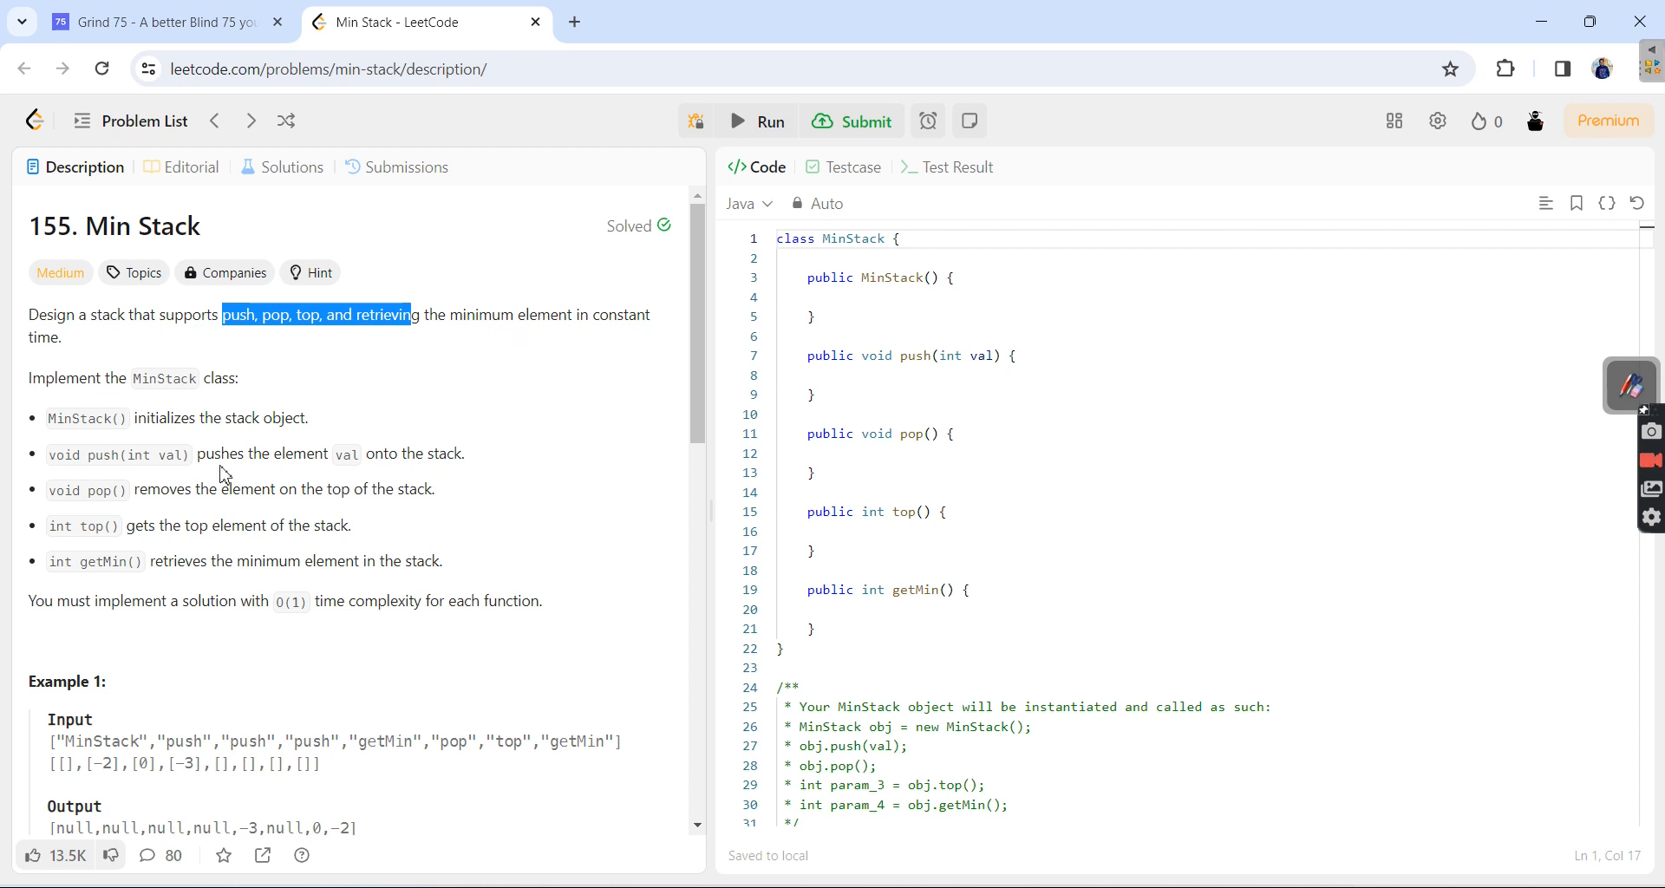
mouse_move(85, 484)
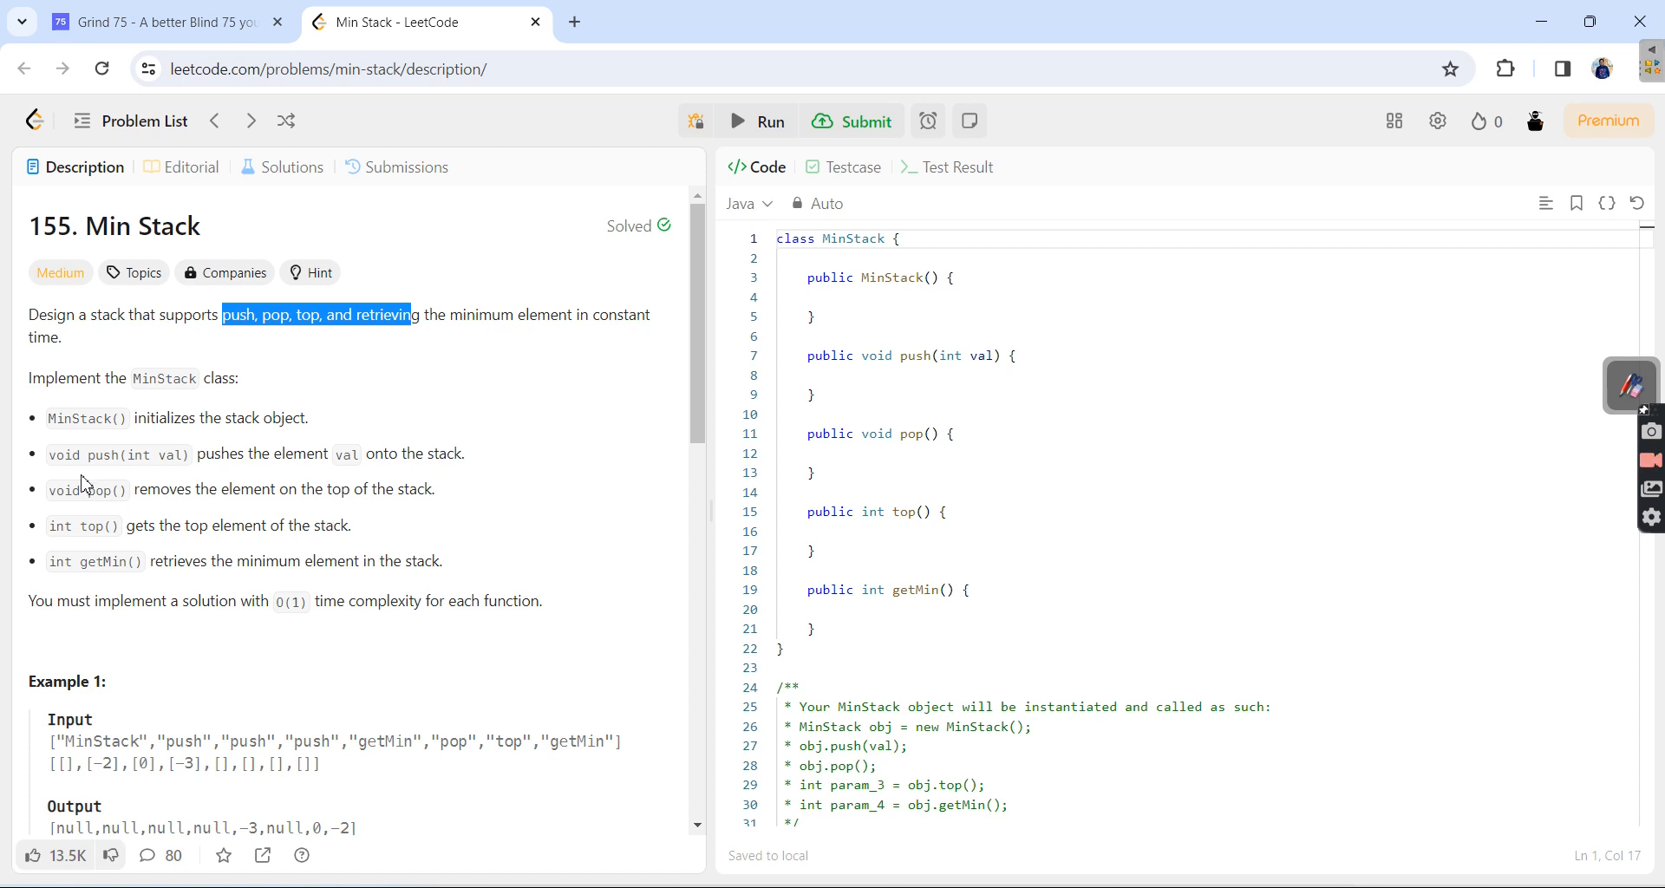
double_click(103, 489)
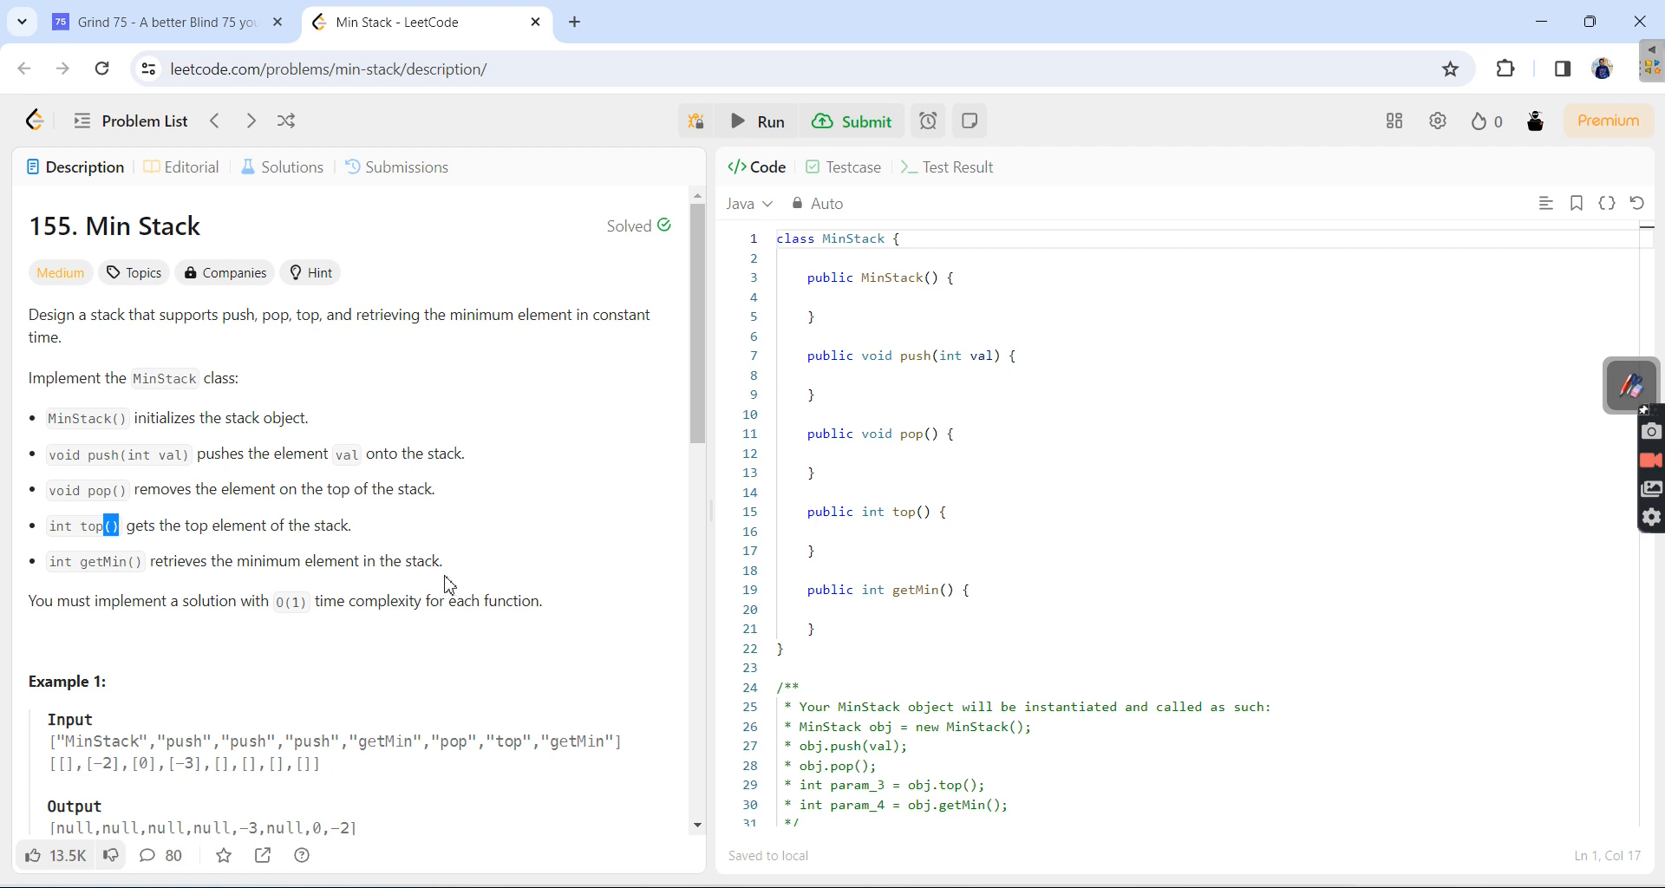
drag(49, 560, 444, 560)
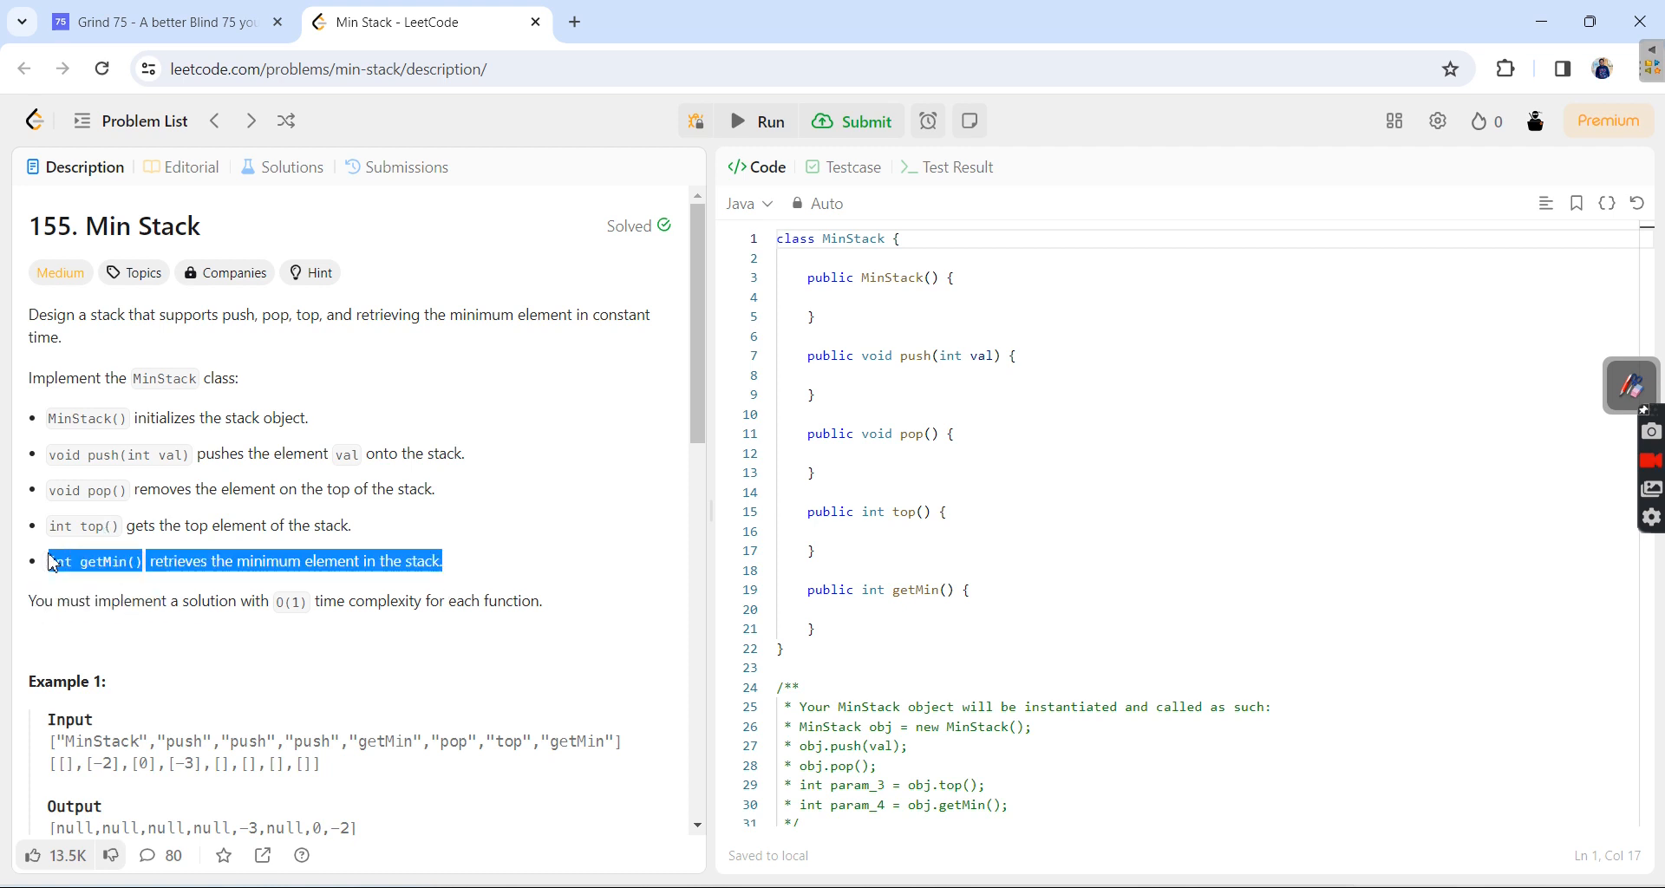
click(138, 560)
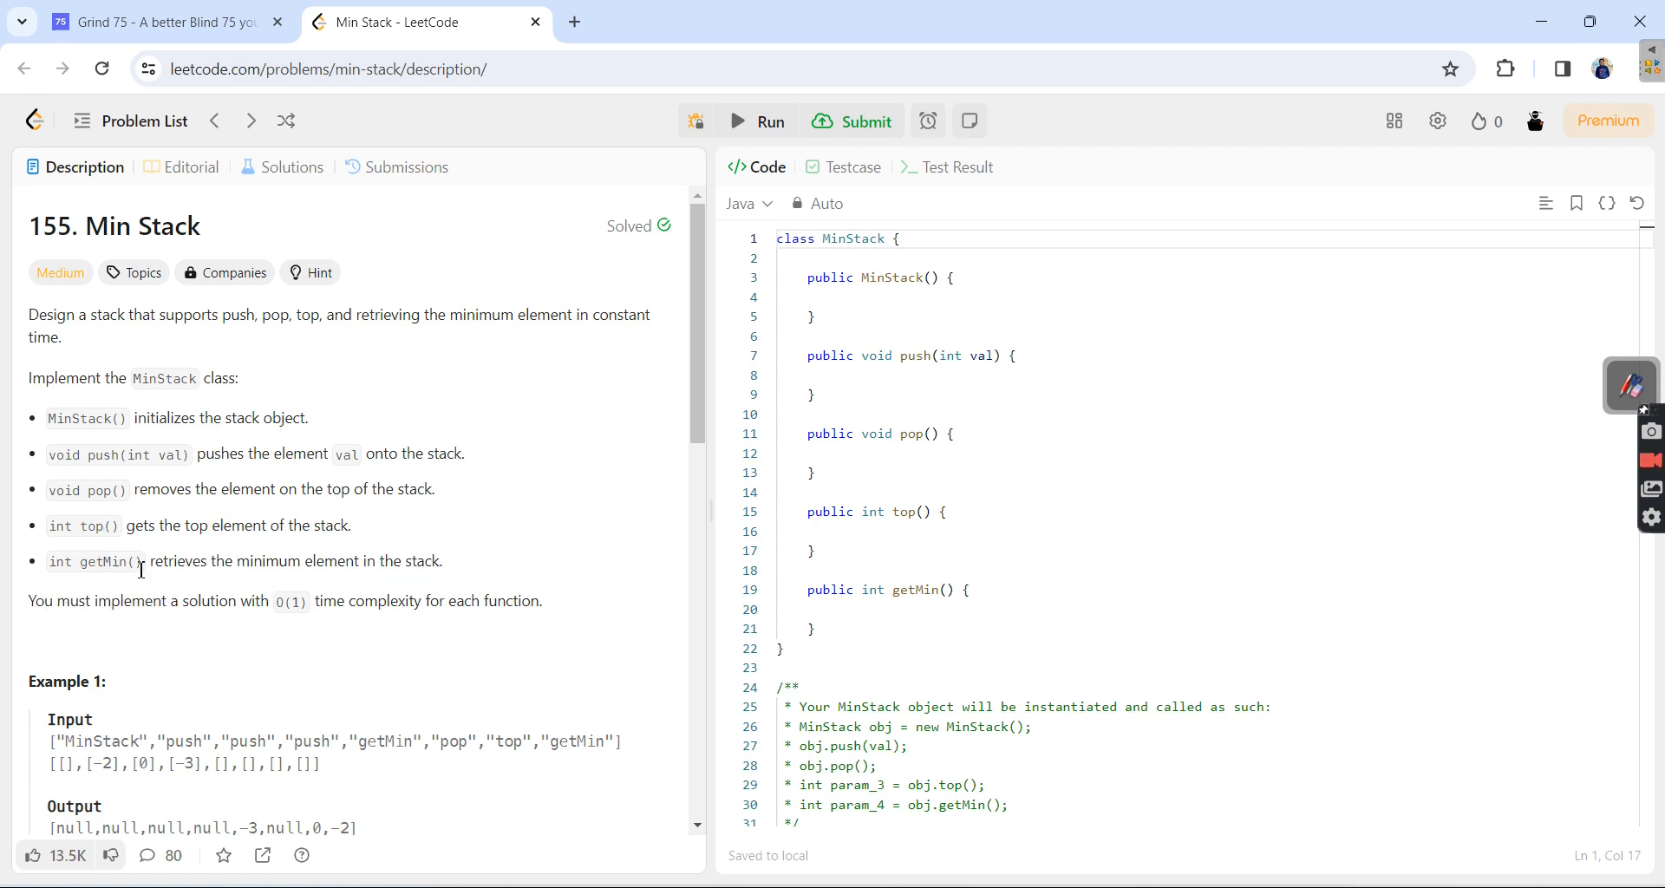
- Point out the push, pop, top and getMin descriptions, then bring up the whiteboard over the browser
drag(267, 526, 352, 525)
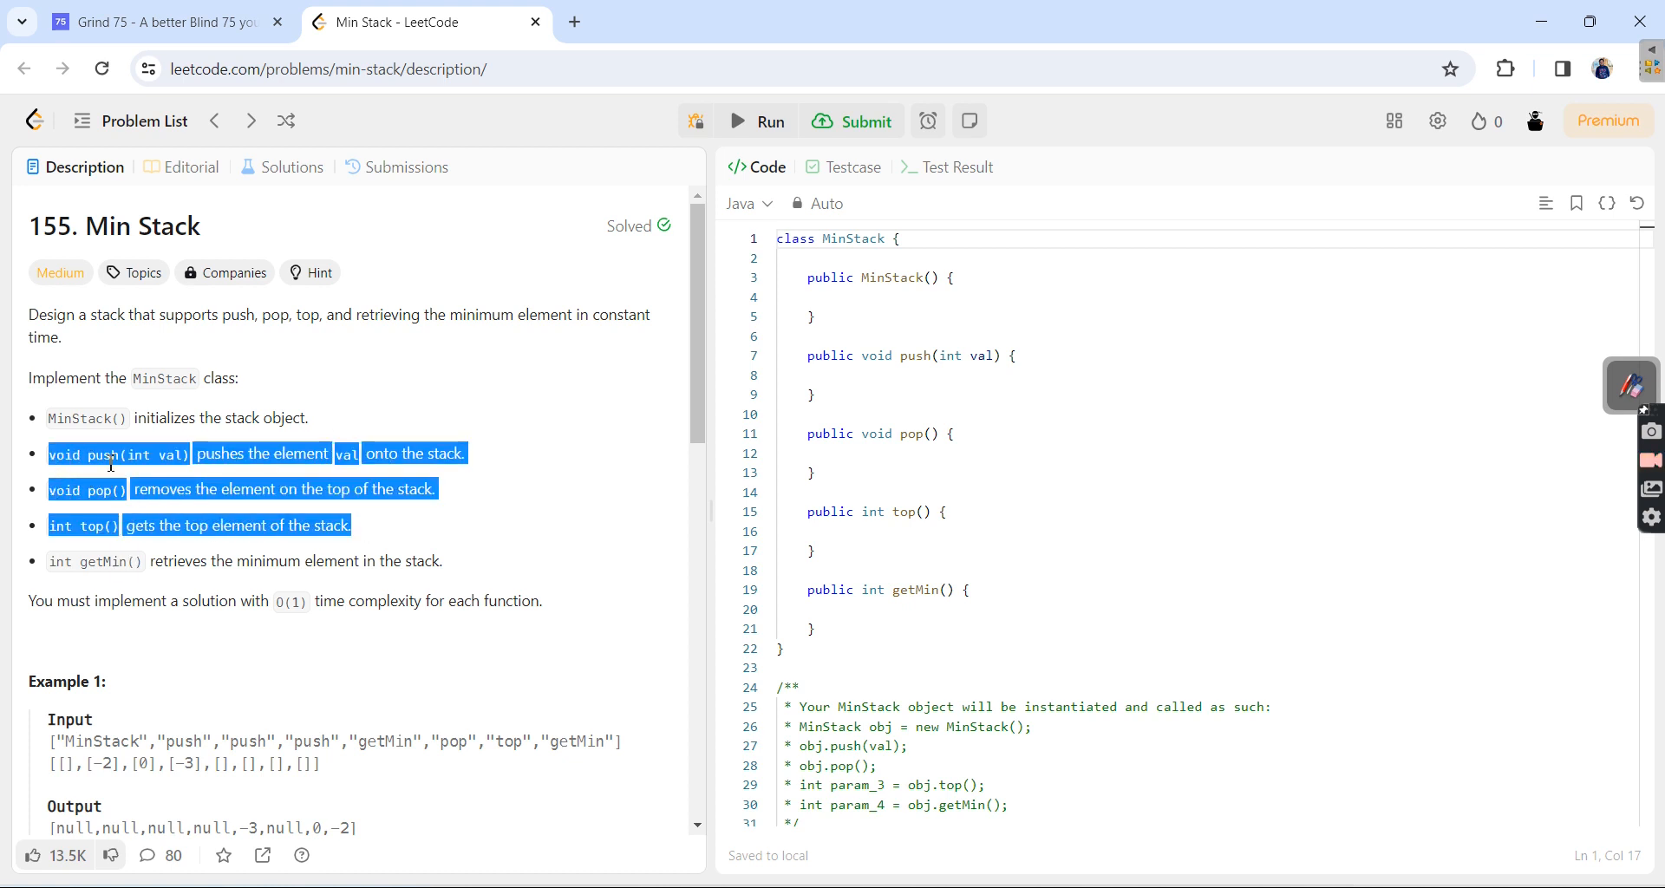
mouse_move(135, 475)
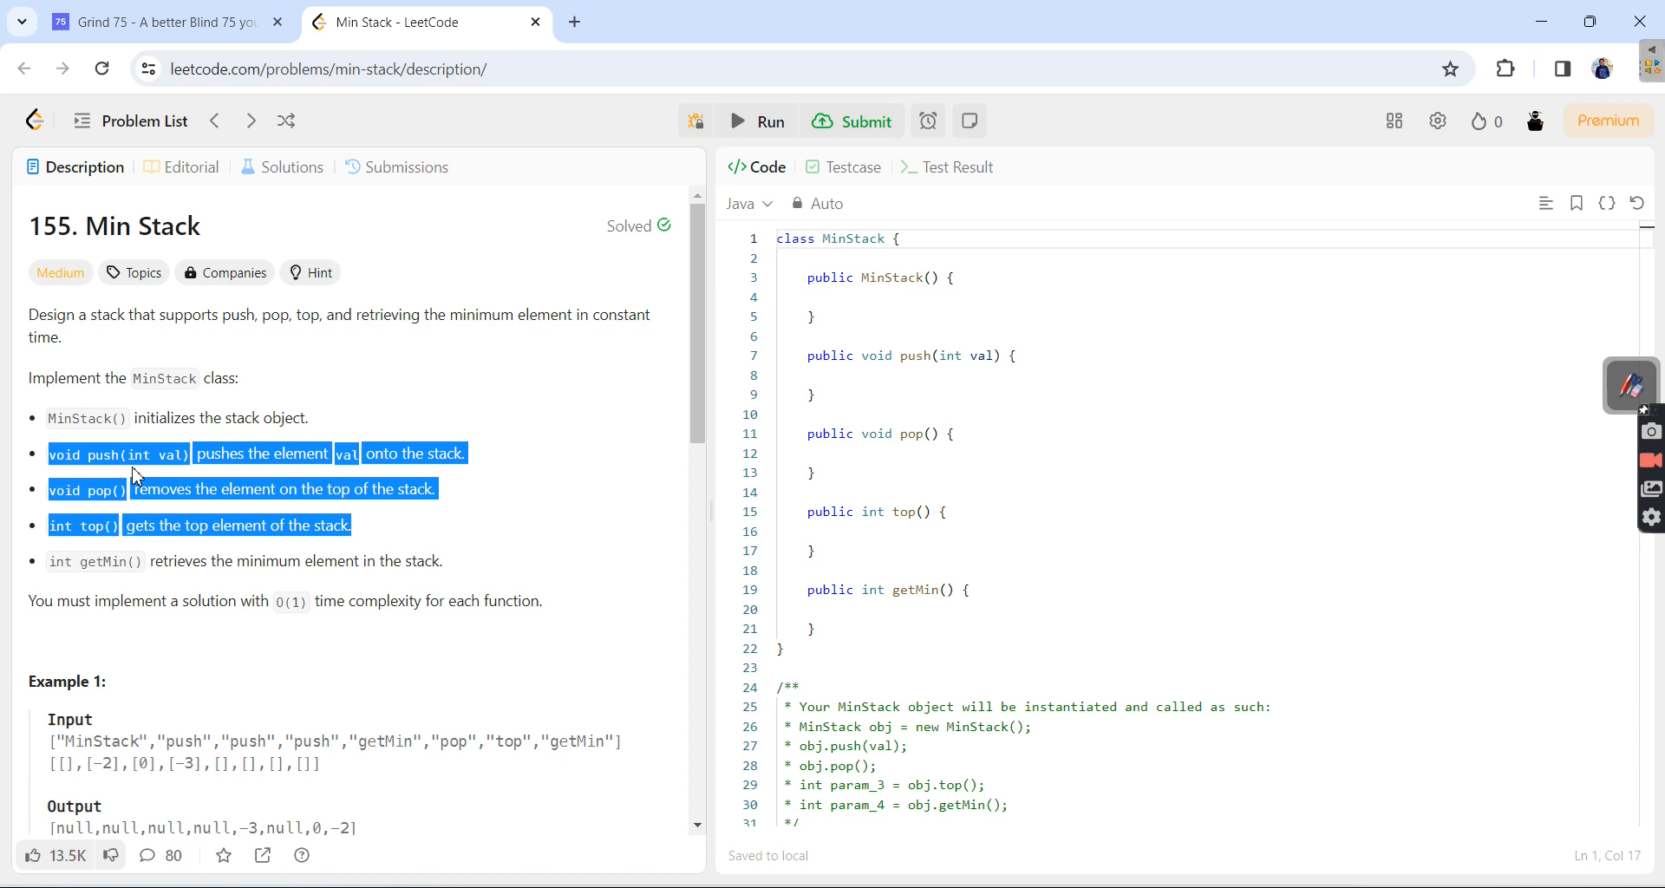
click(190, 569)
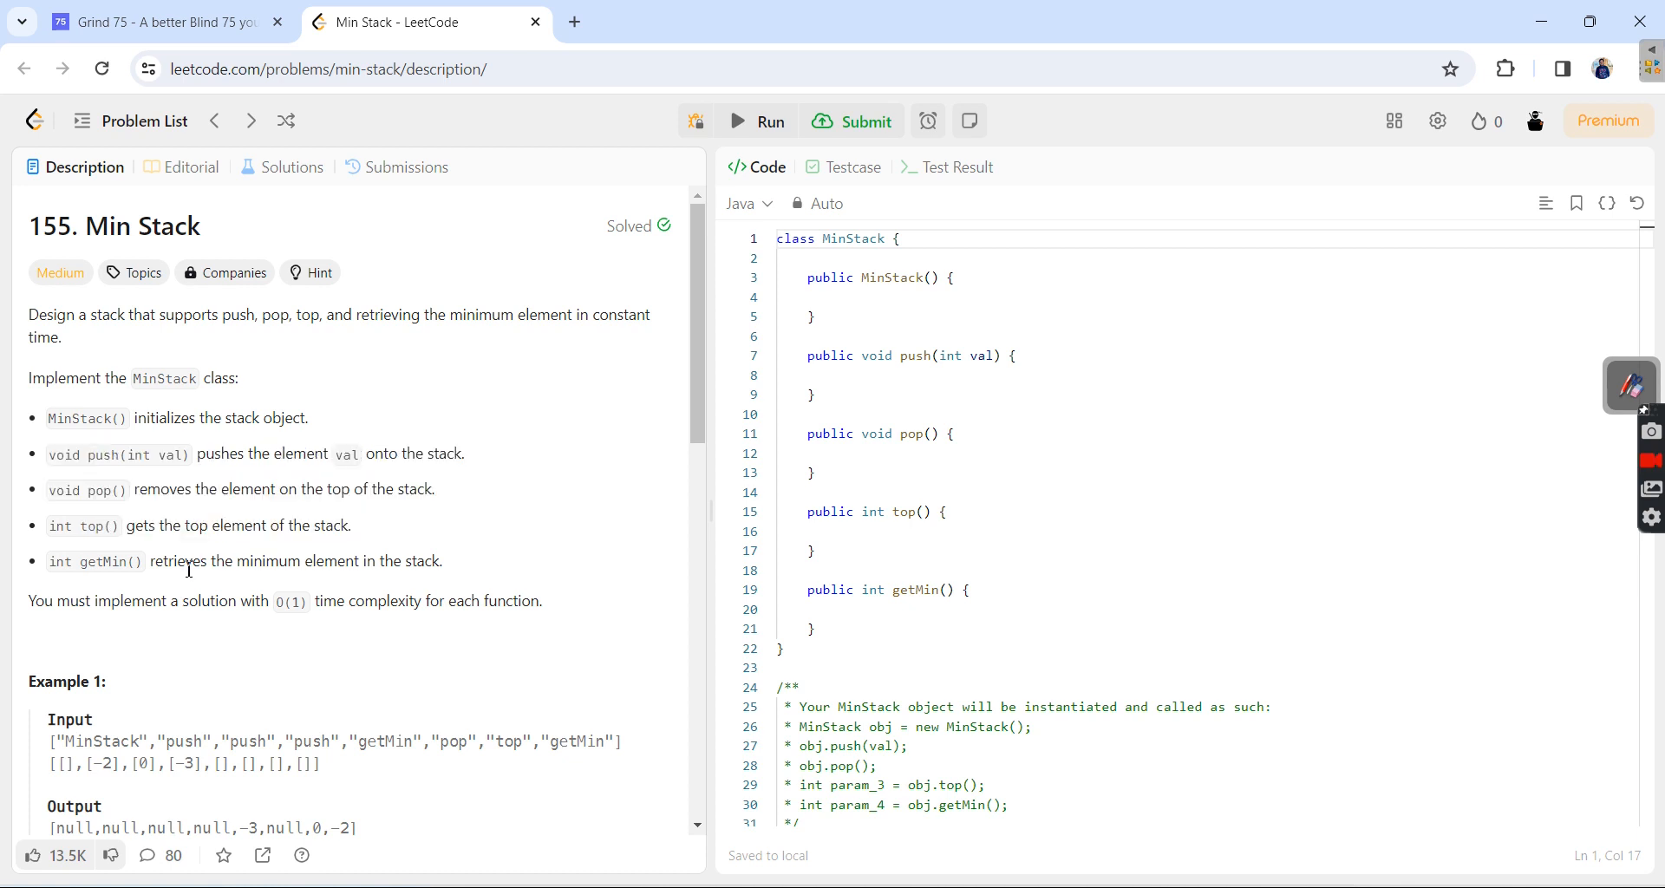
double_click(90, 560)
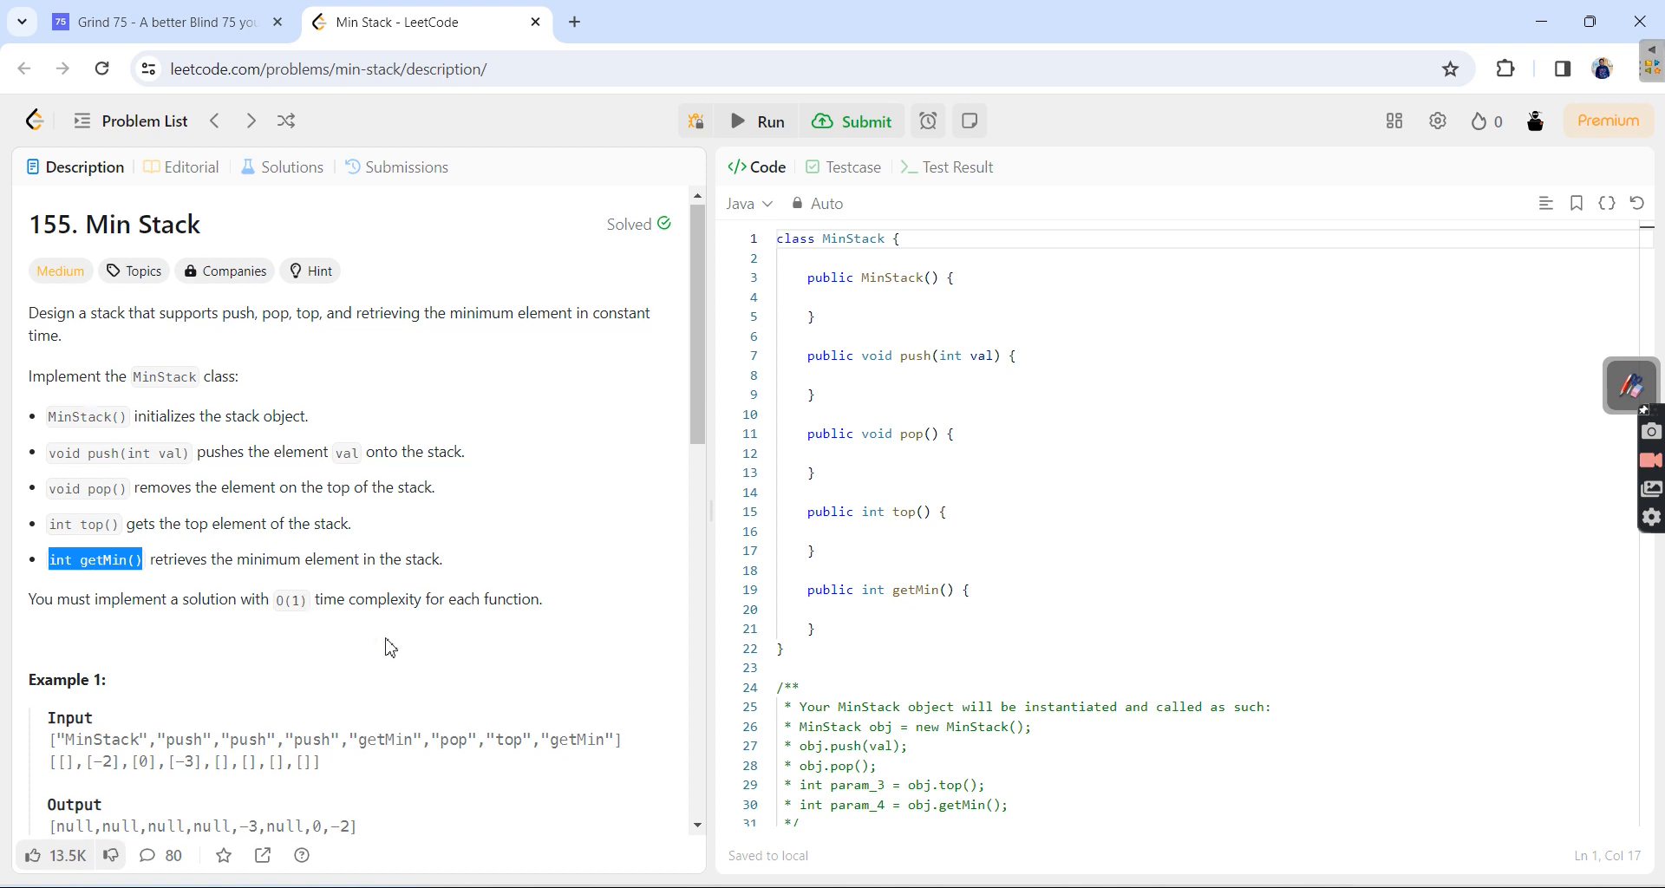
scroll(down, 3)
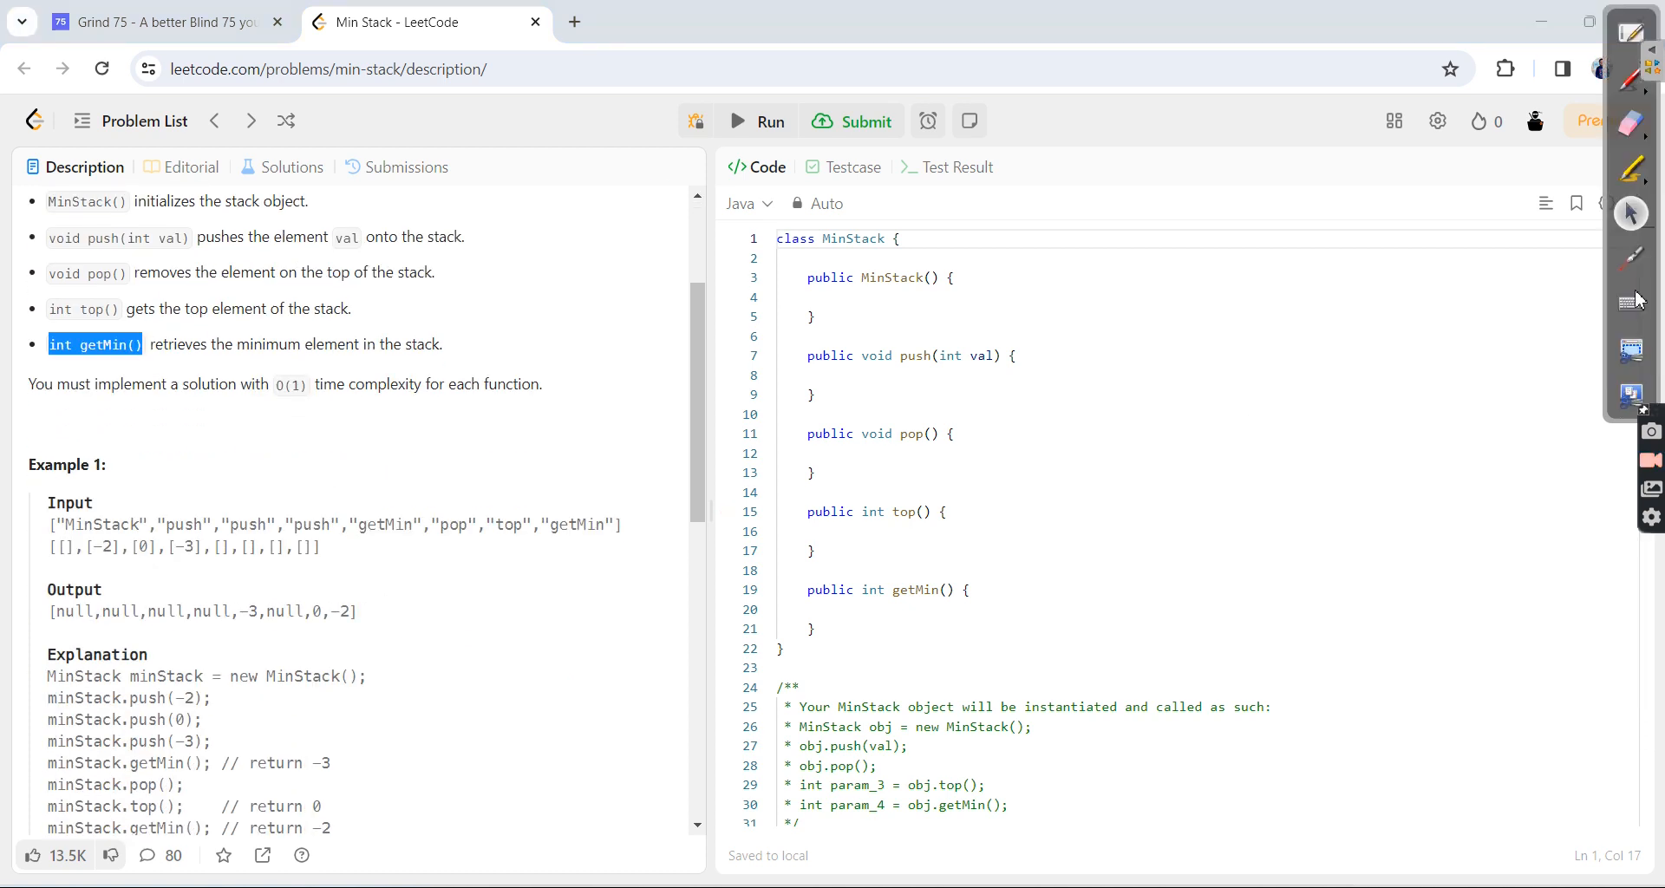
mouse_move(1630, 29)
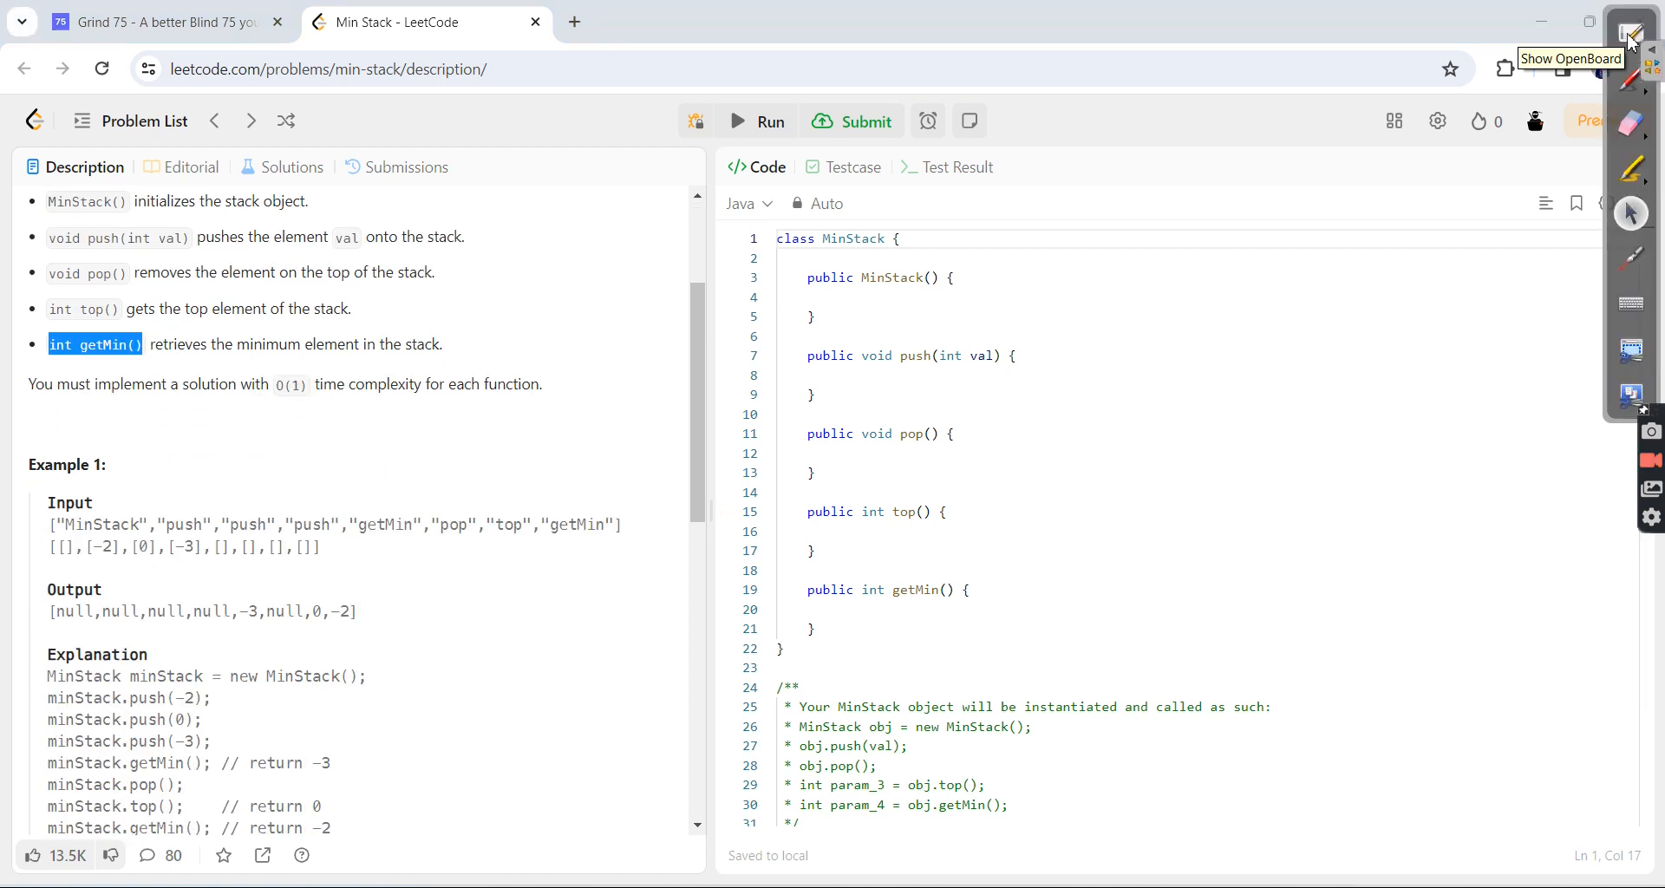
click(1632, 22)
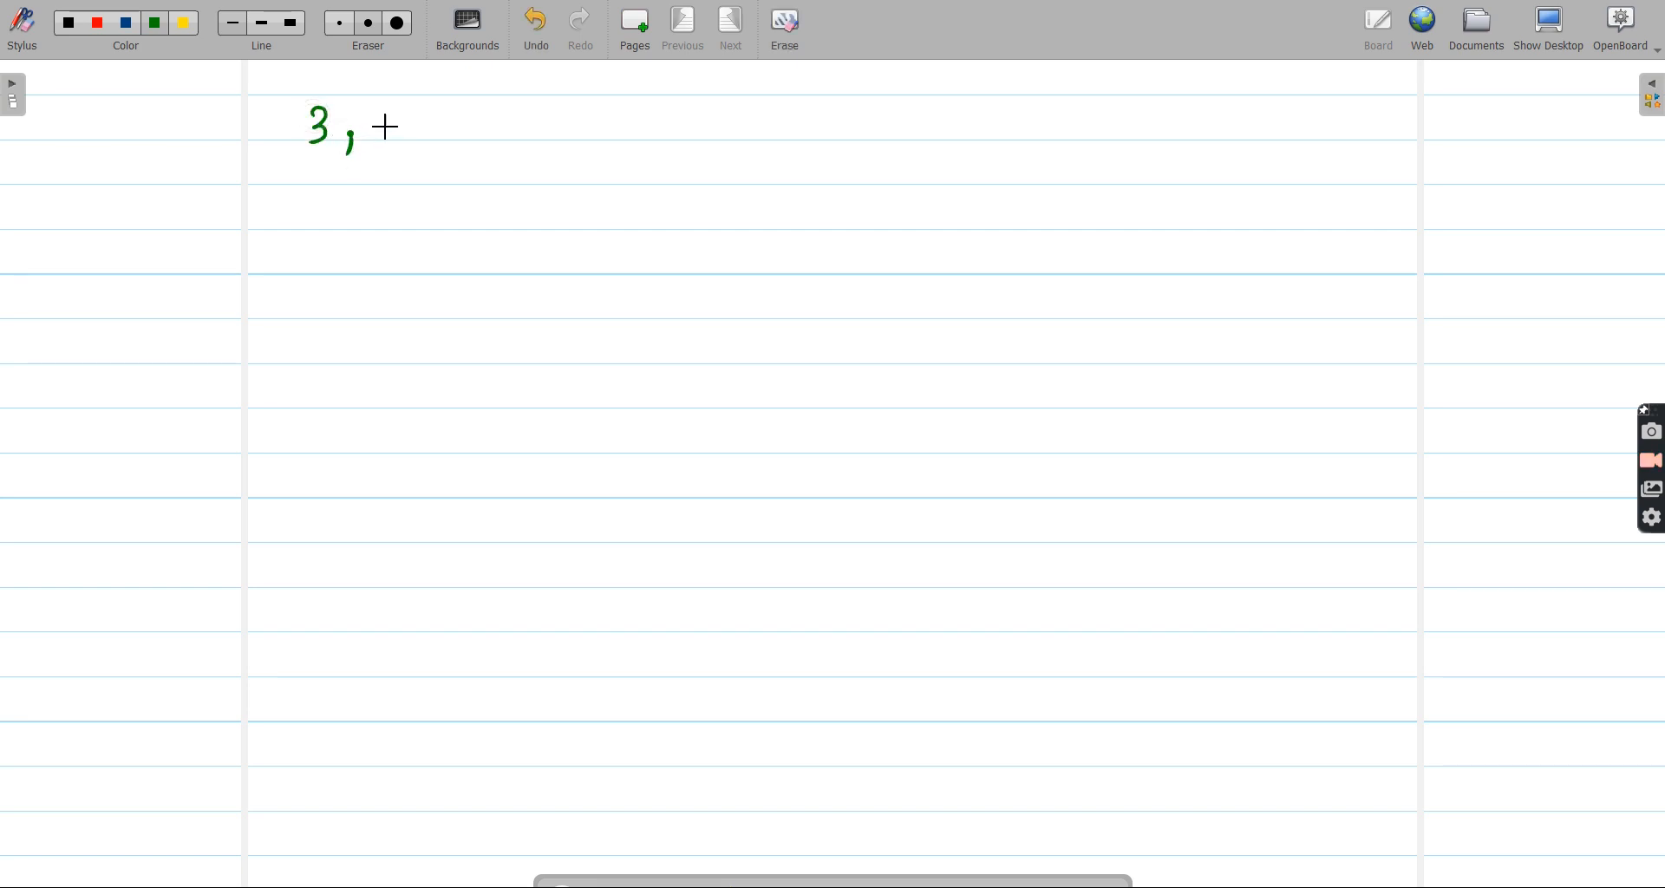
- Write 2 and getMin after the 3 in the operation sequence
drag(377, 133, 425, 144)
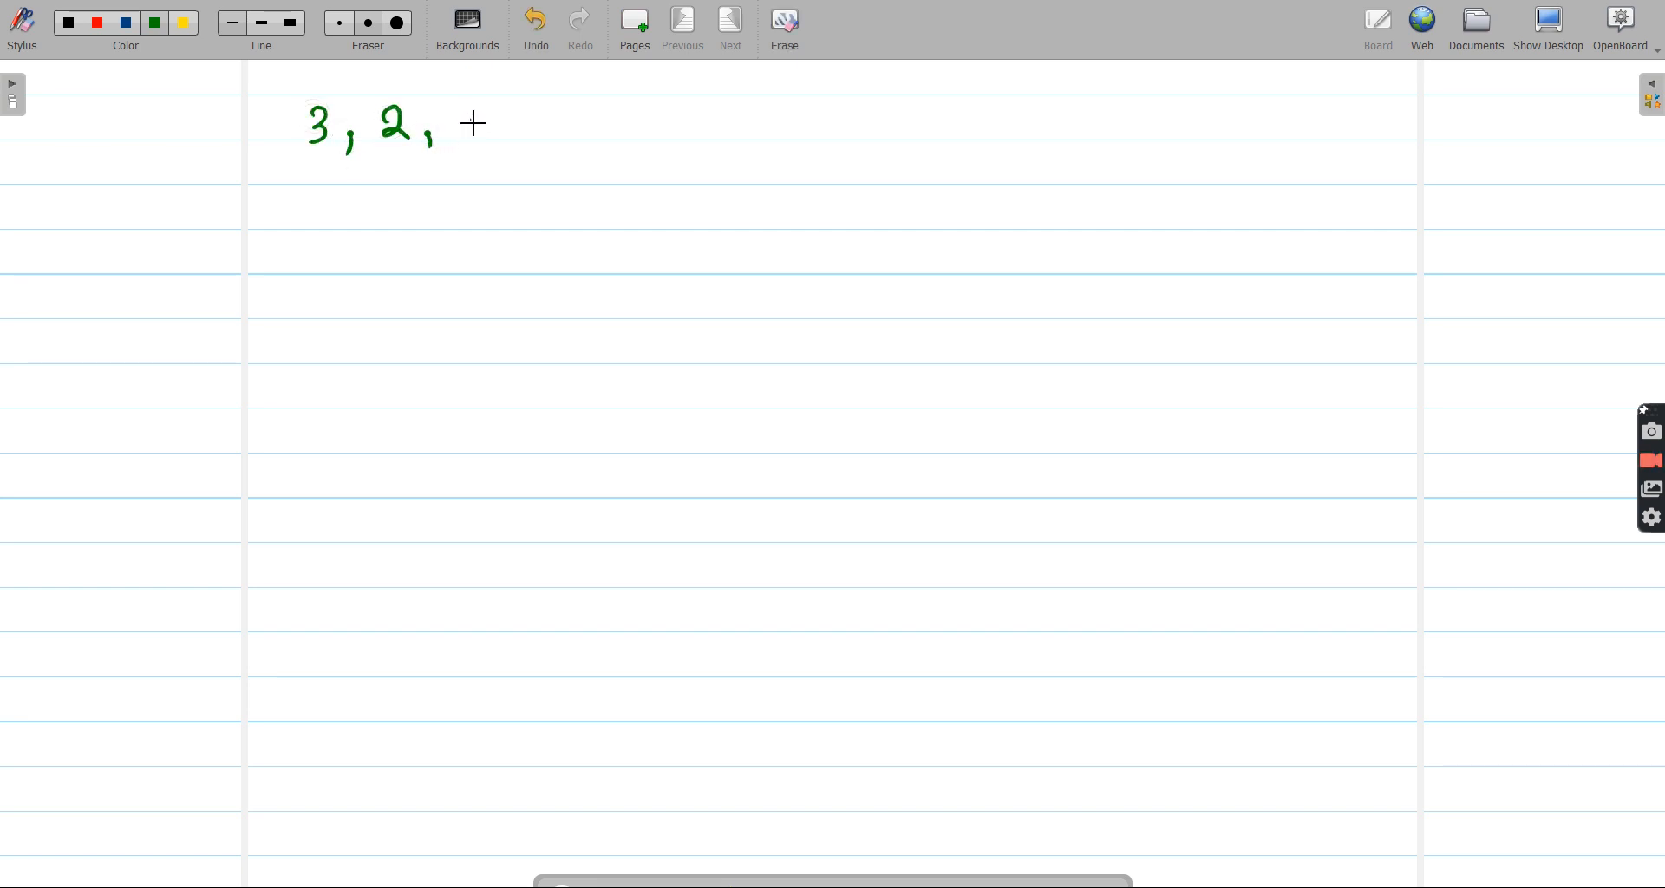
drag(451, 127, 541, 126)
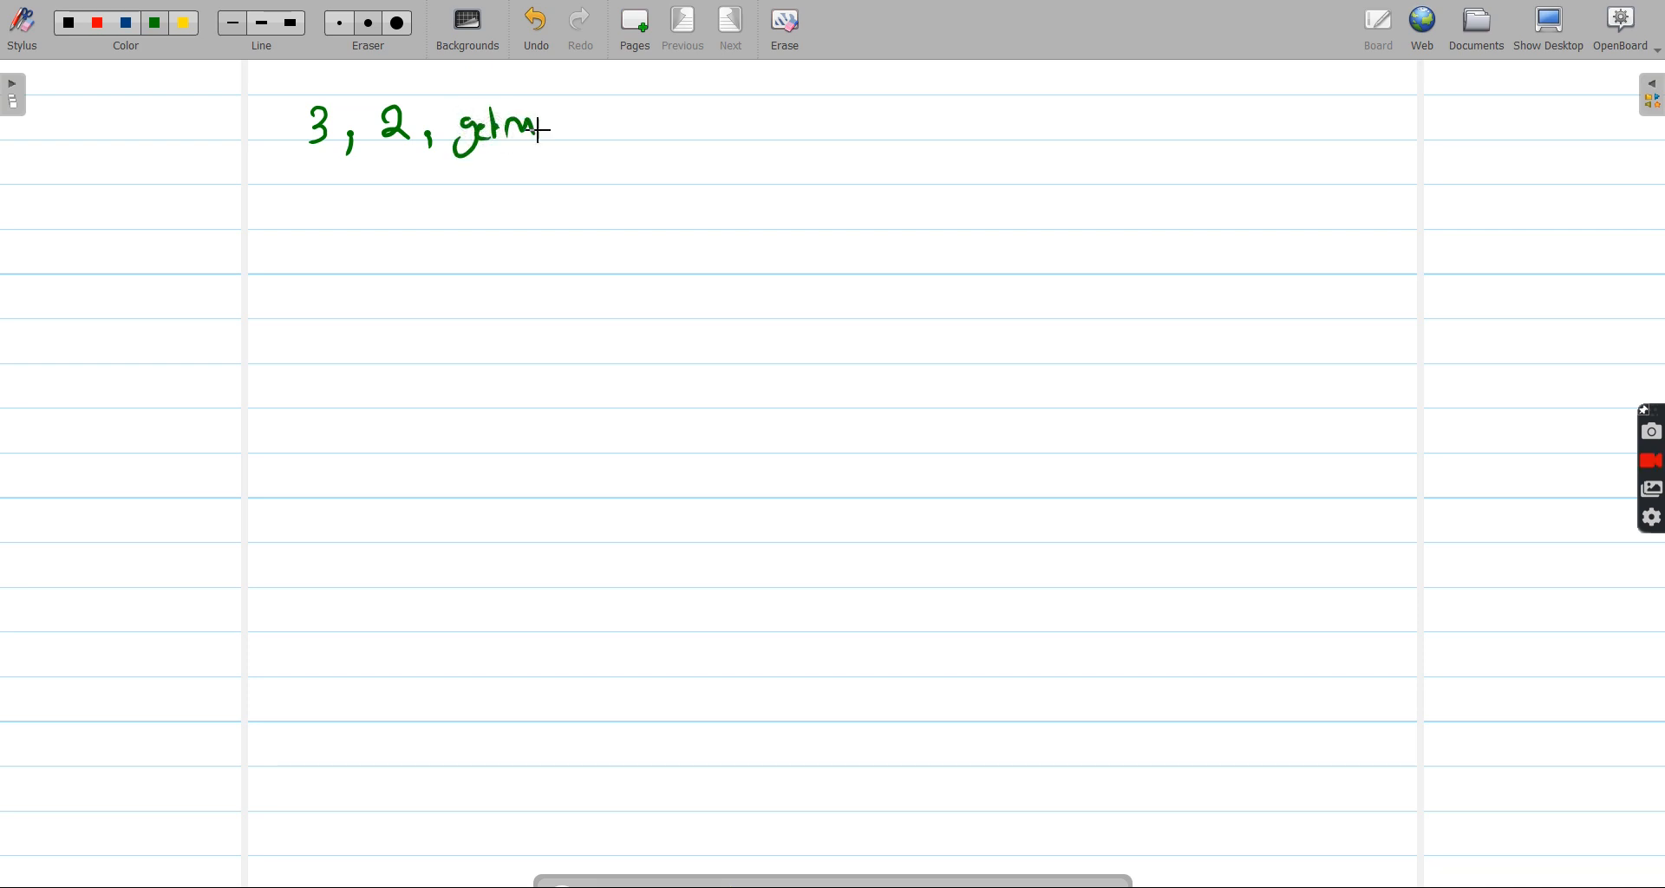
drag(530, 133, 631, 121)
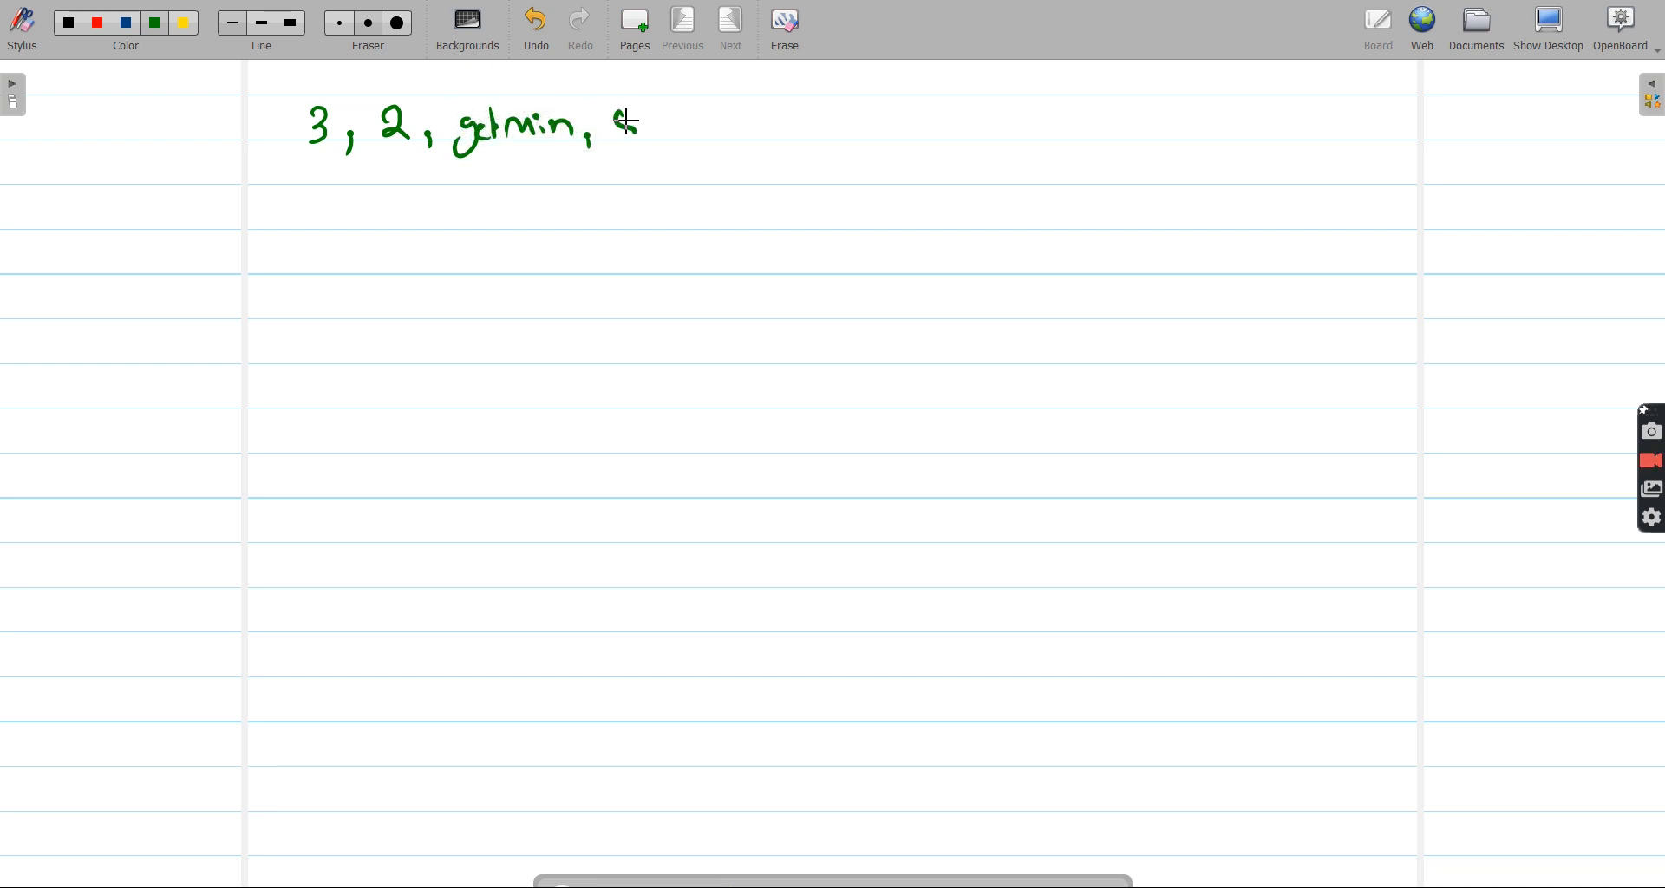
- Continue the sequence with 5, 1, 6, pop, and a final getMin and 0
drag(610, 121, 670, 139)
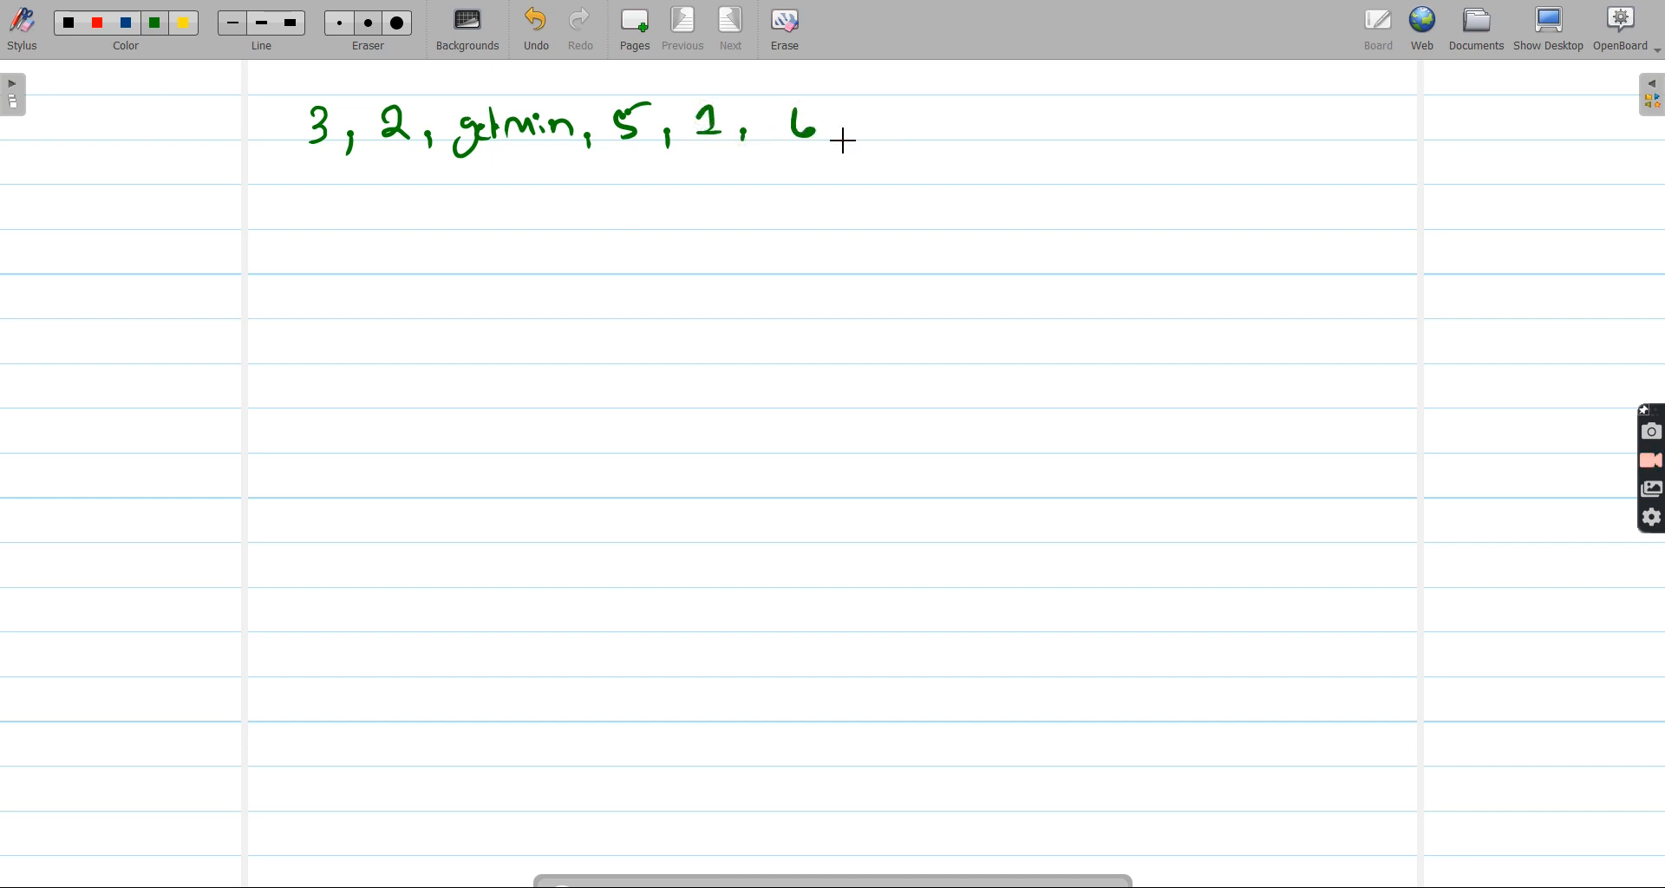
drag(845, 134, 891, 127)
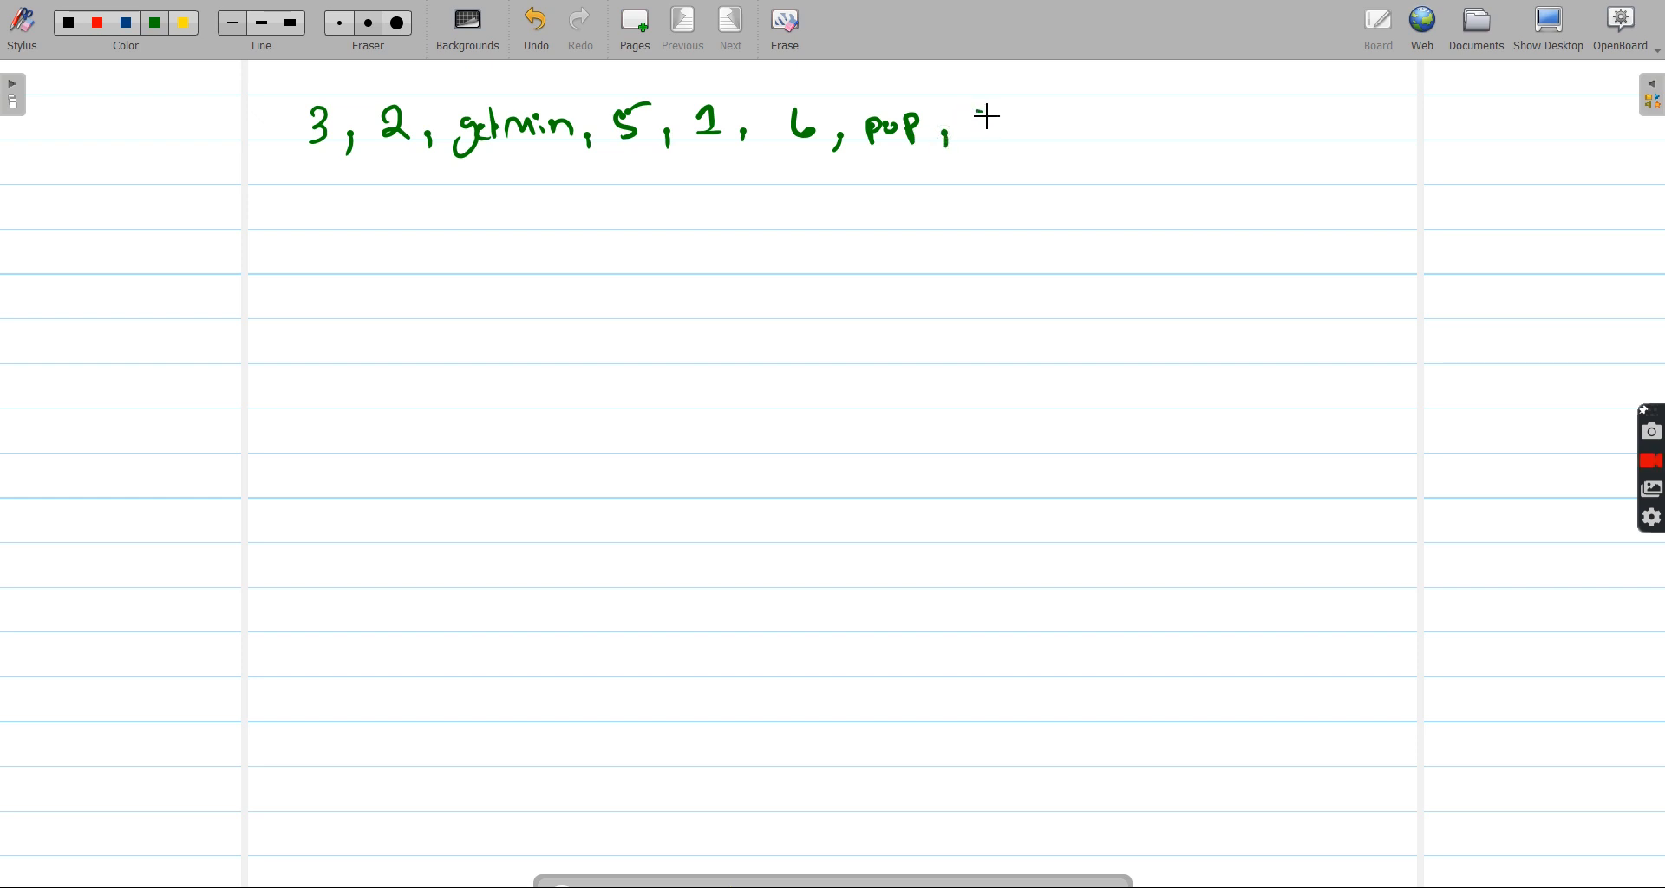
drag(971, 121, 1046, 122)
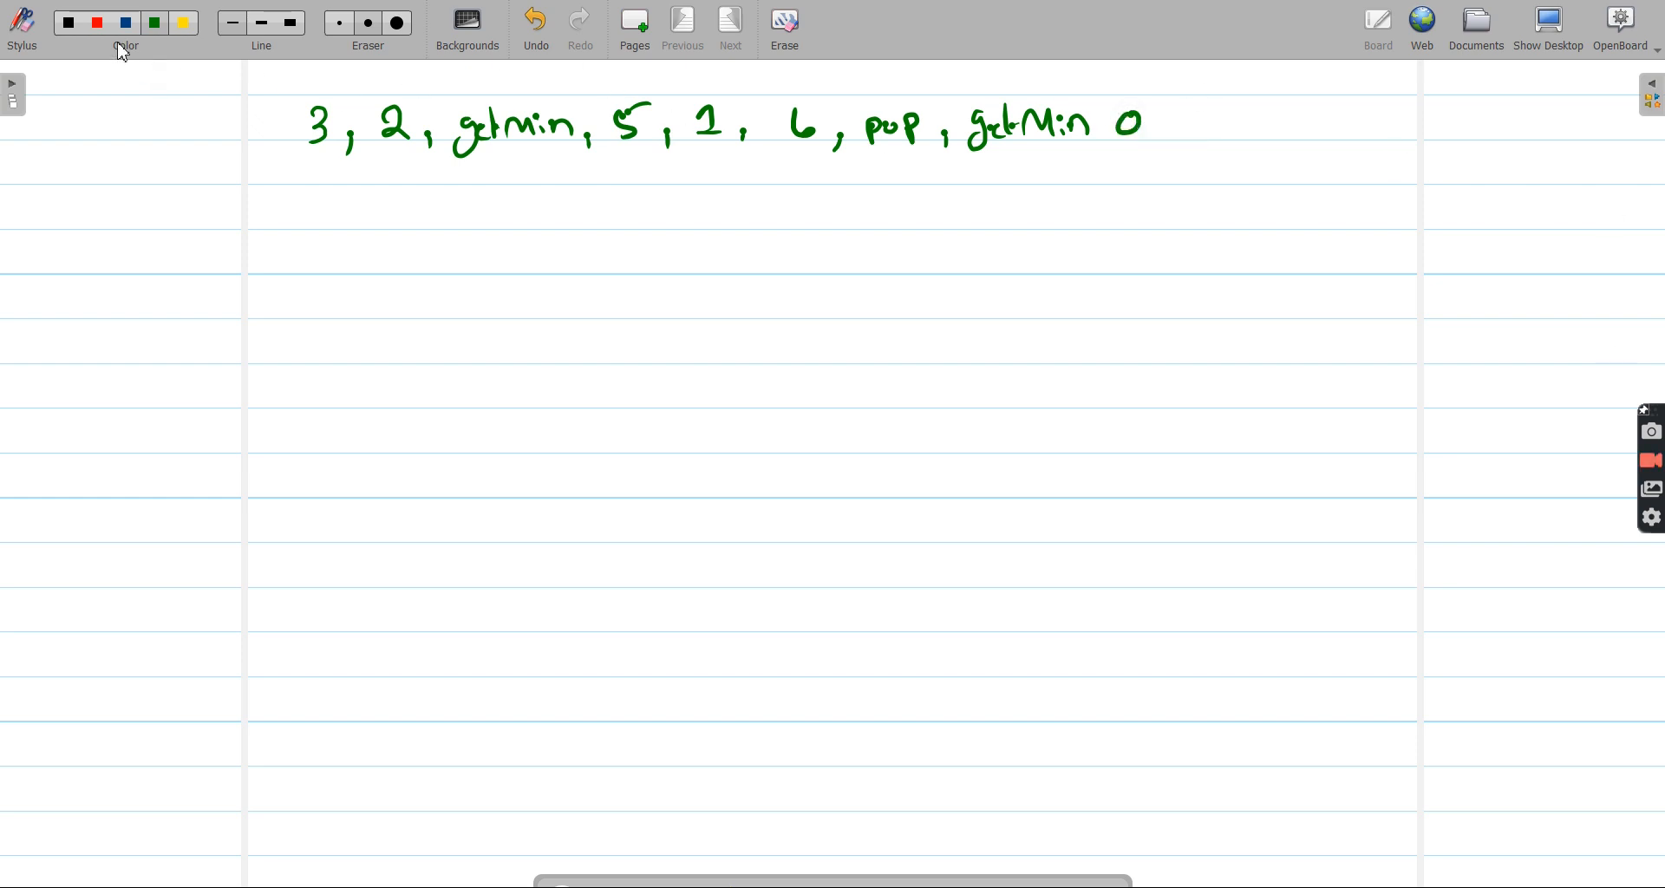
- Draw the stack values in red with blue minimum links to 2 and 1
click(97, 22)
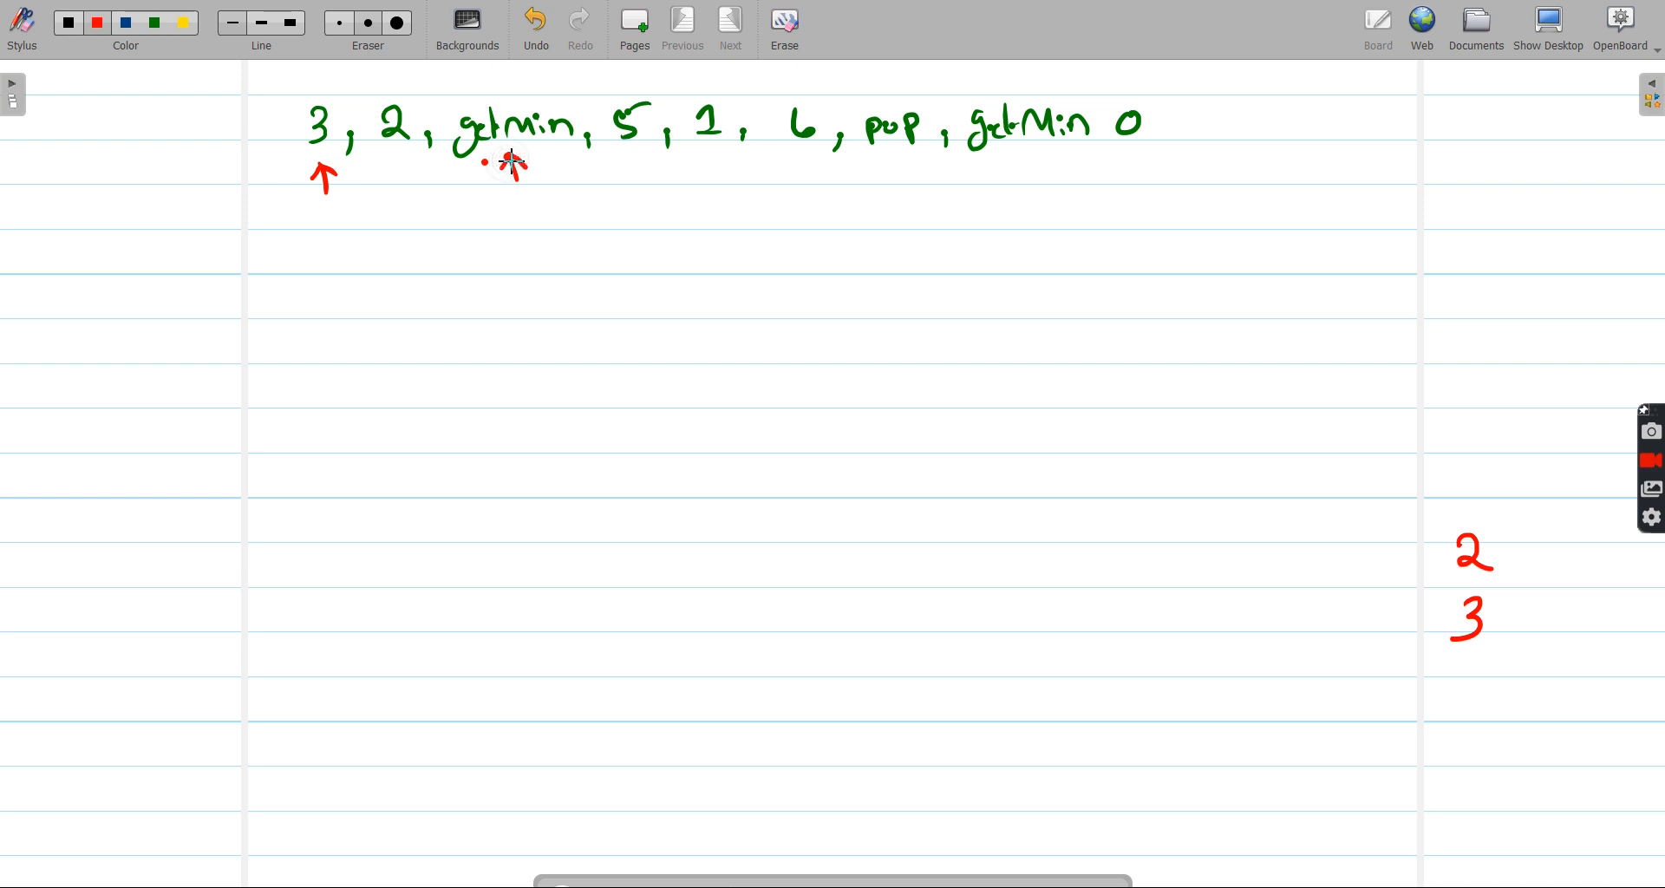
mouse_move(1431, 539)
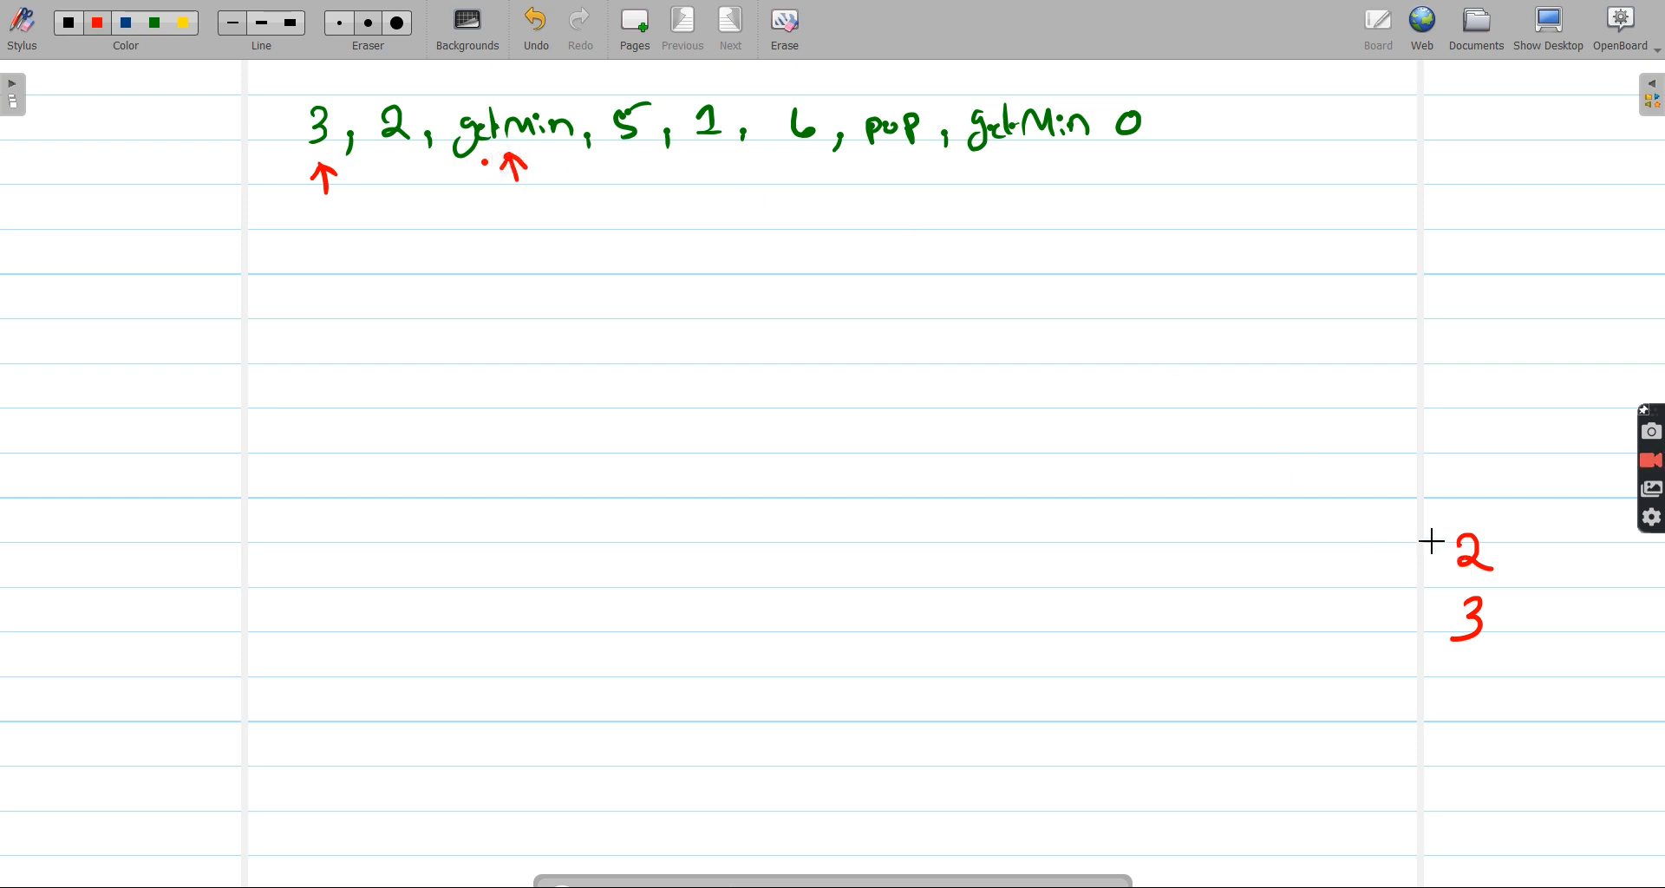
click(125, 22)
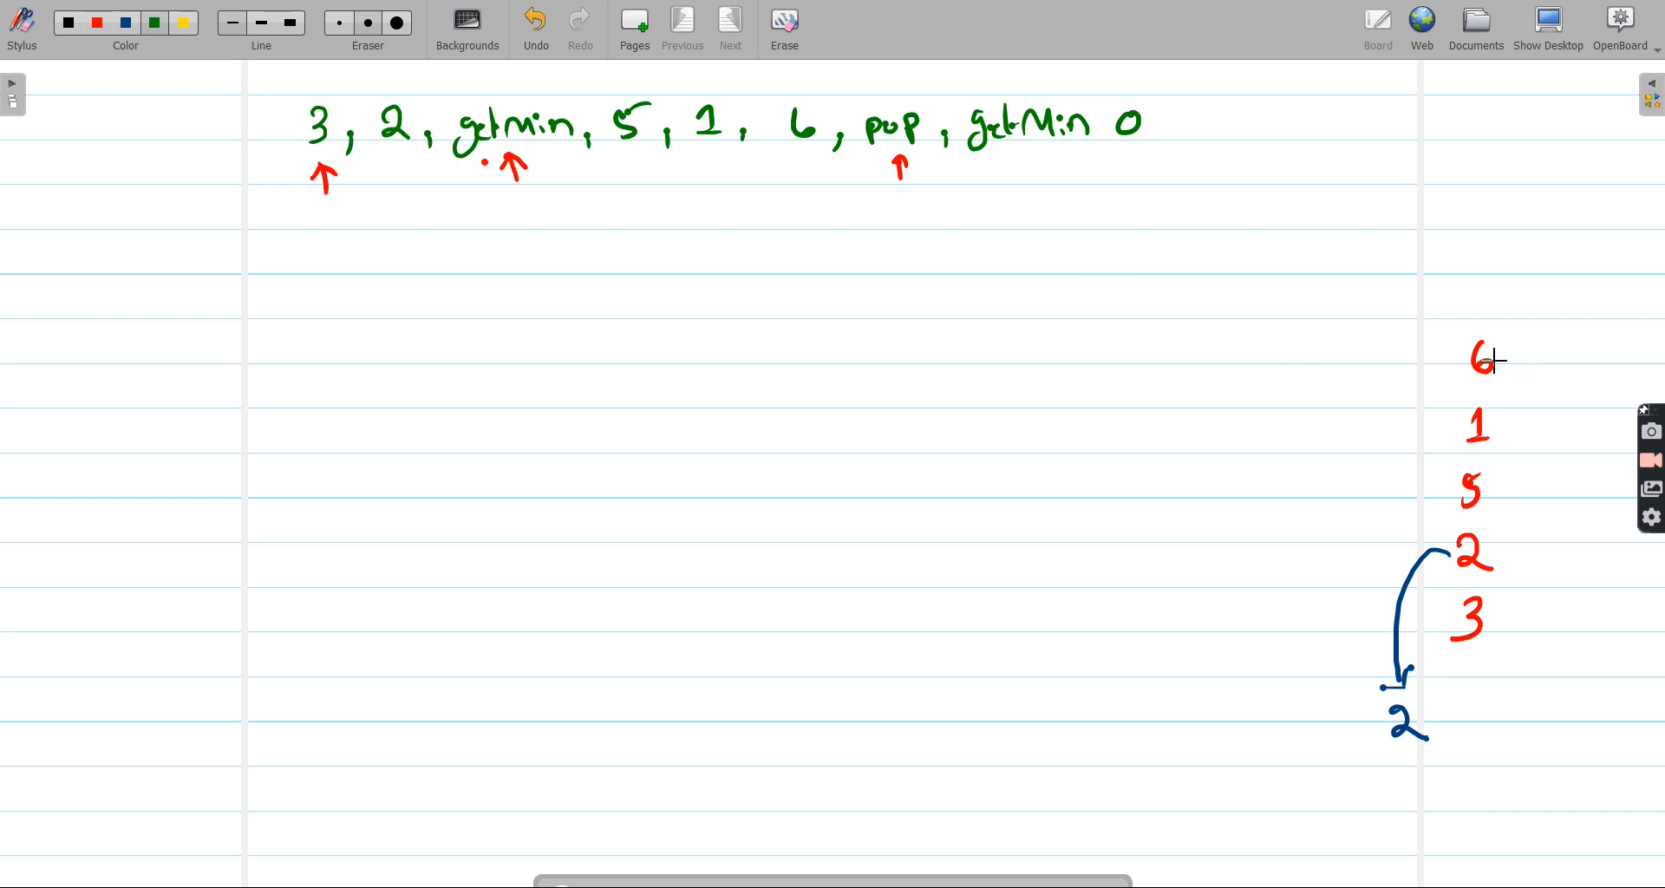
- Cross out the popped 6 and link 1 to the minimum row
drag(1450, 349, 1505, 375)
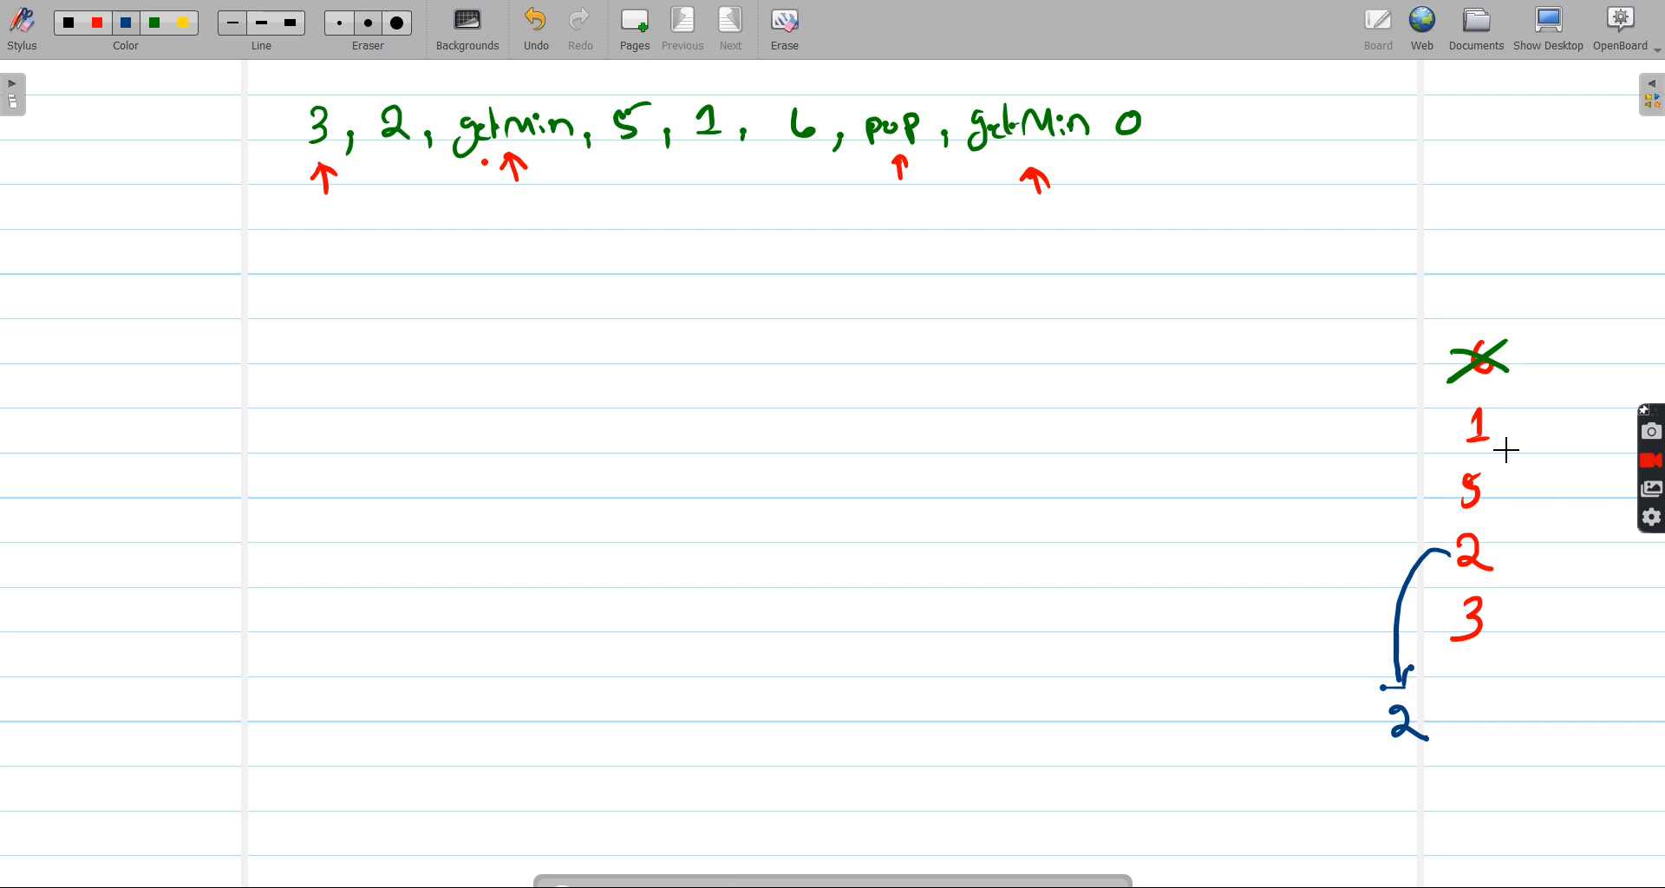
drag(1445, 430, 1327, 659)
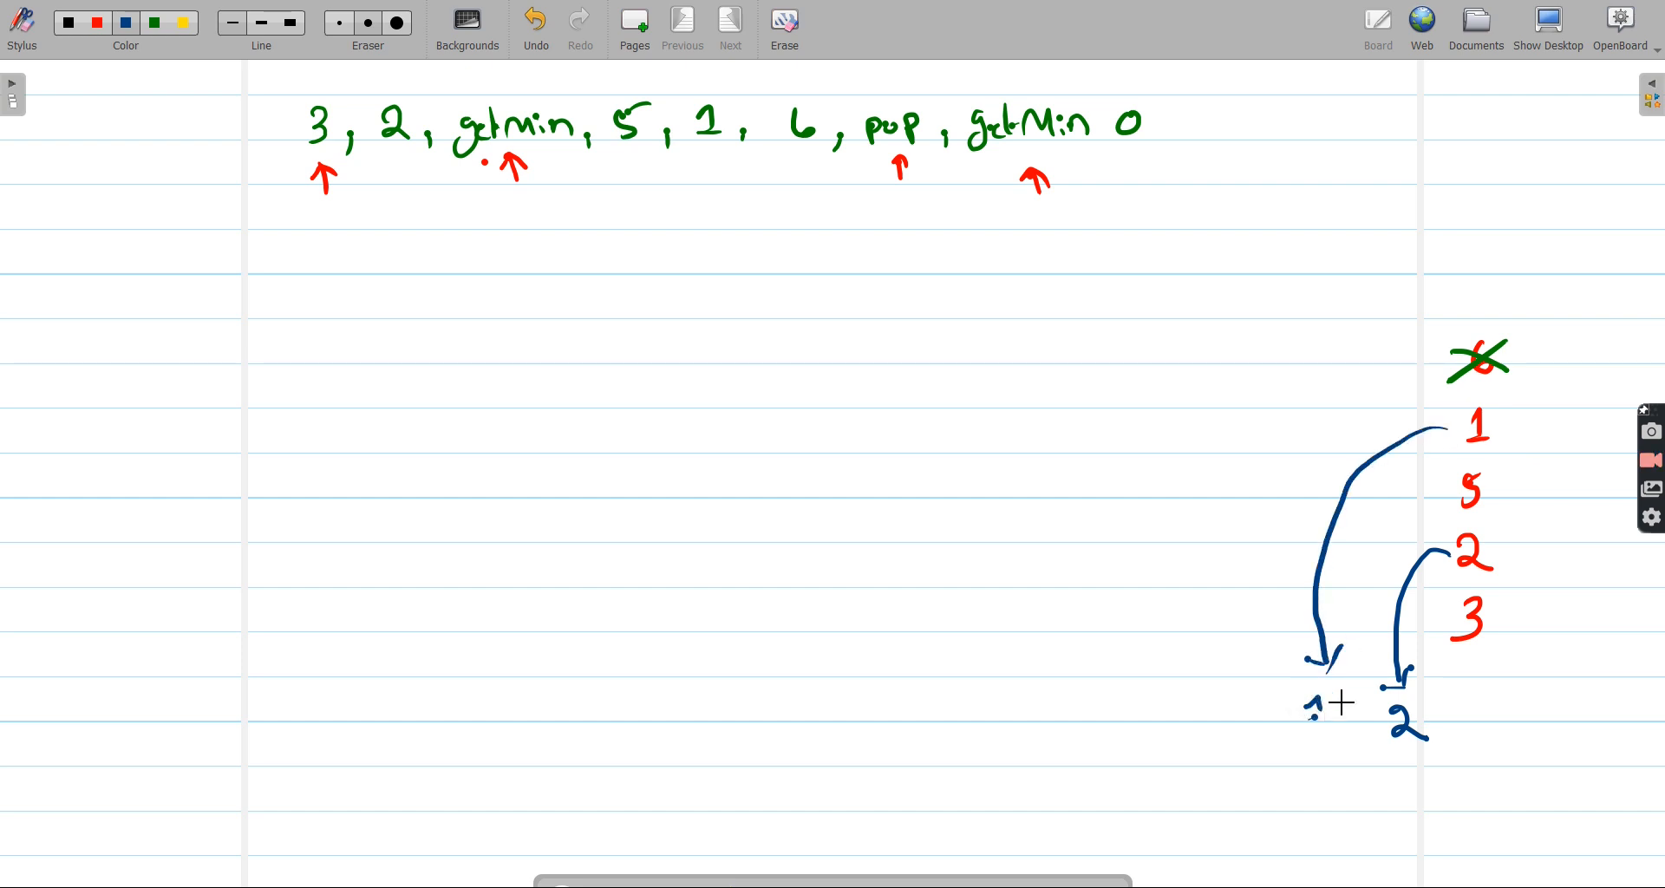
click(1322, 706)
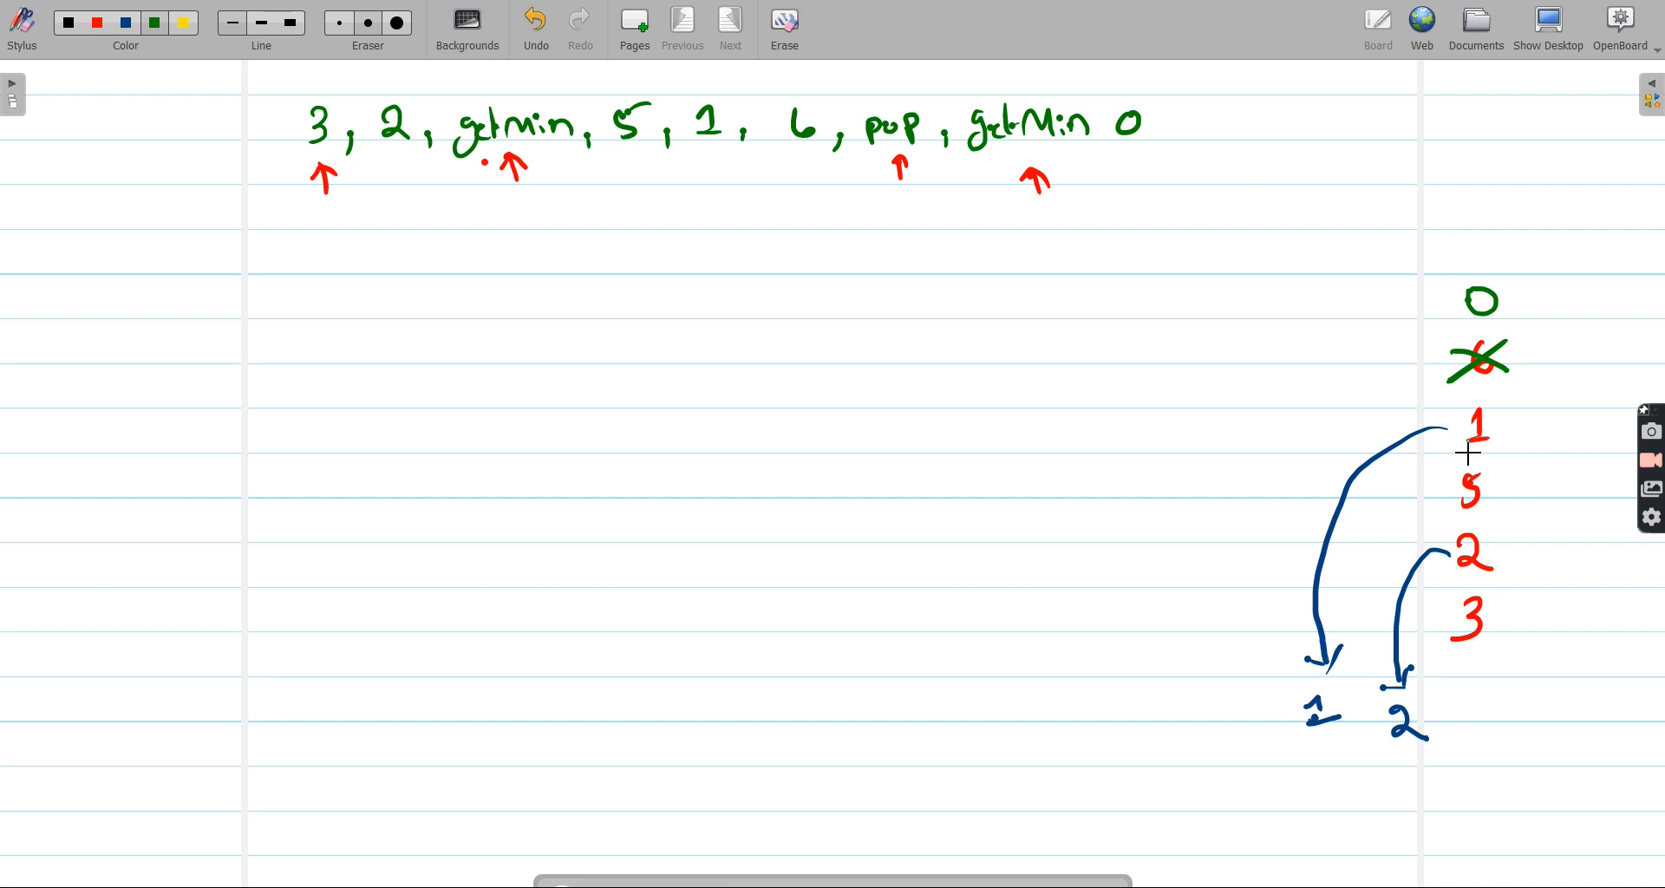
mouse_move(1442, 475)
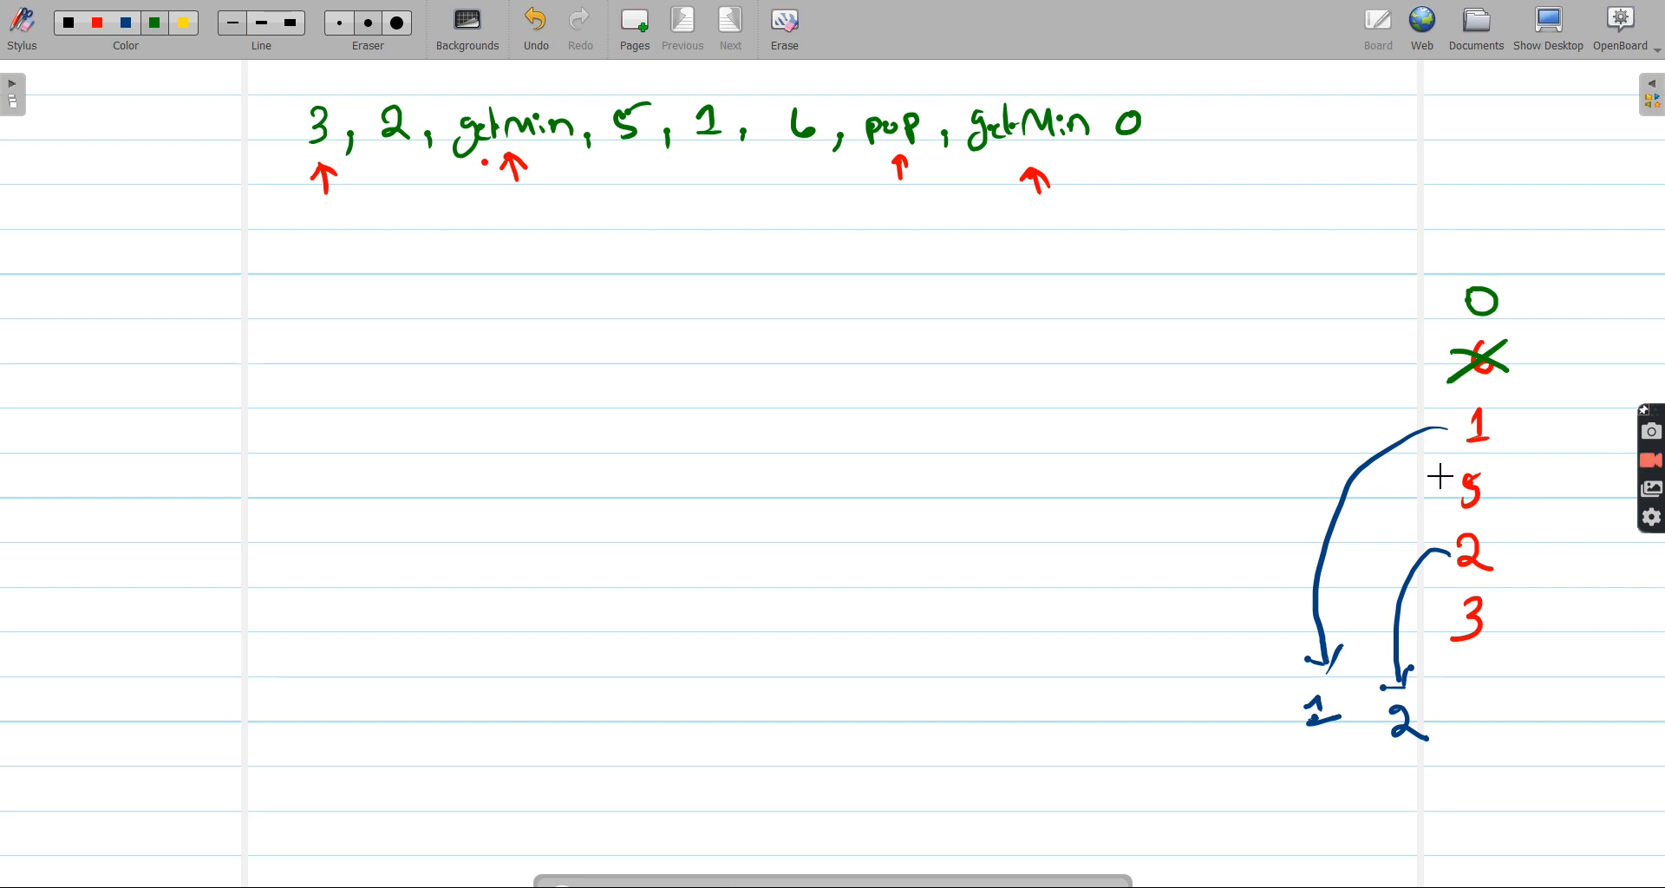
mouse_move(1160, 325)
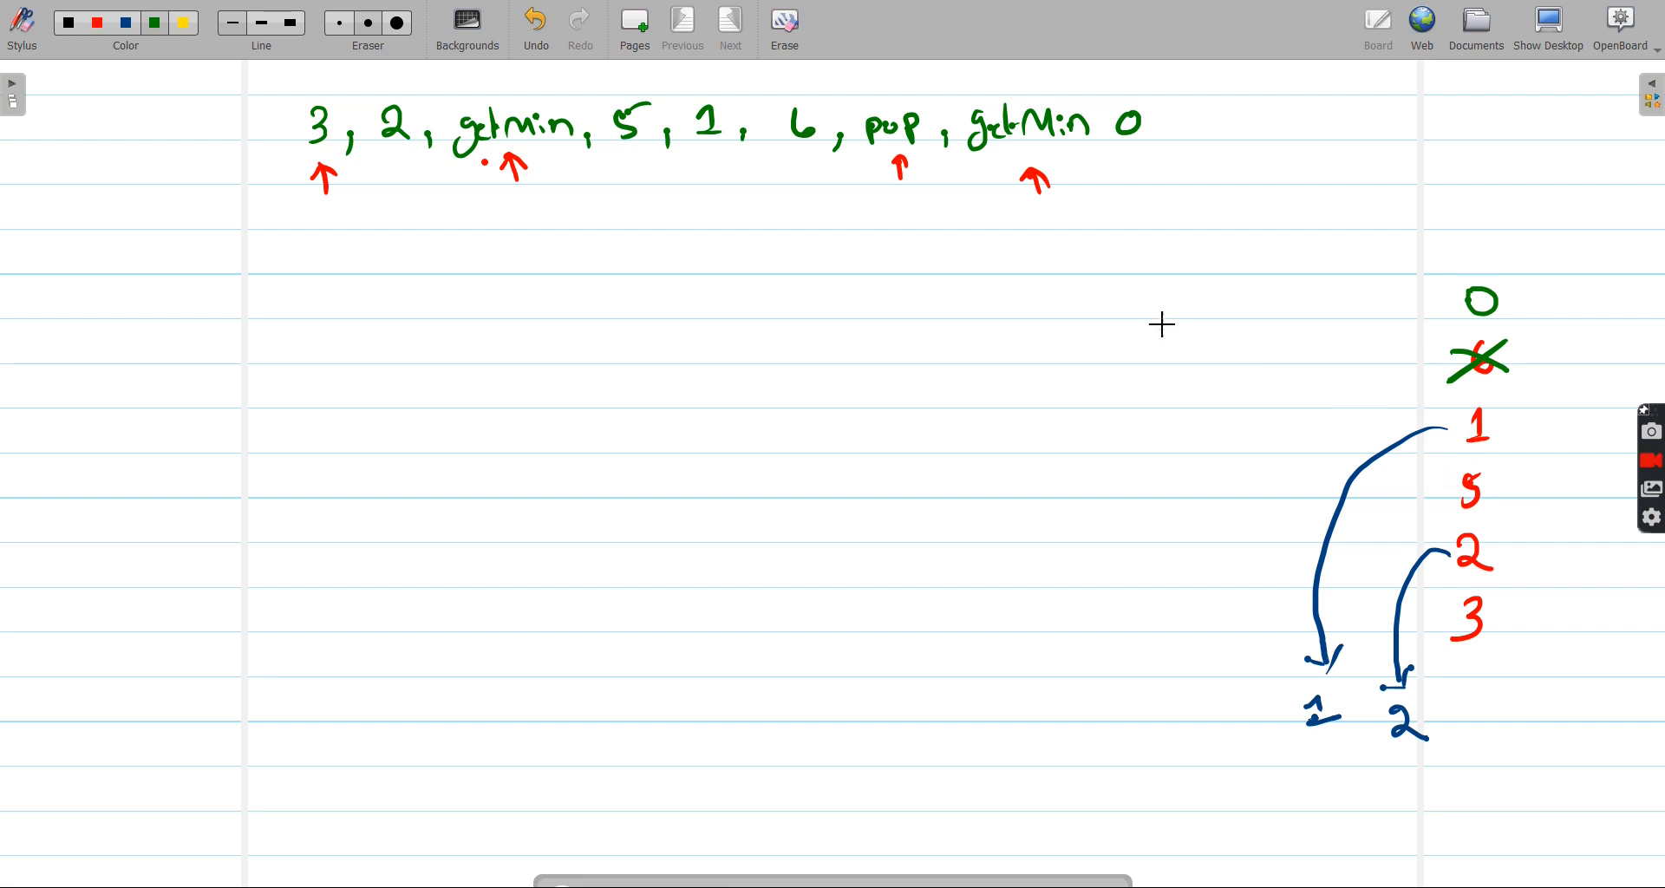
- Box the getMin calls in green and switch to red for the labels beneath
drag(451, 95, 520, 165)
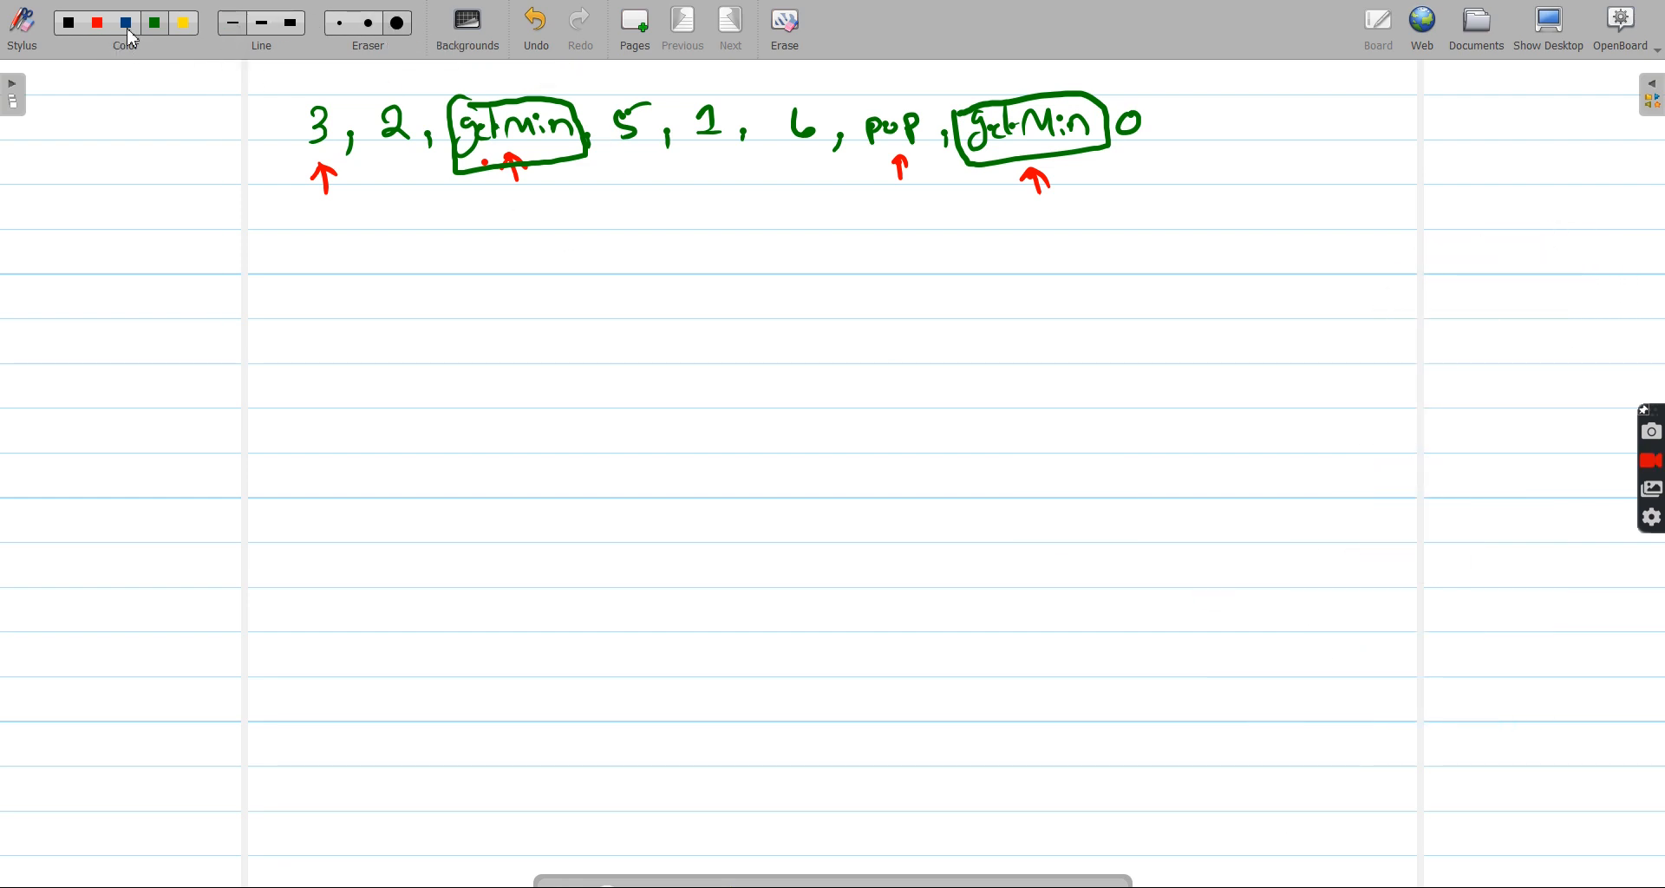
click(96, 22)
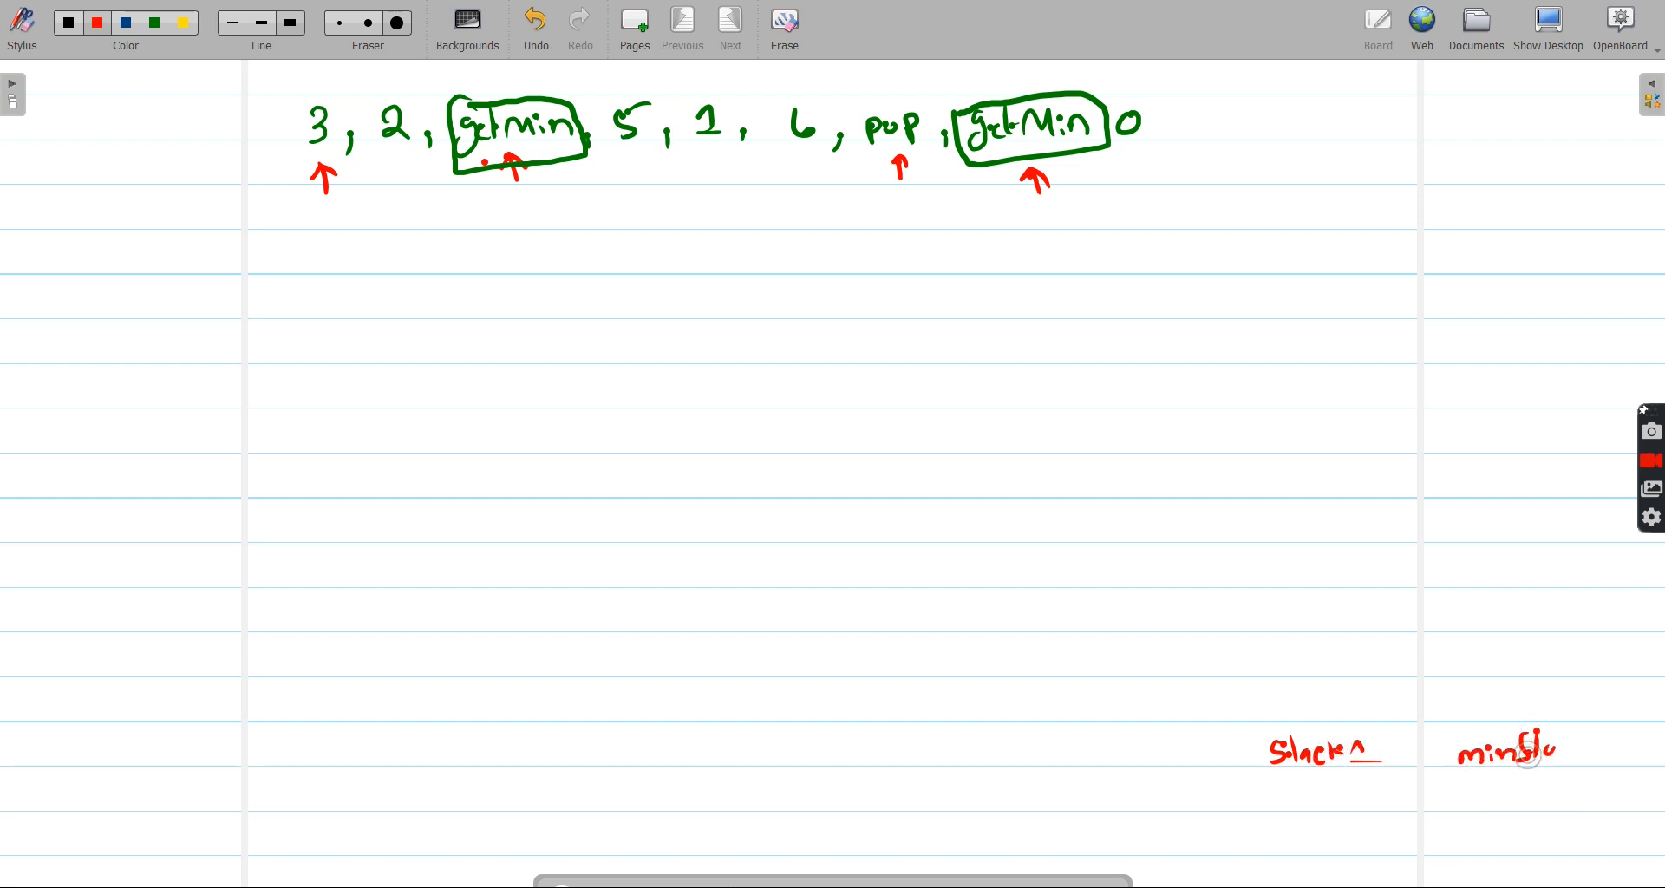
- Draw open-topped containers above the stack and minStack labels, ready for blue values
drag(1255, 402, 1253, 540)
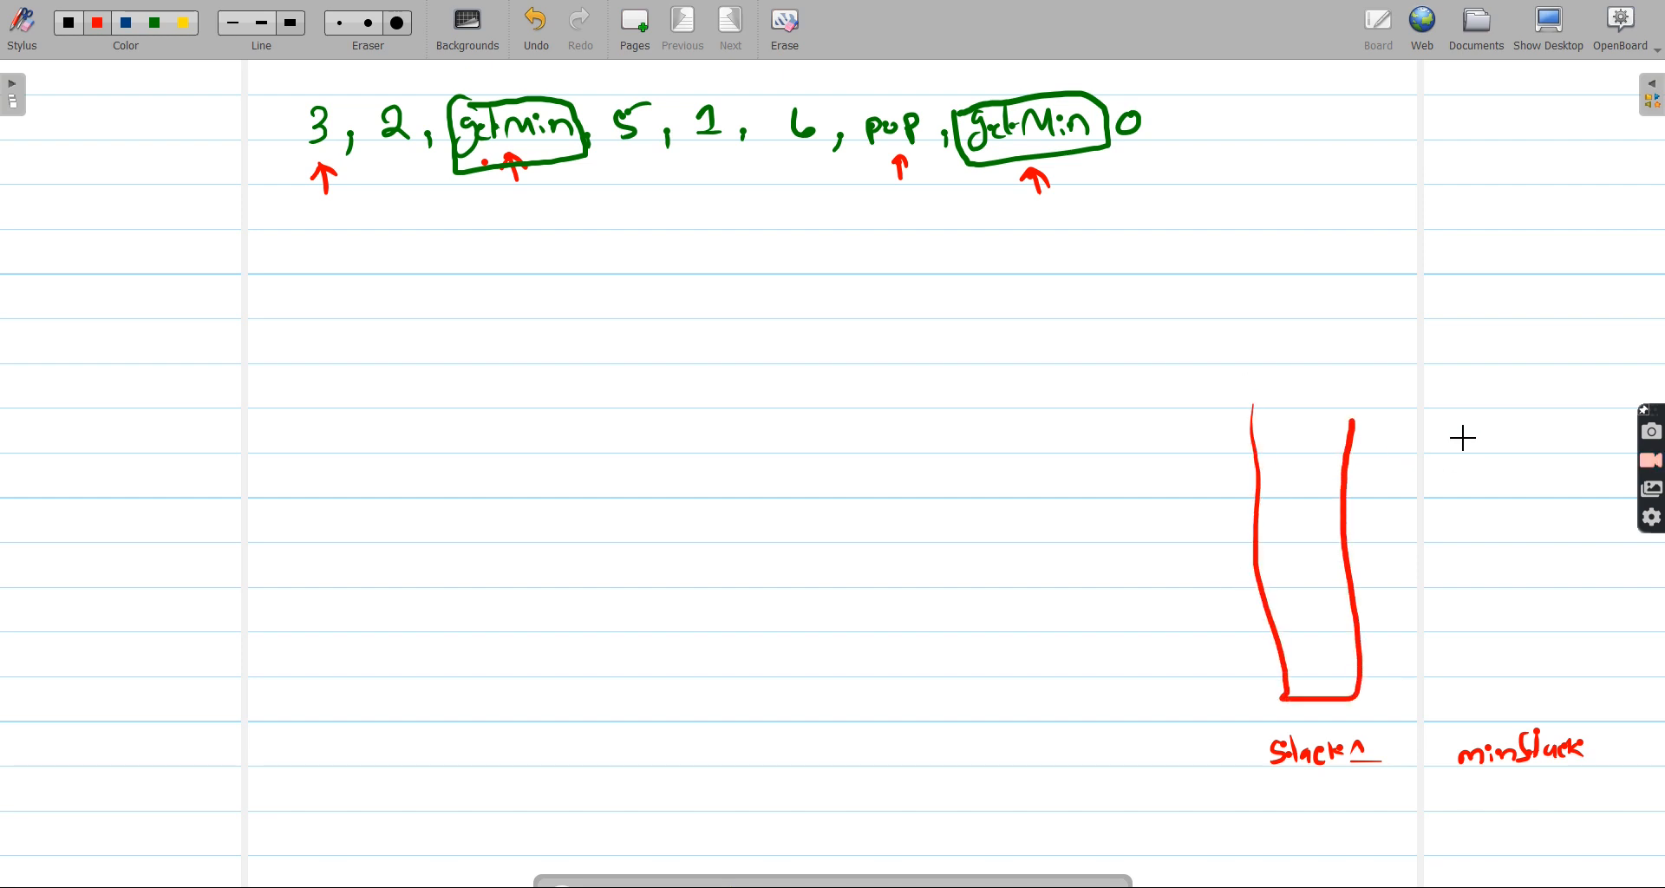
drag(1456, 425, 1519, 670)
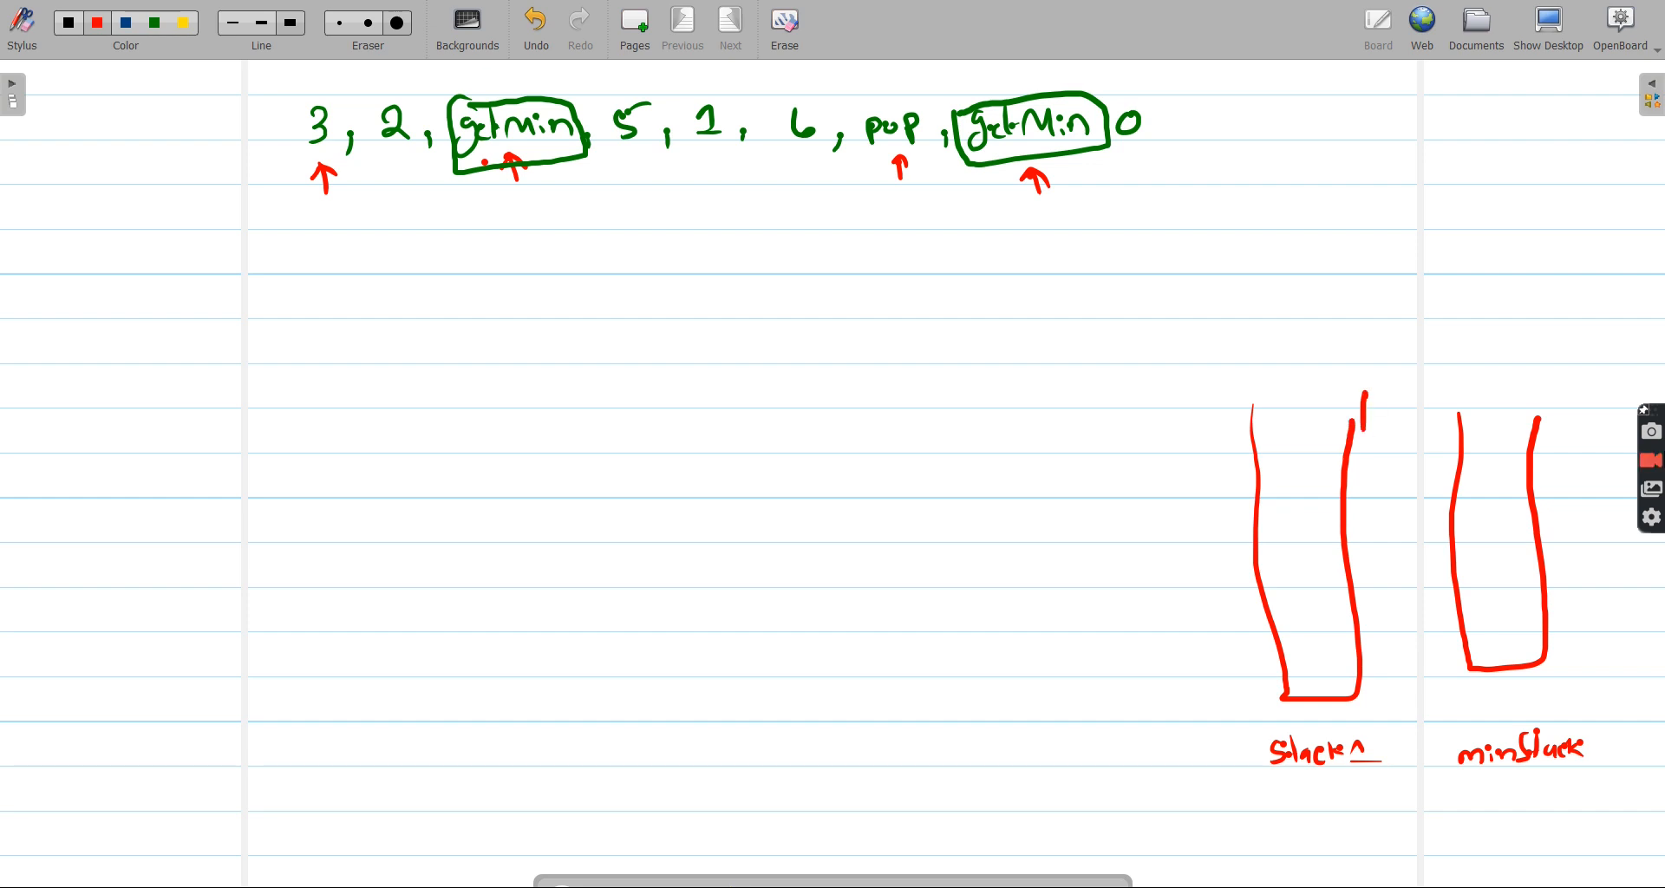
click(125, 23)
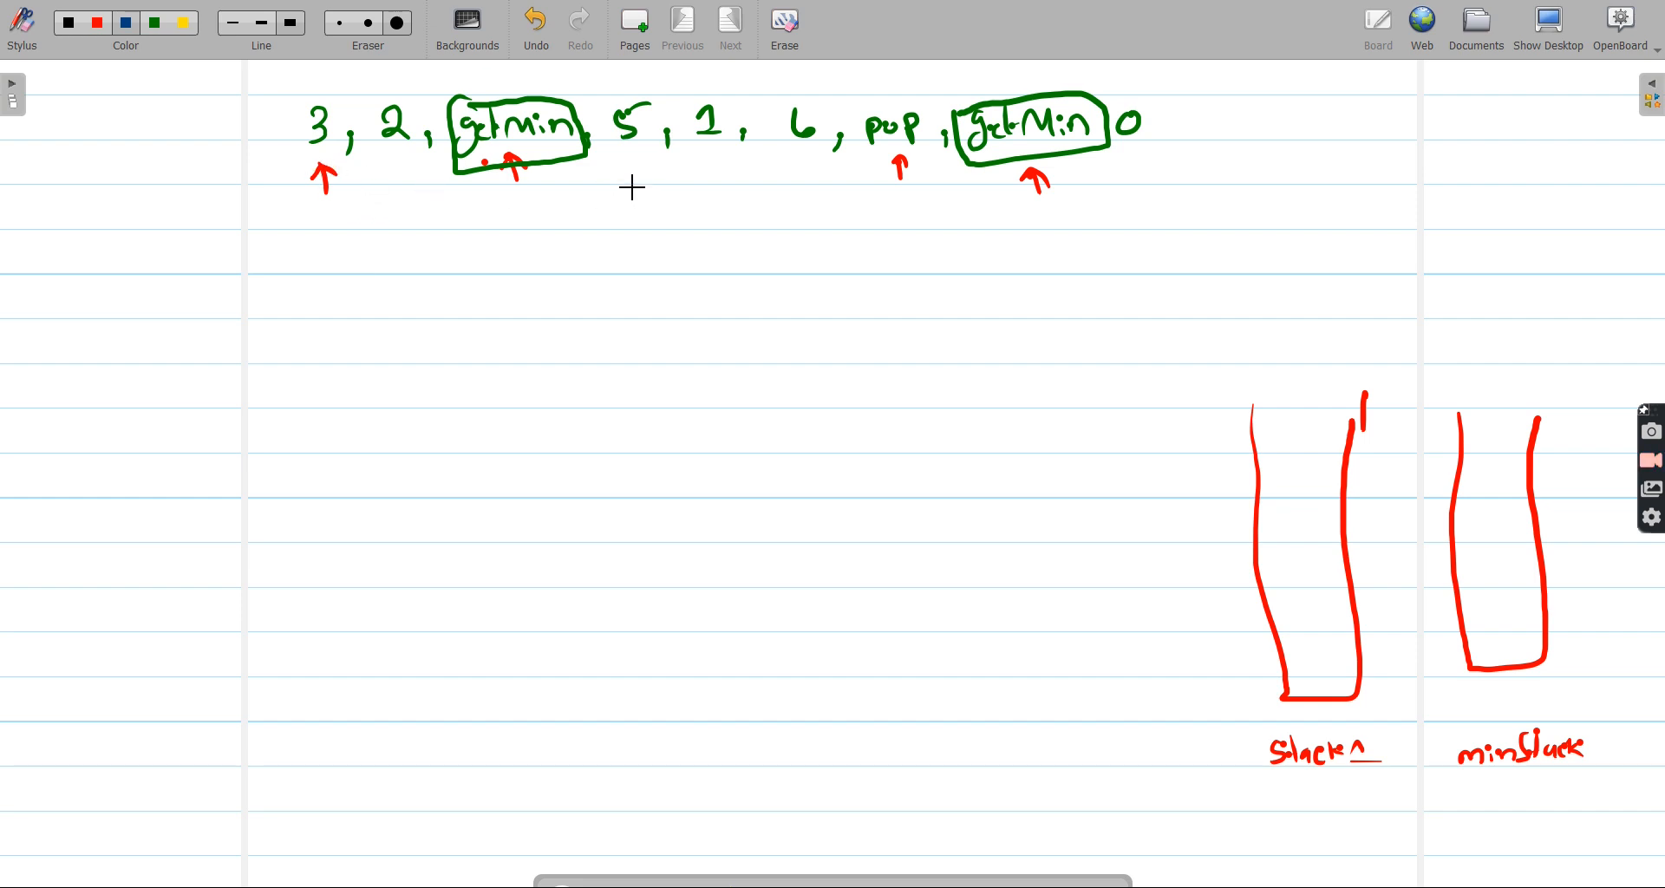
mouse_move(286, 175)
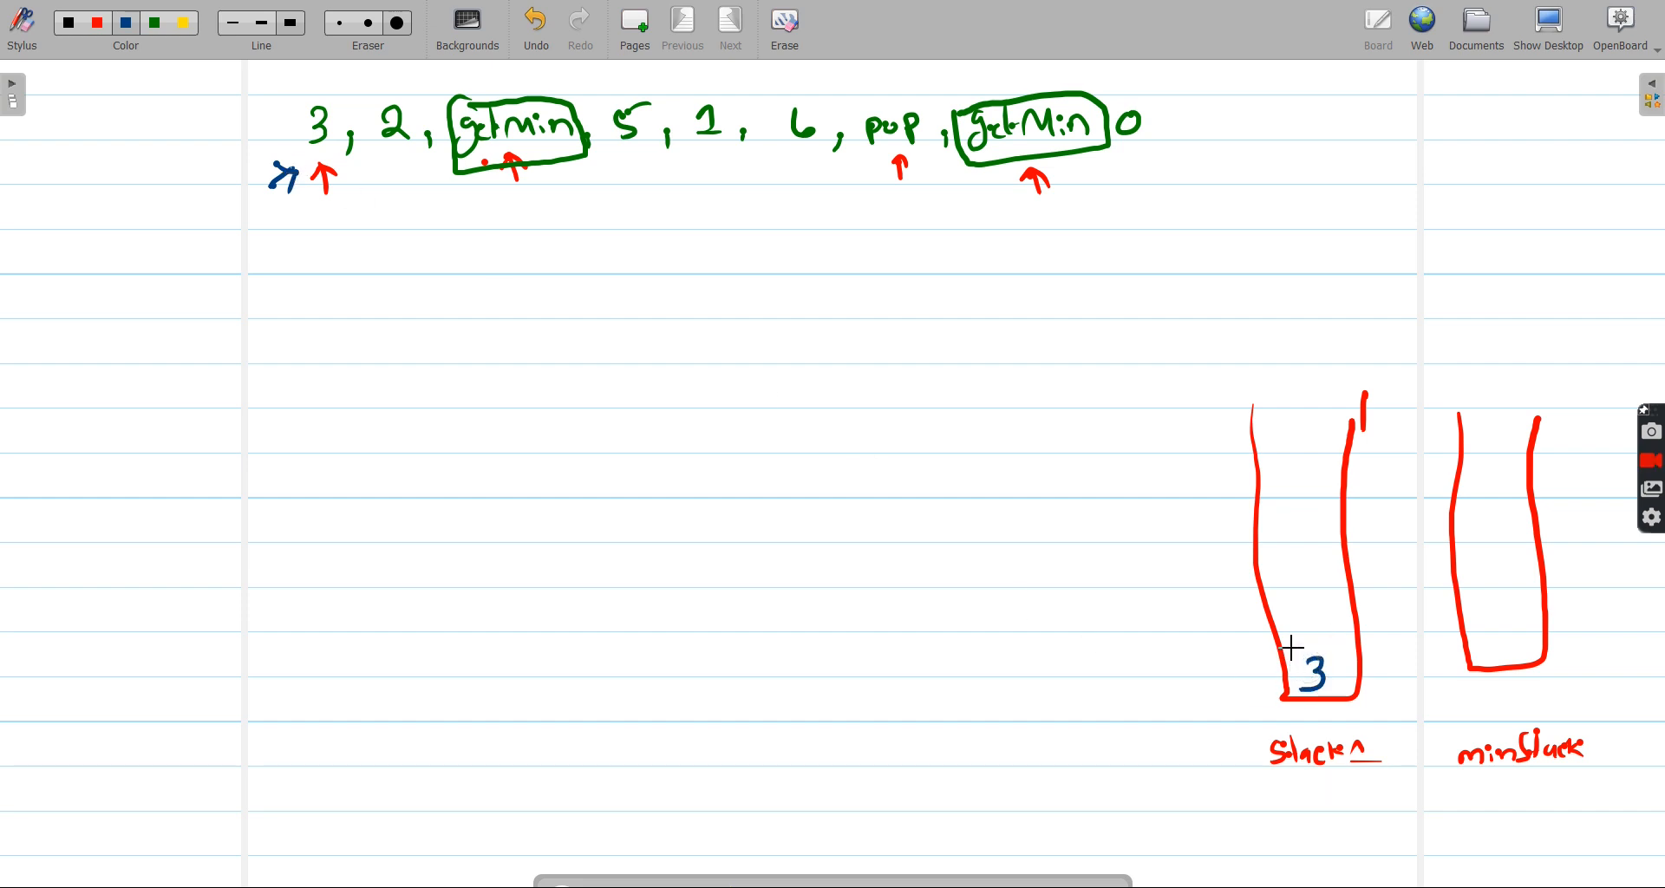
- Push 3 onto both stacks and add a red peek() note linked from minStack's top
drag(1280, 640, 1360, 633)
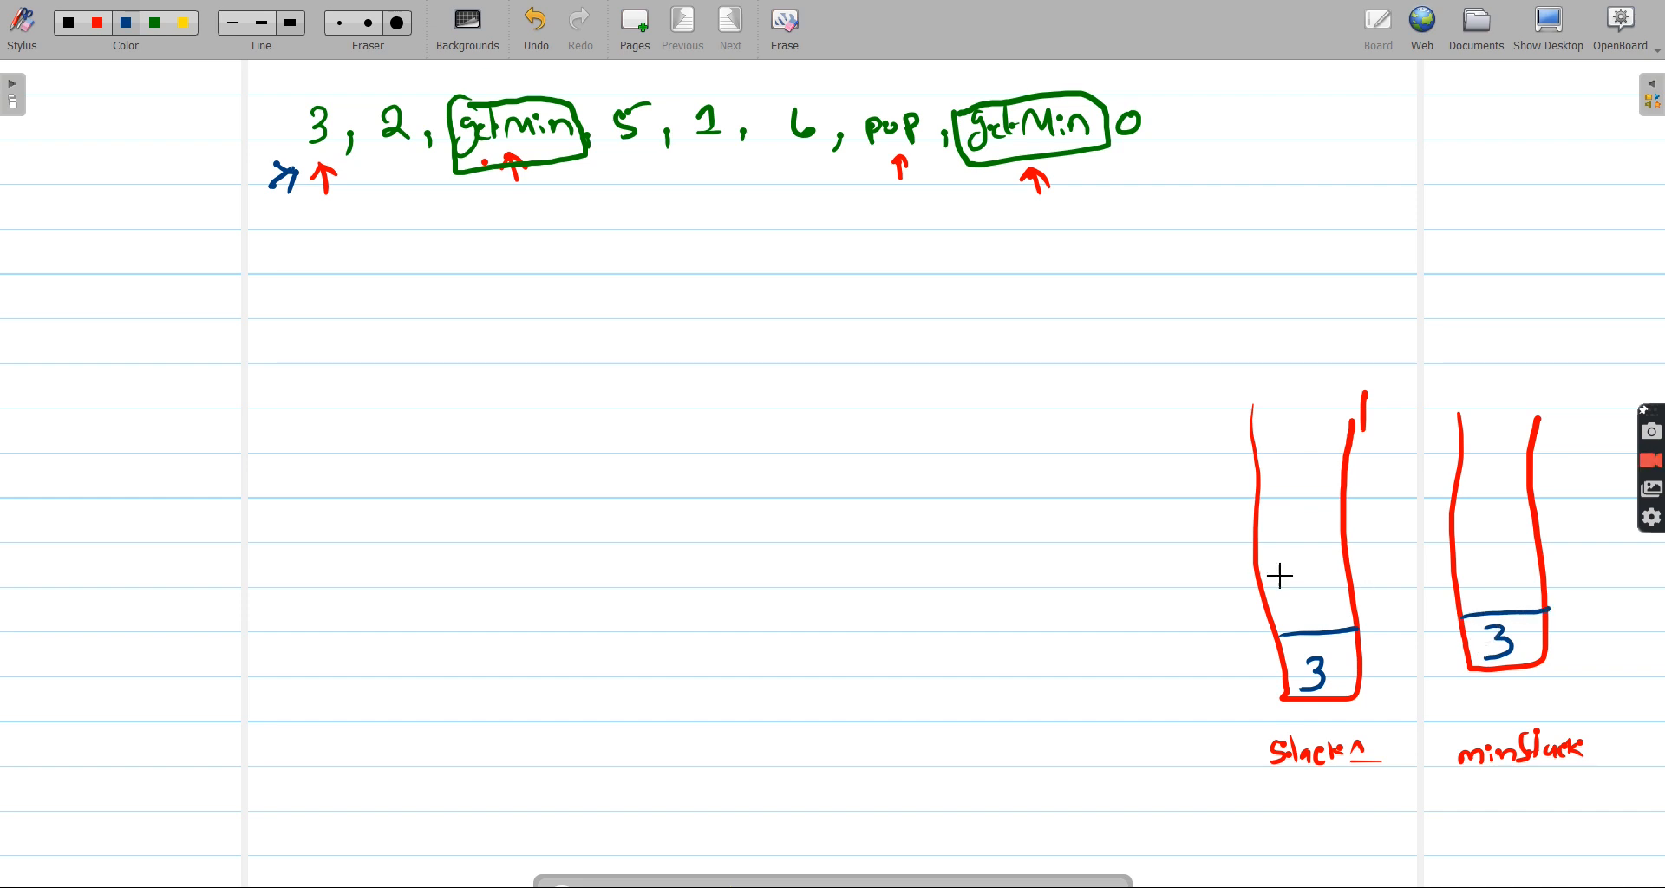
mouse_move(321, 148)
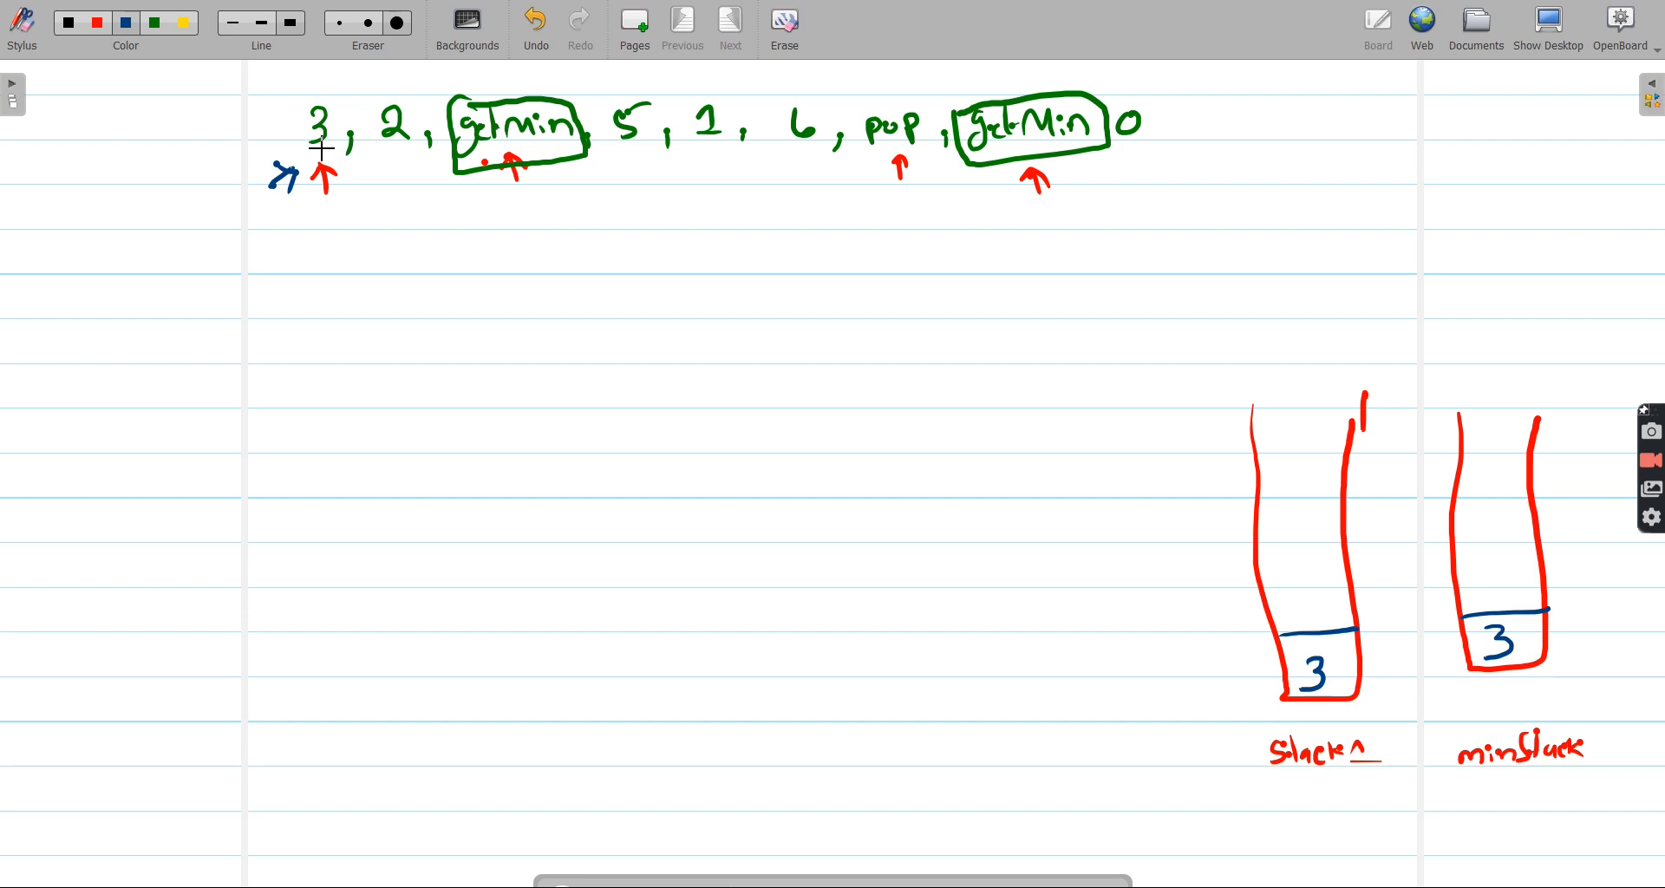
click(95, 21)
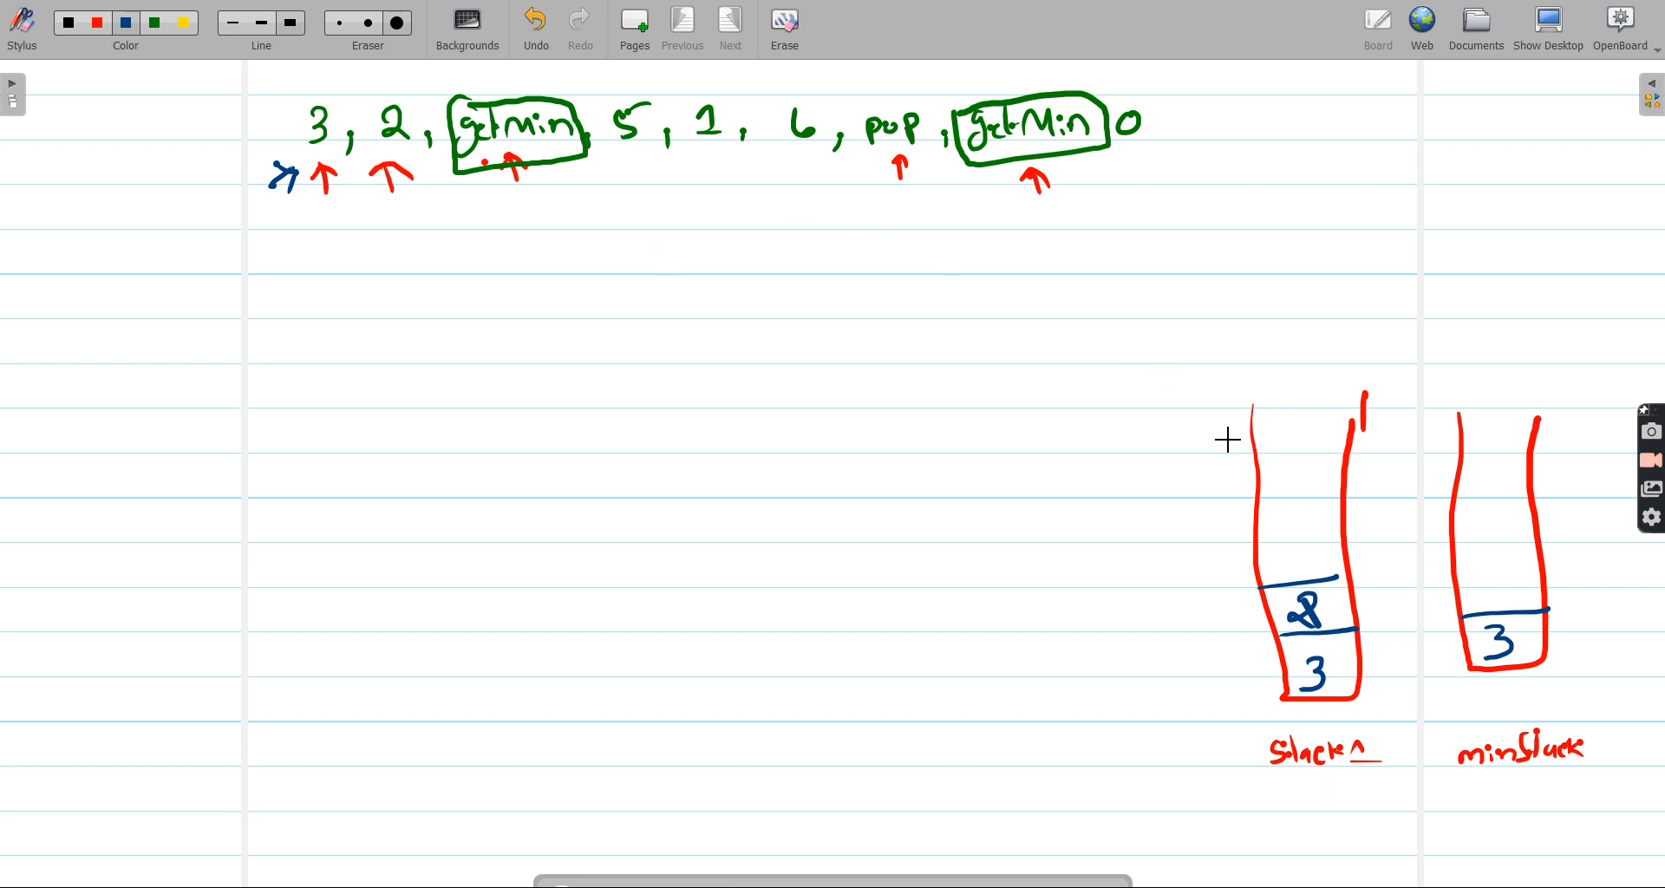
mouse_move(1513, 673)
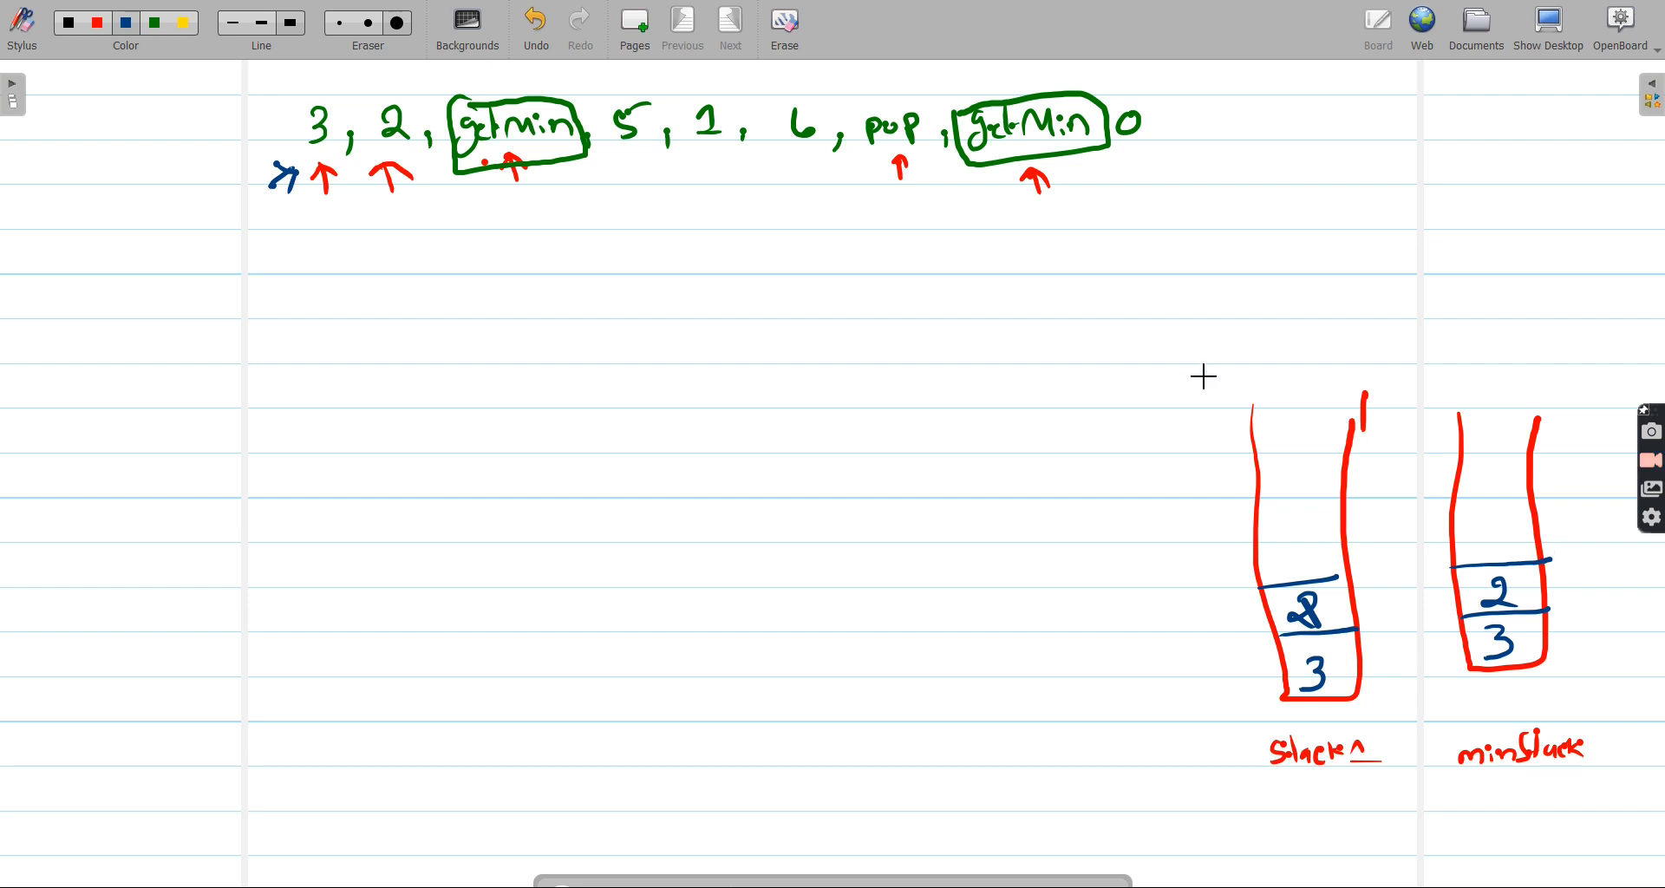
click(97, 21)
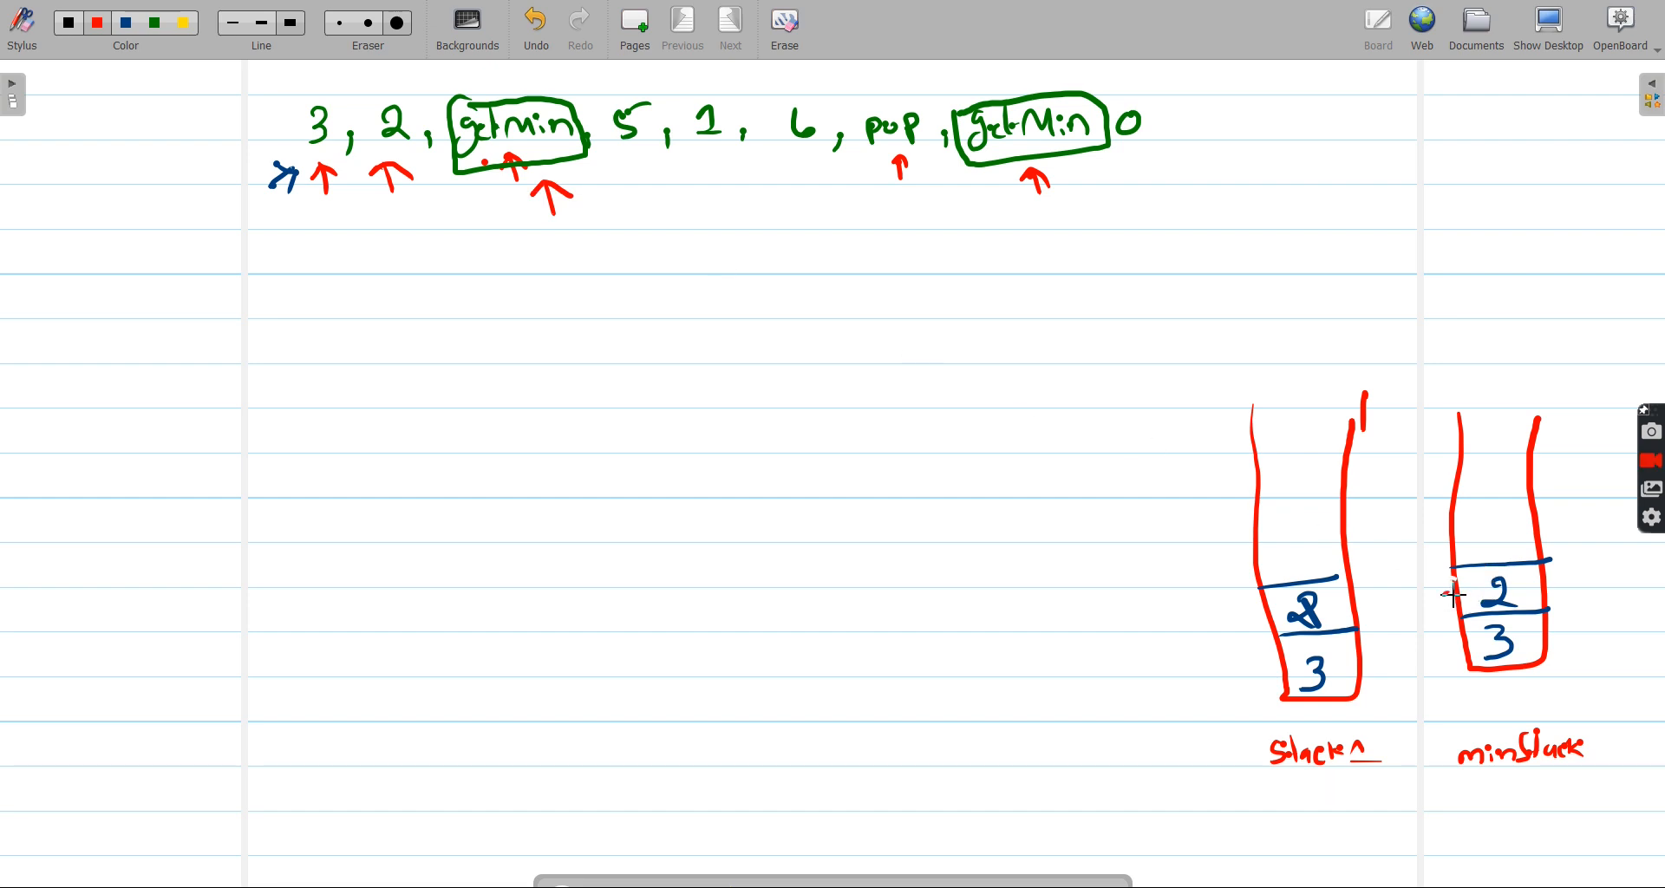
drag(1450, 590, 1446, 818)
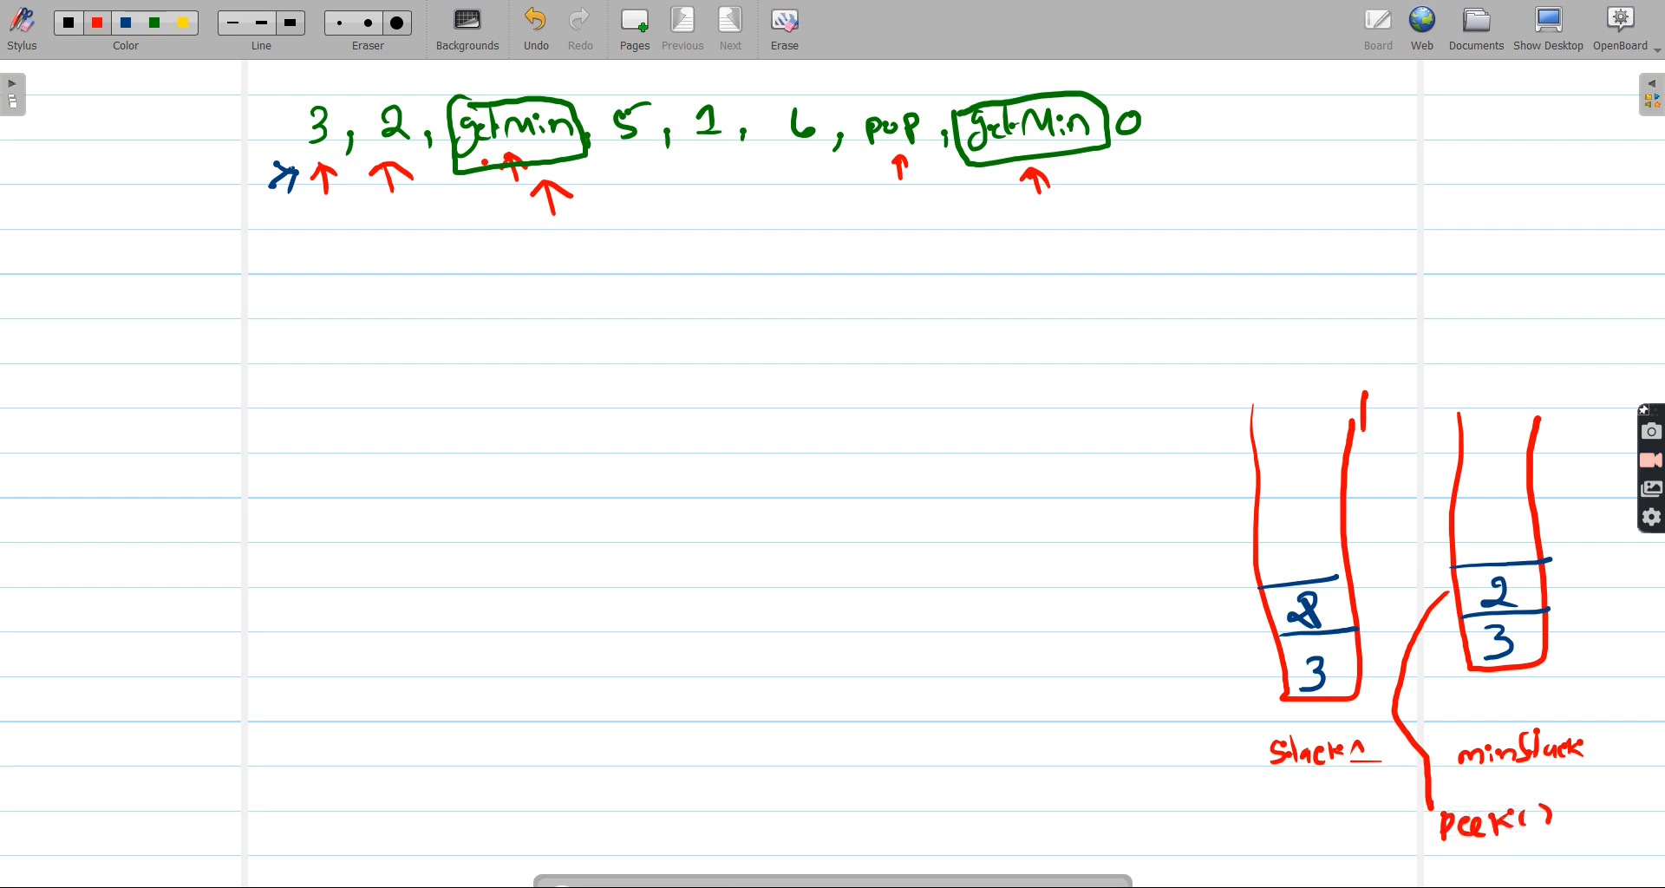
drag(1445, 855, 1550, 840)
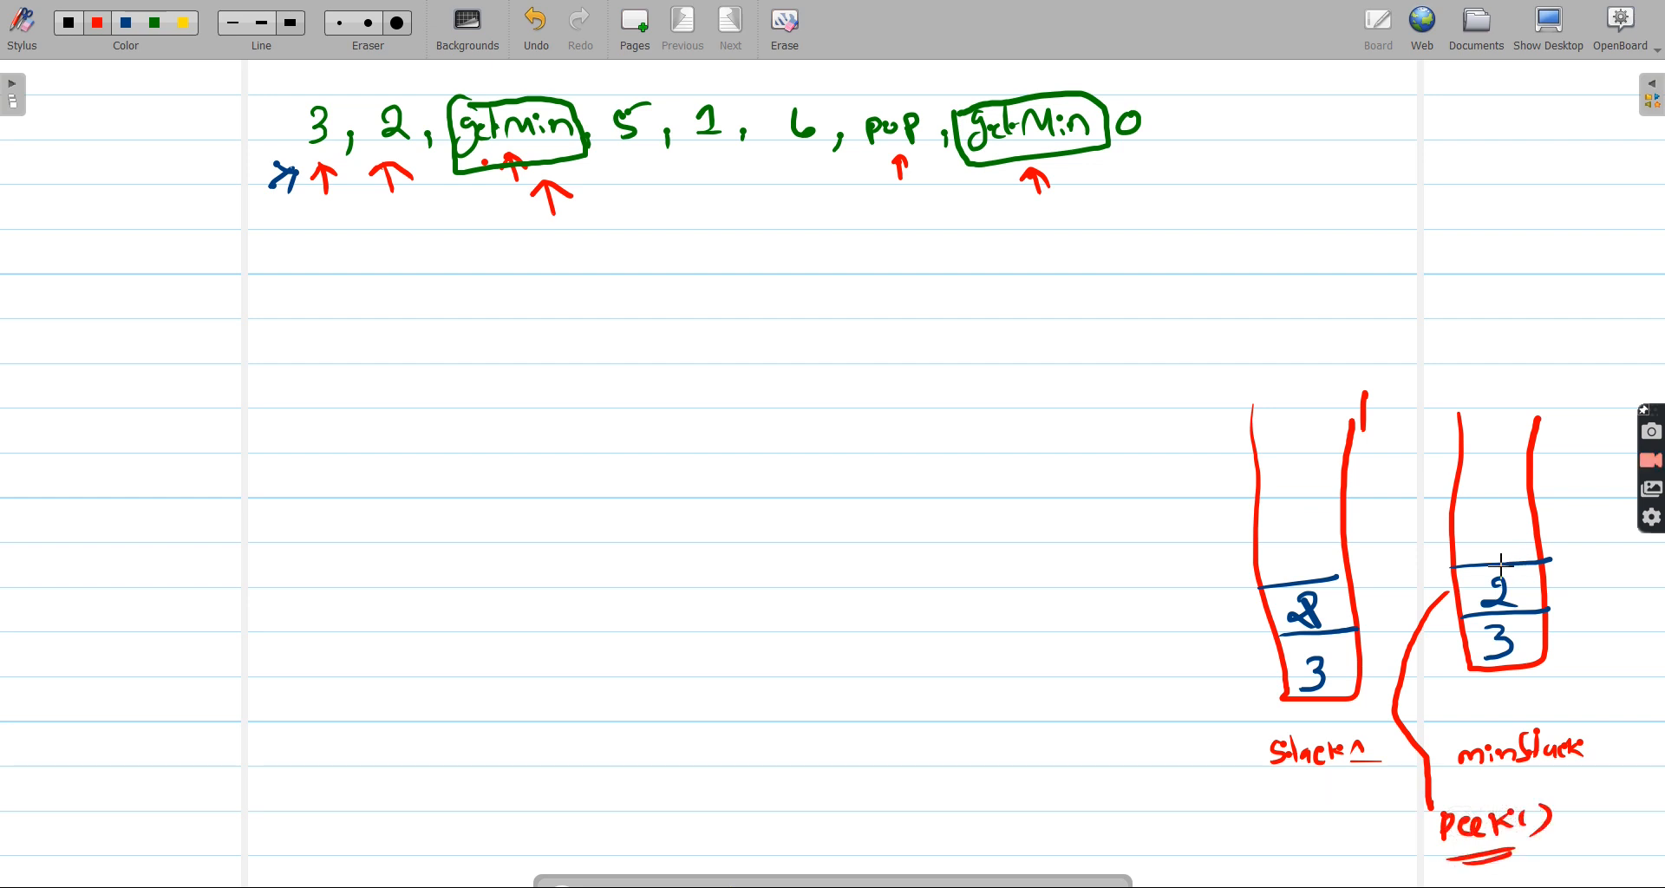
mouse_move(166, 90)
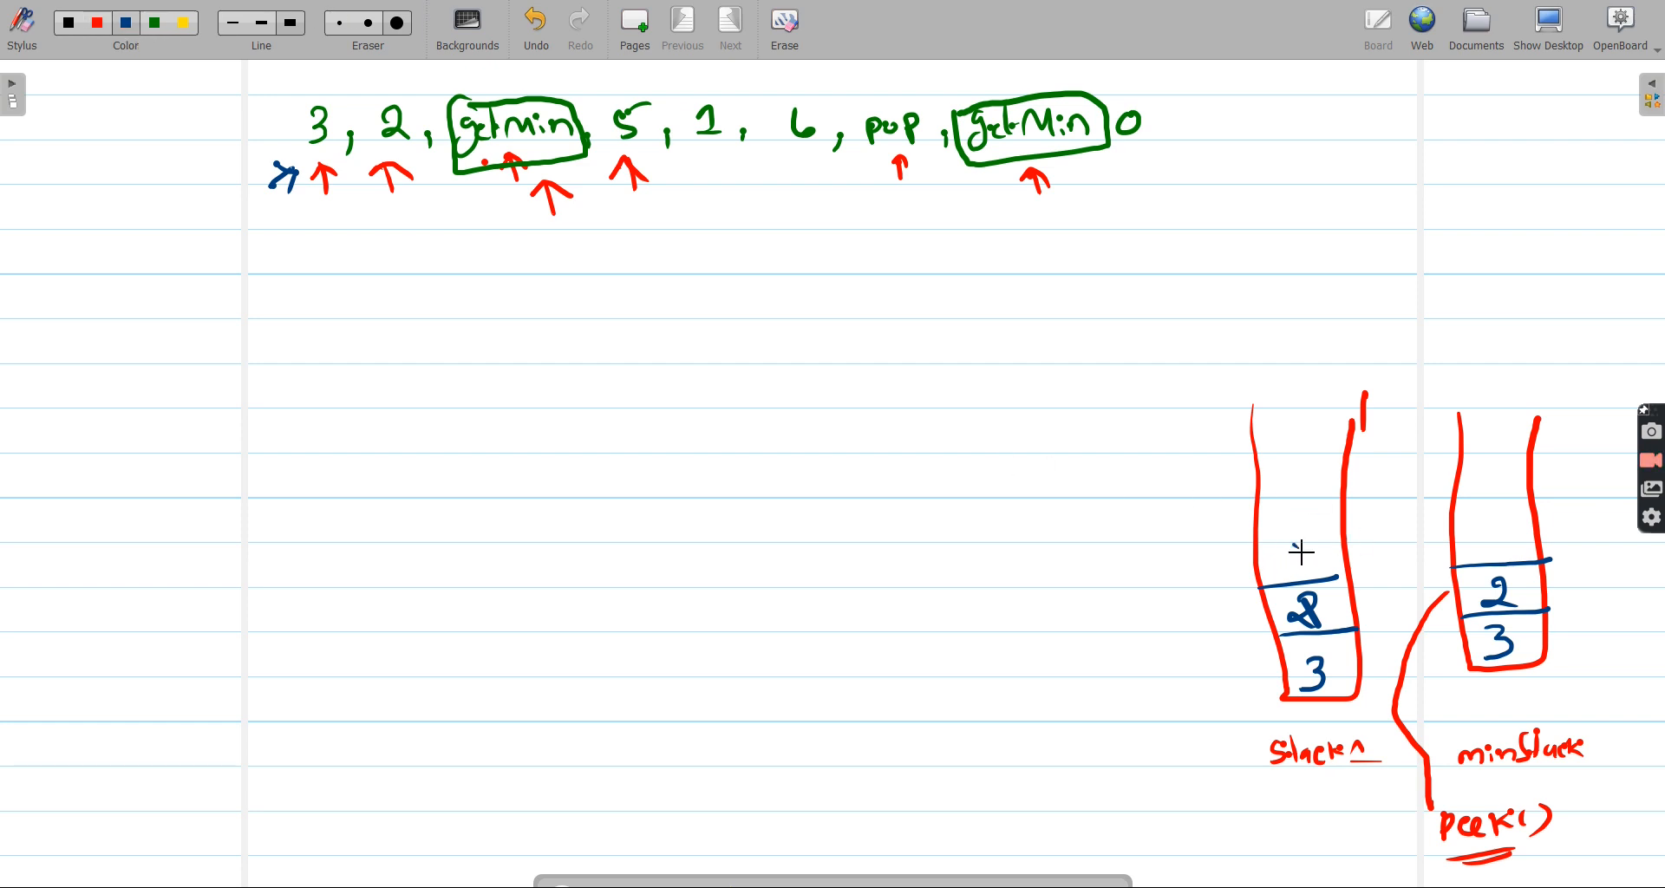
- Continue the pushes so stack holds 3, 2, 5, 1, 6 and minStack tracks the minimum
drag(1290, 564, 1291, 552)
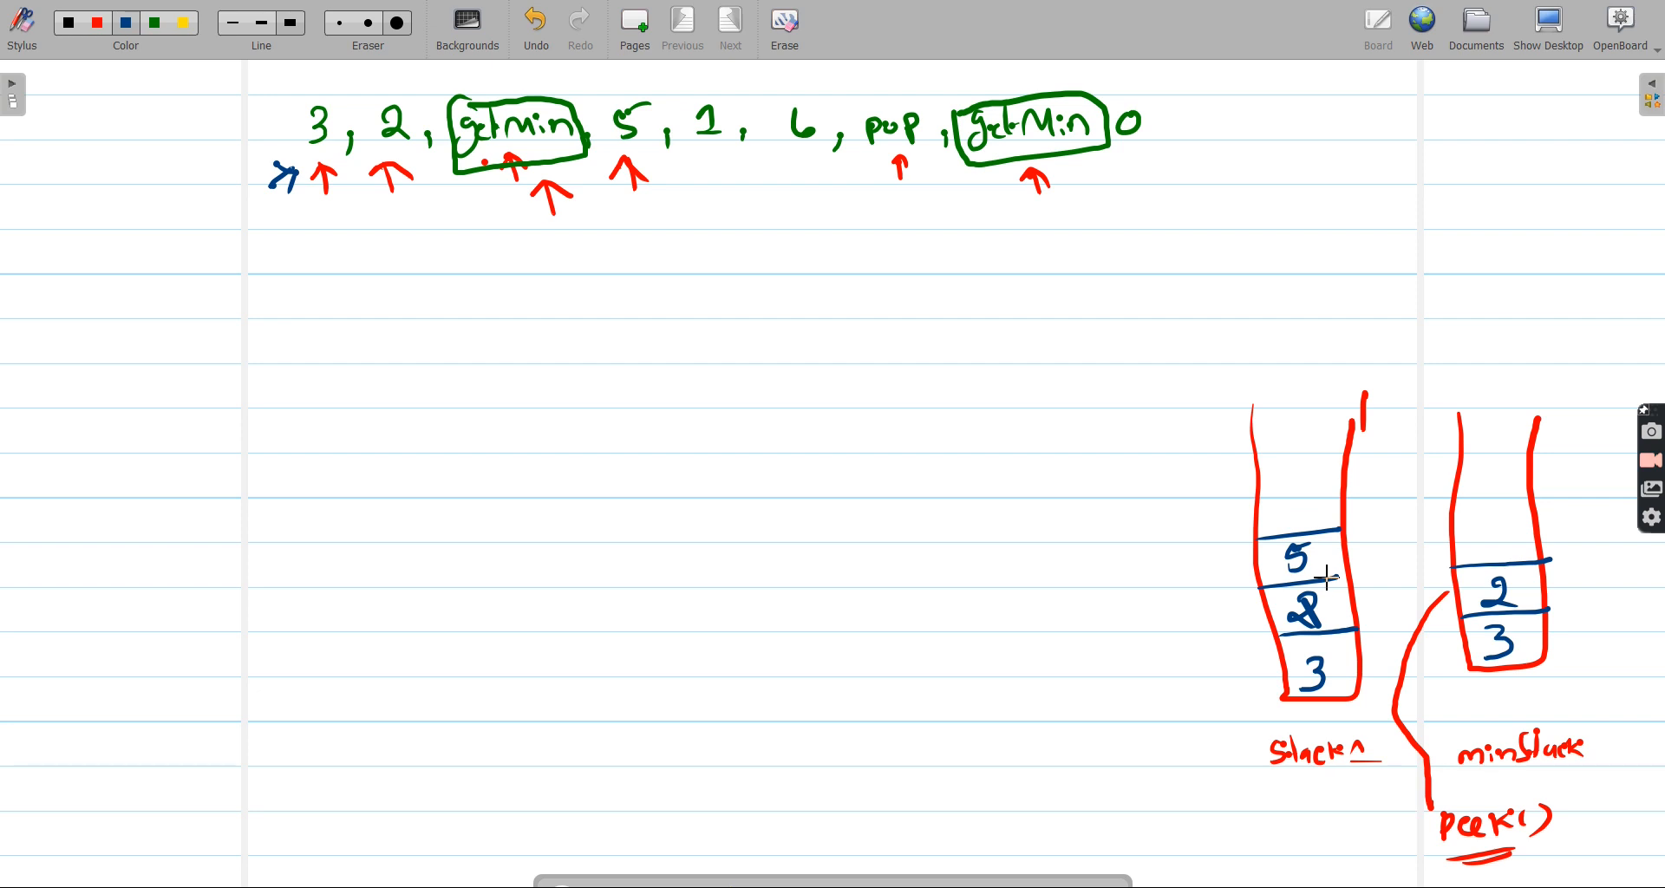
mouse_move(1486, 541)
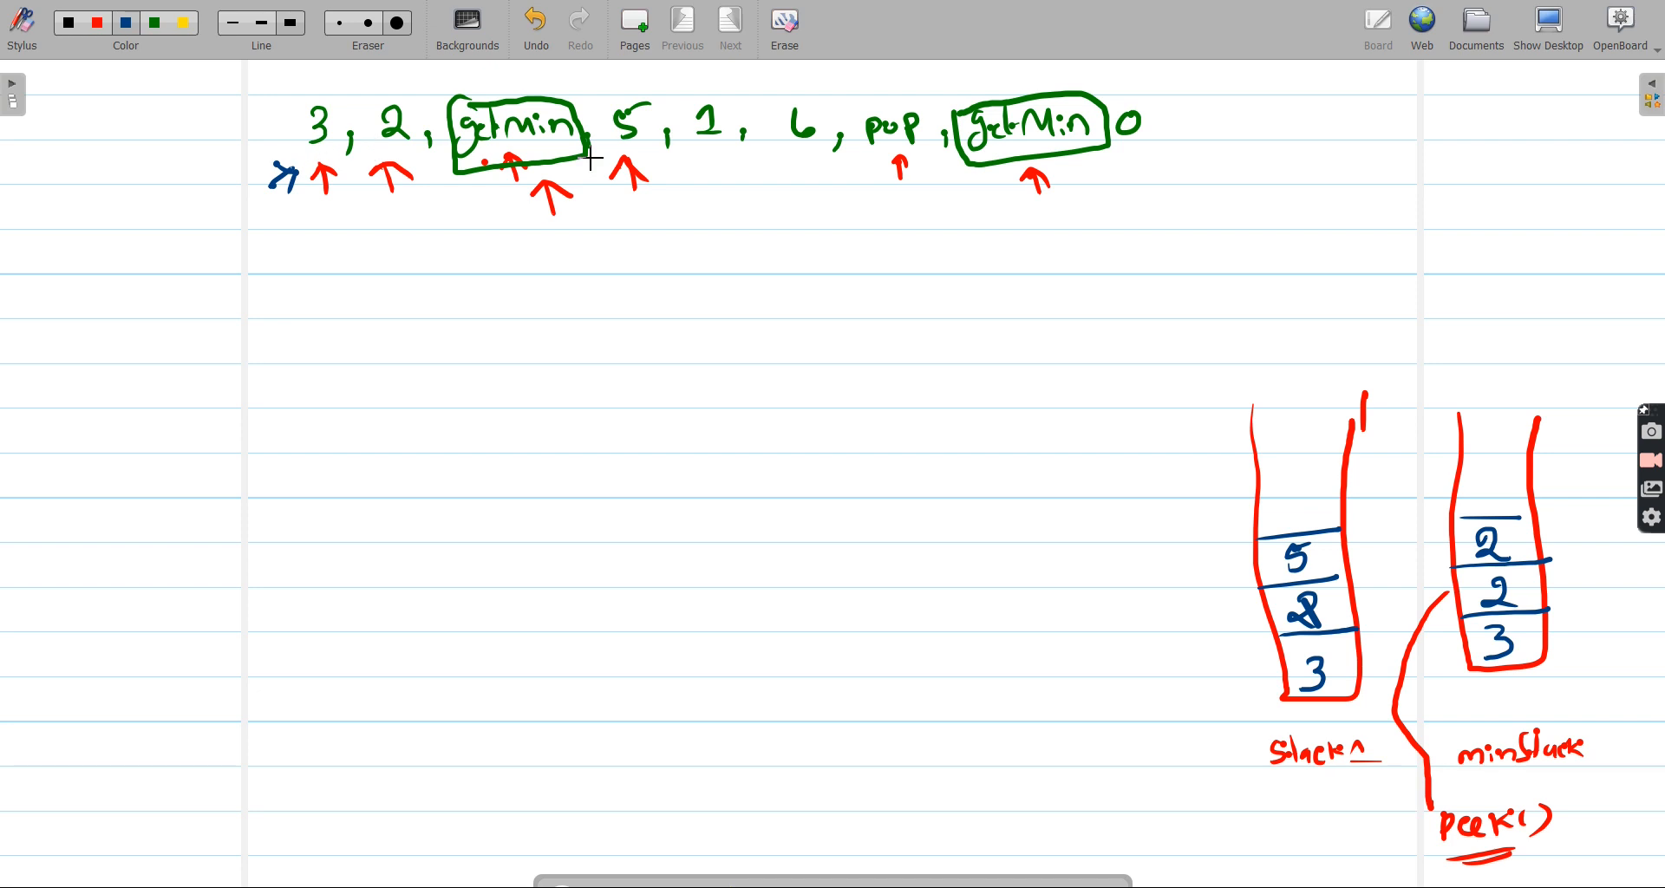
mouse_move(1513, 560)
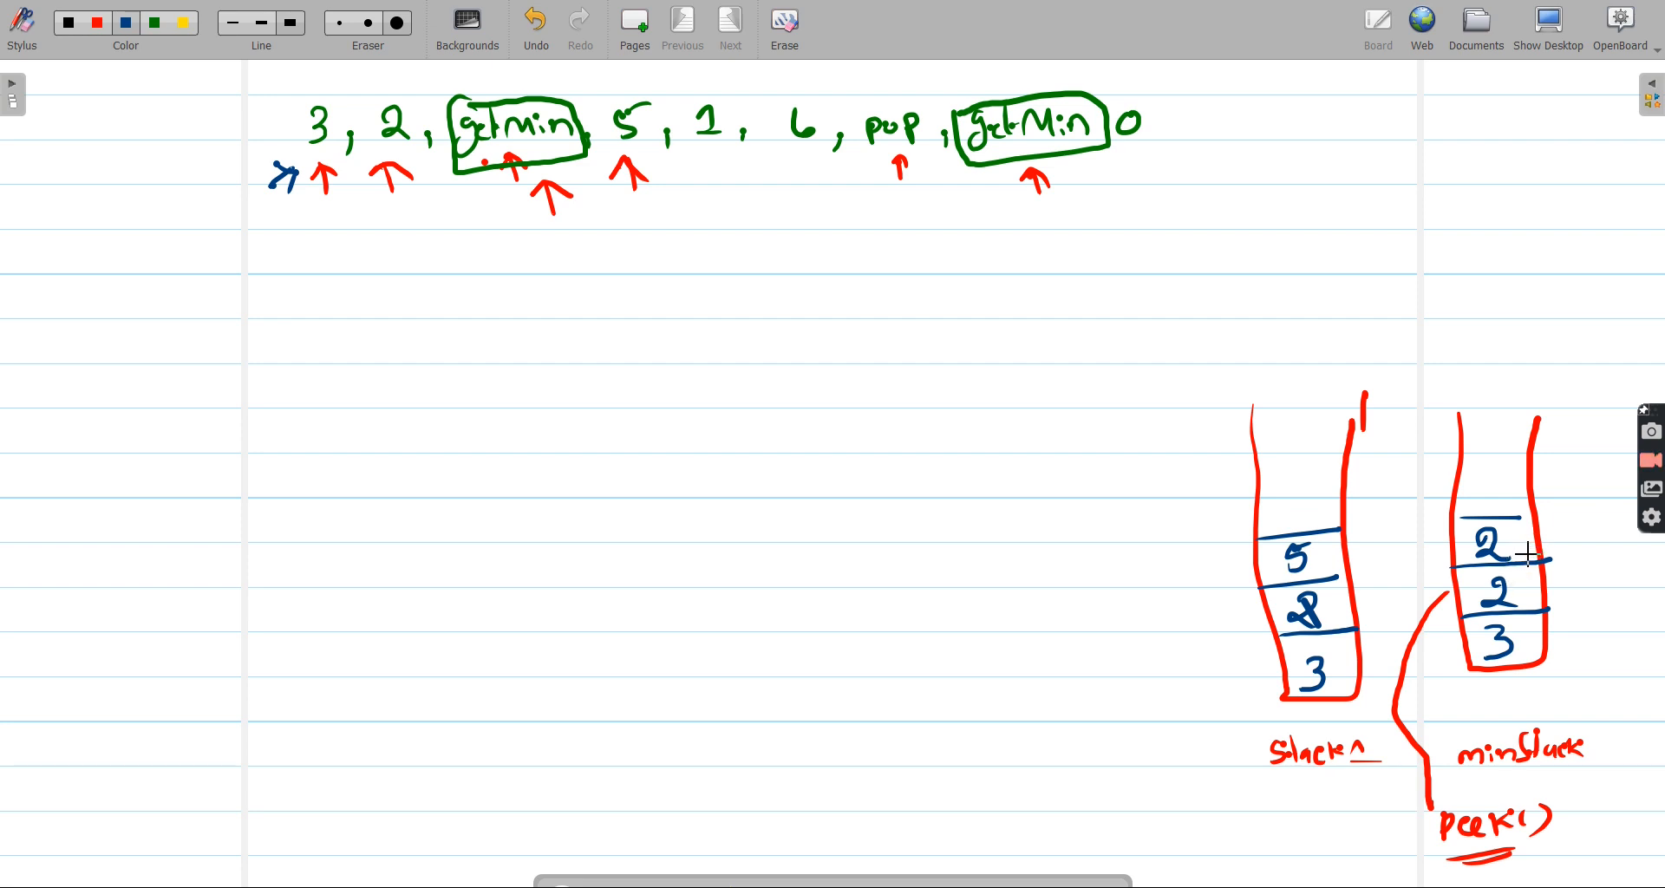
mouse_move(1360, 566)
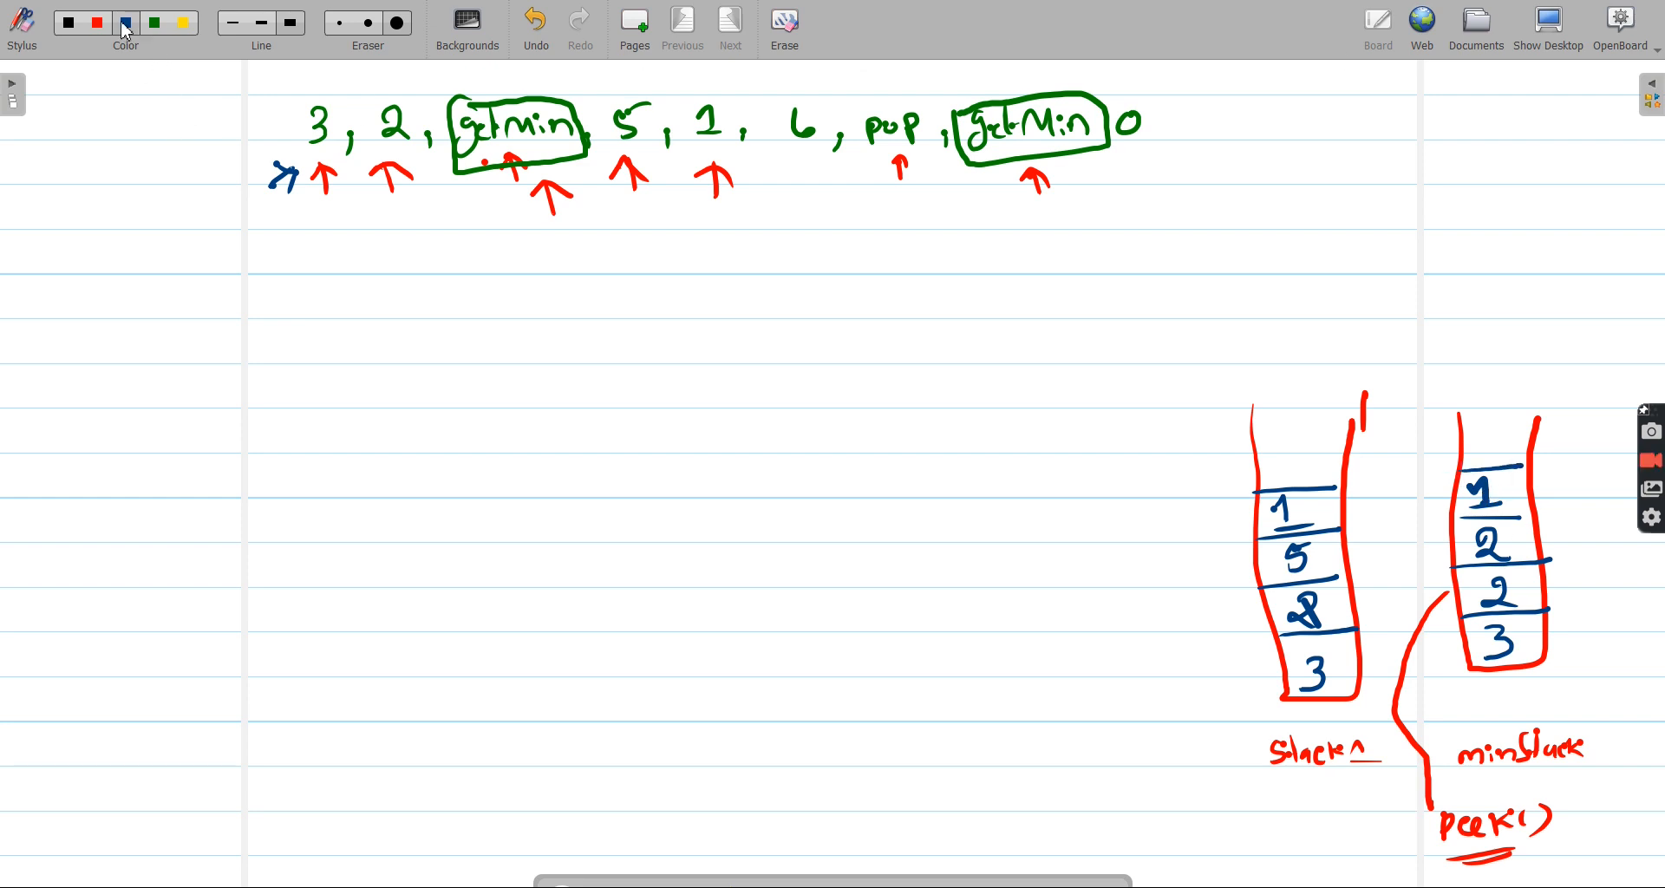
click(125, 20)
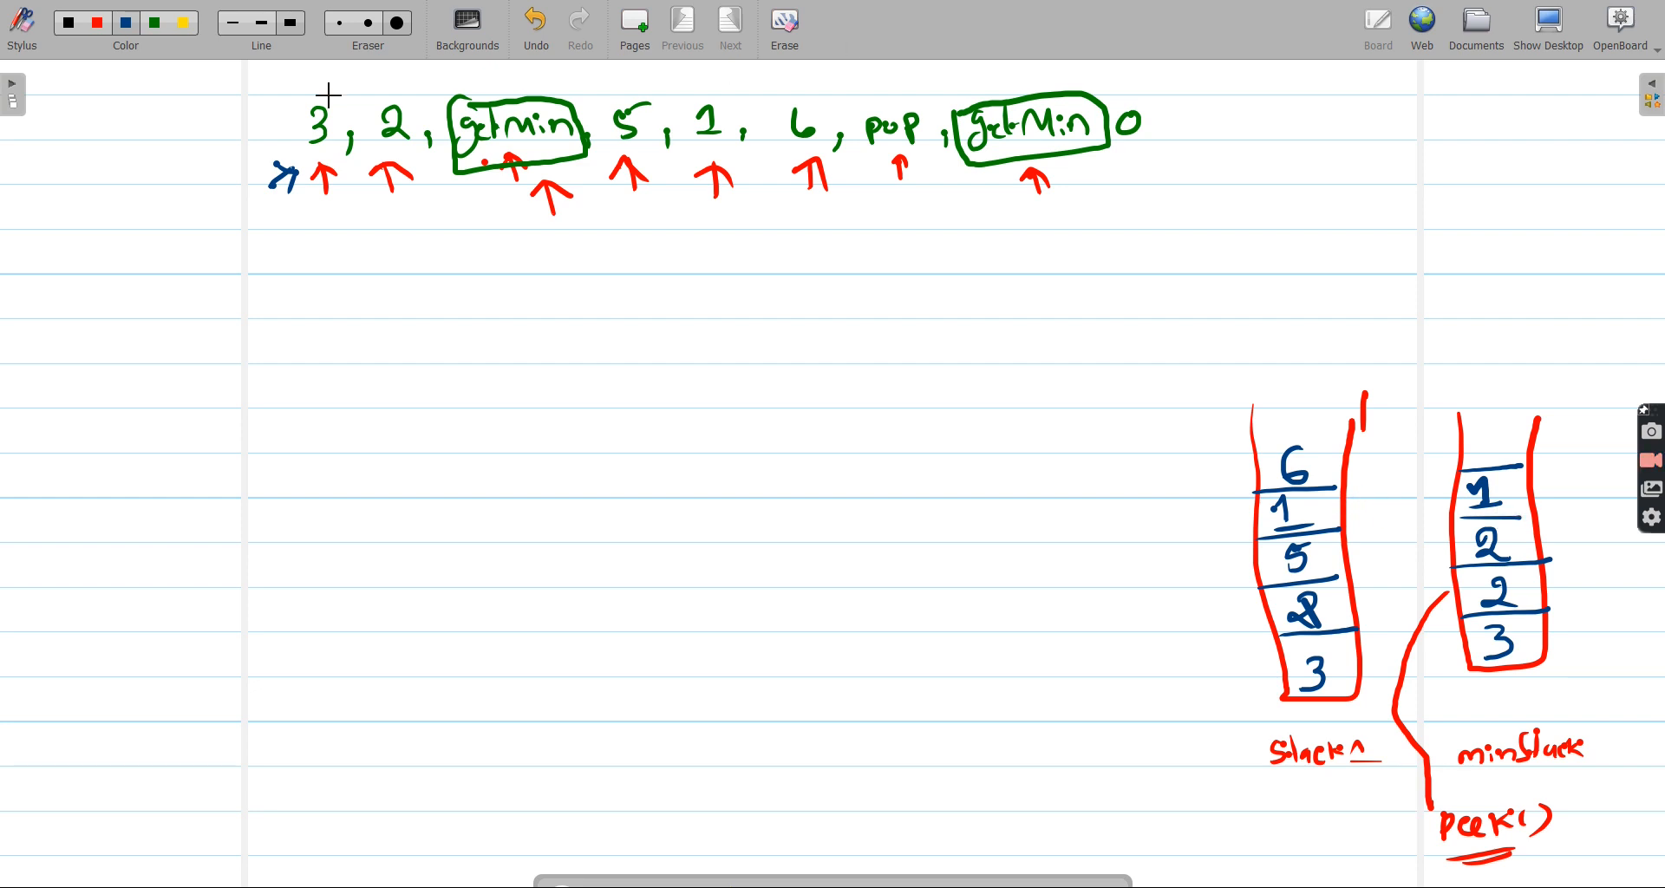
mouse_move(1436, 406)
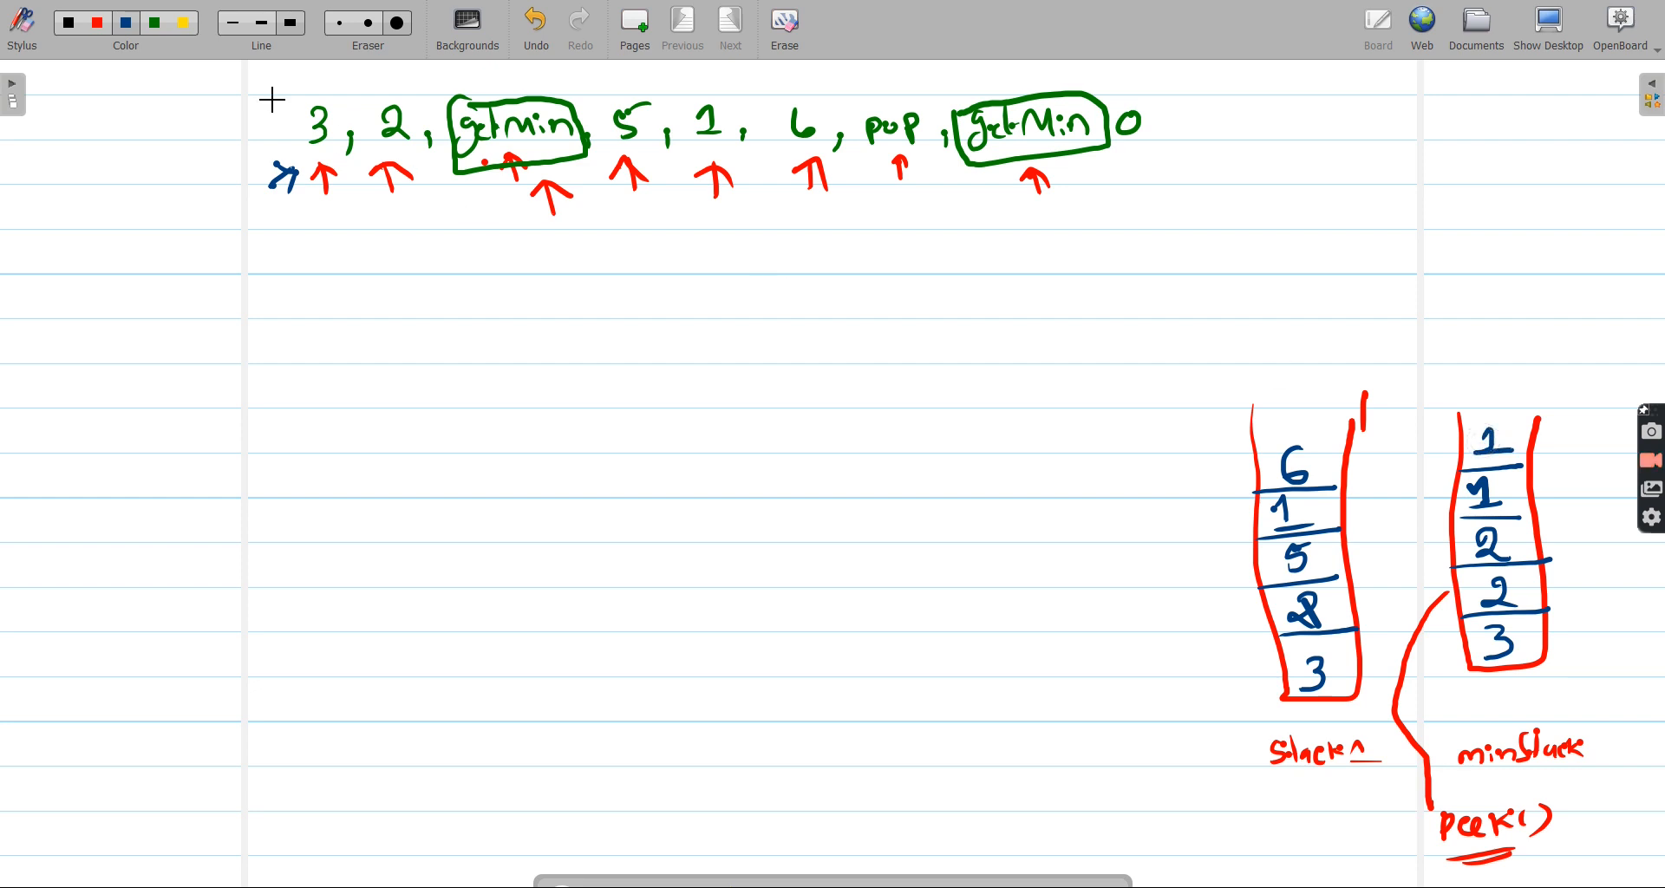
mouse_move(1422, 364)
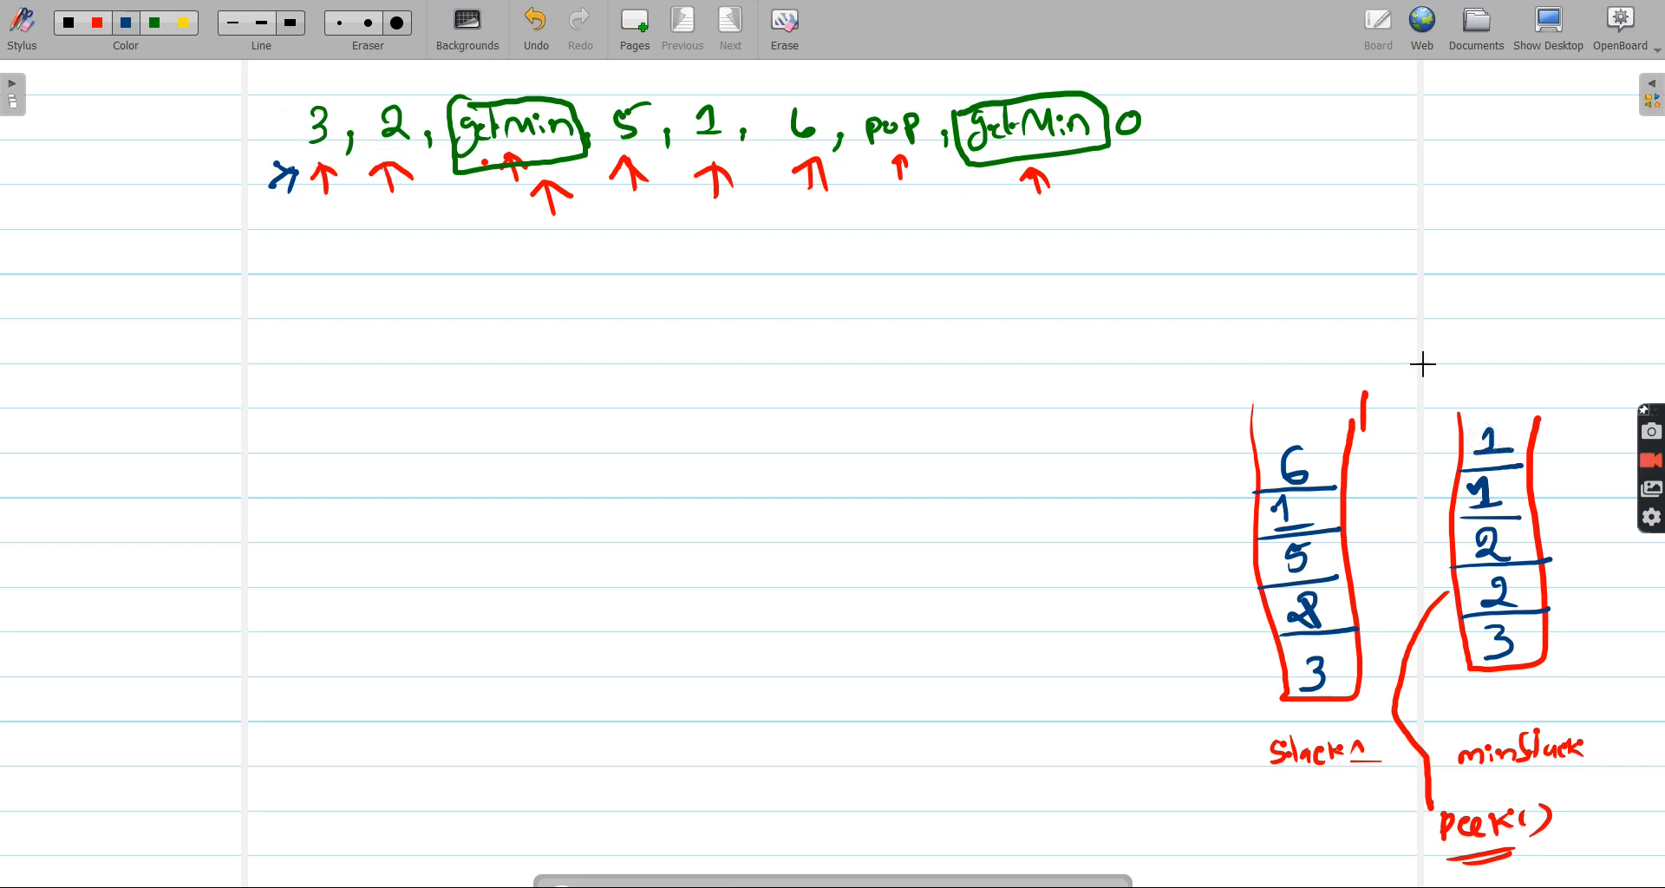
mouse_move(1460, 423)
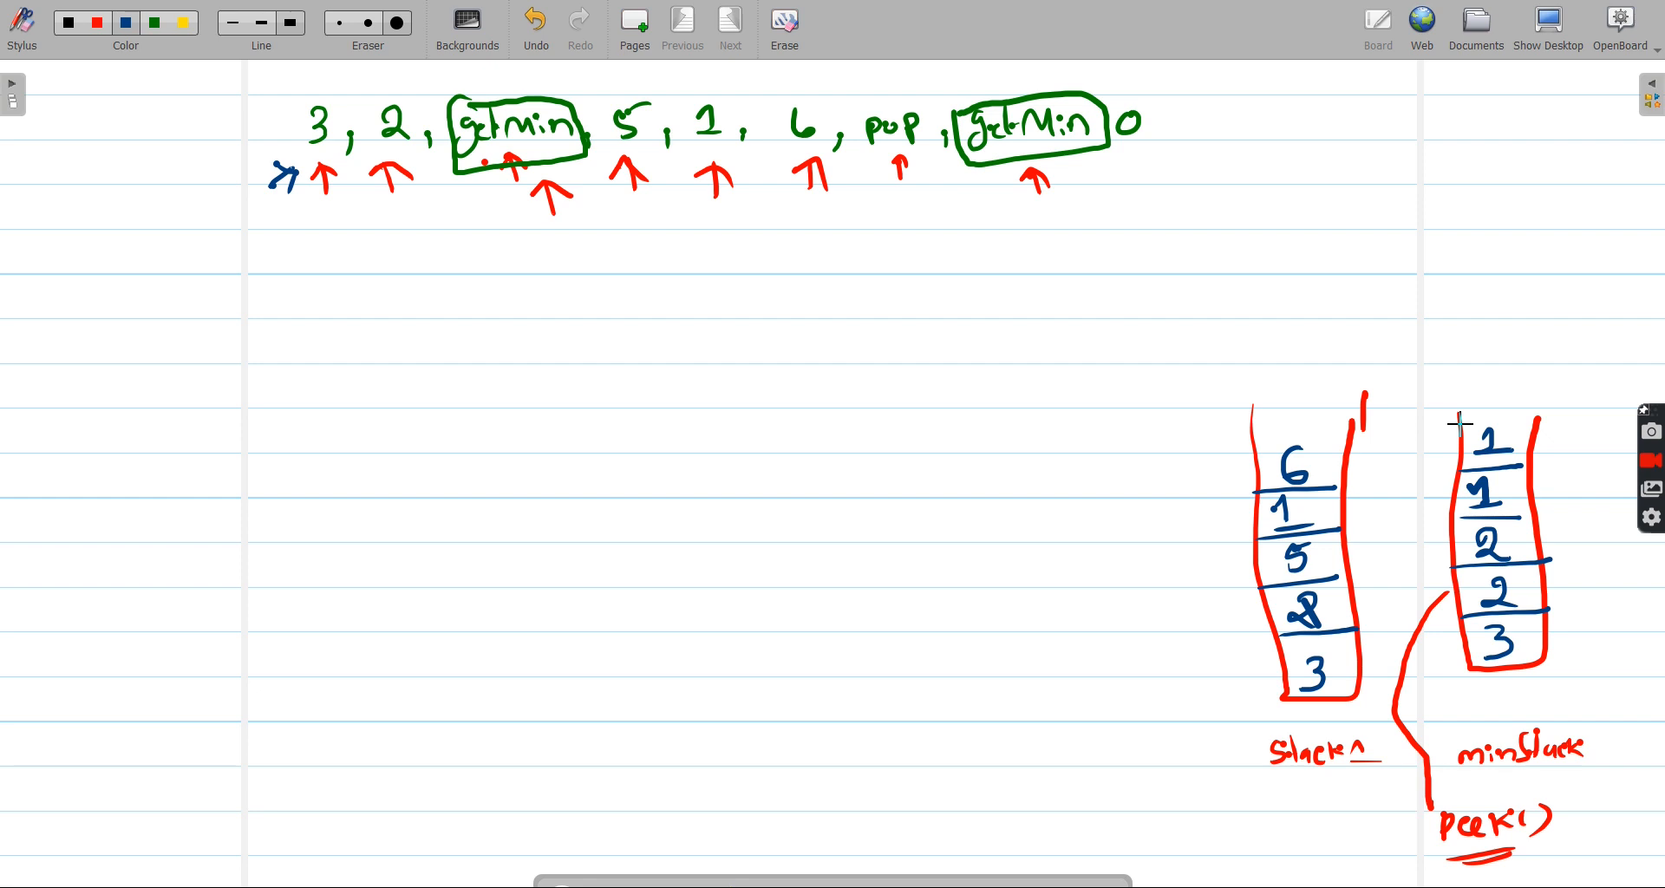
mouse_move(881, 154)
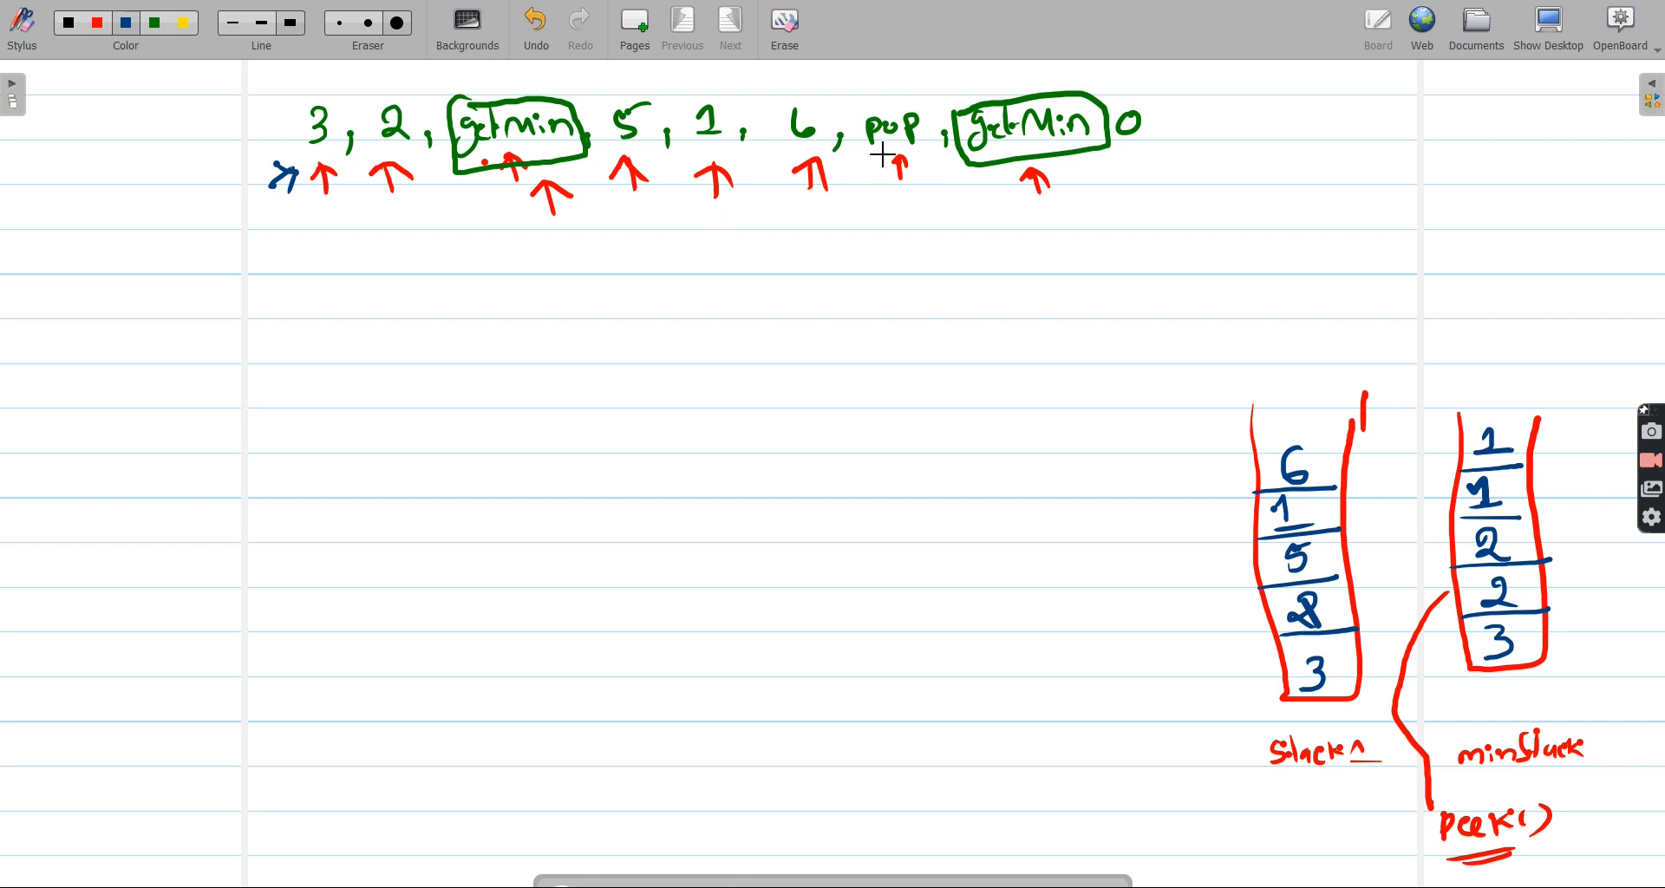
- Cross out 6 atop stack and minStack's top 1 in red, with an arrow returning 1
click(95, 23)
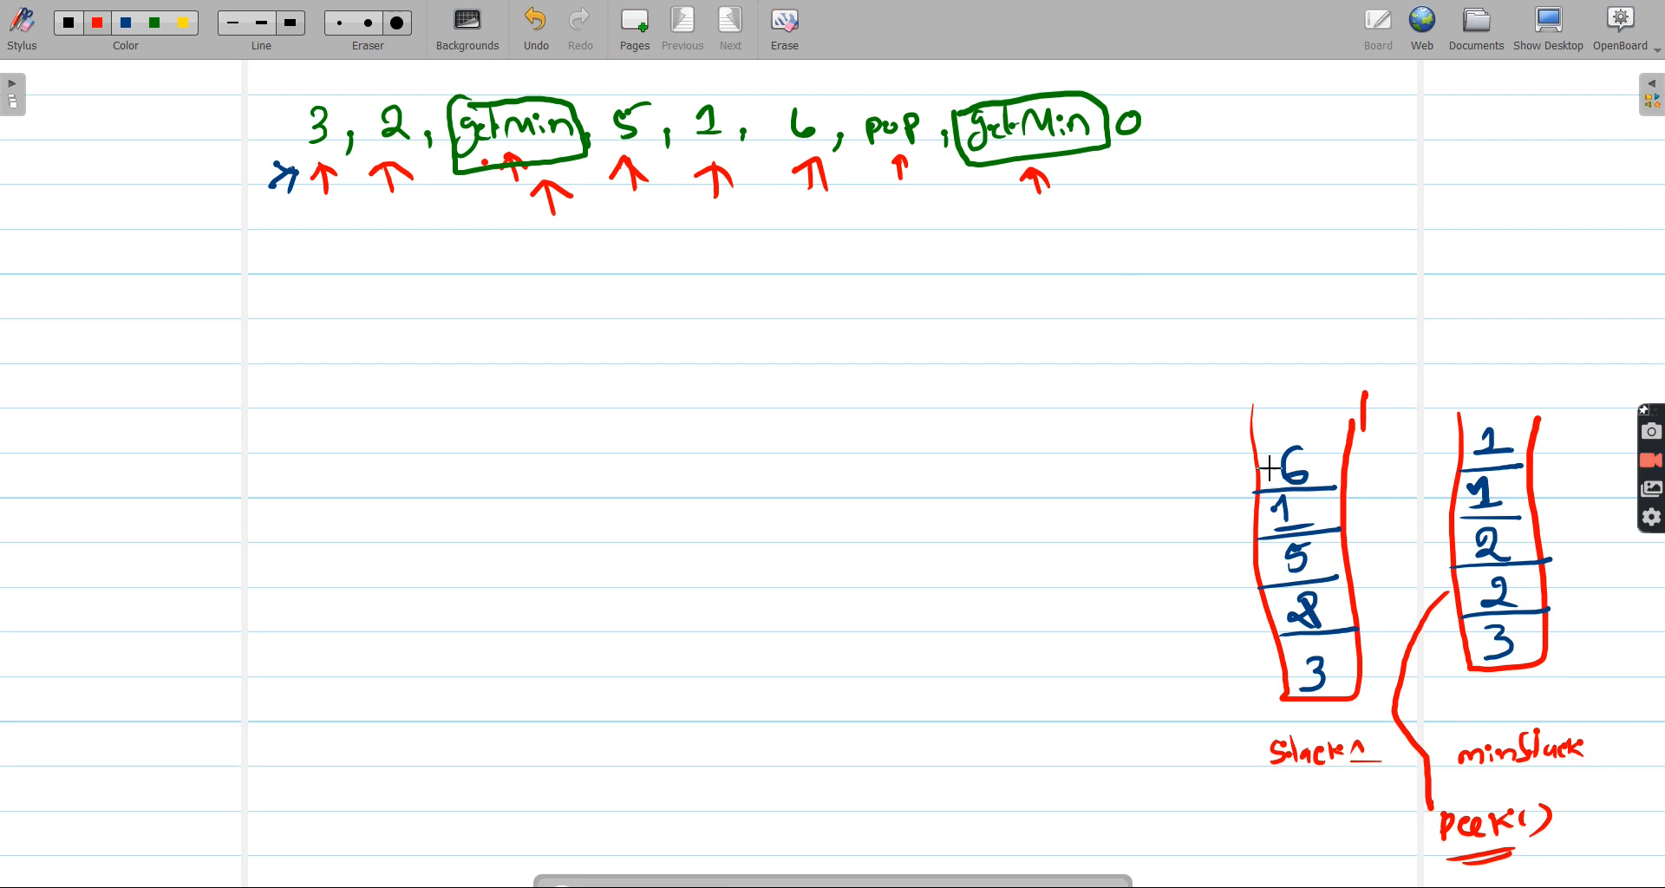
drag(1232, 460, 1349, 481)
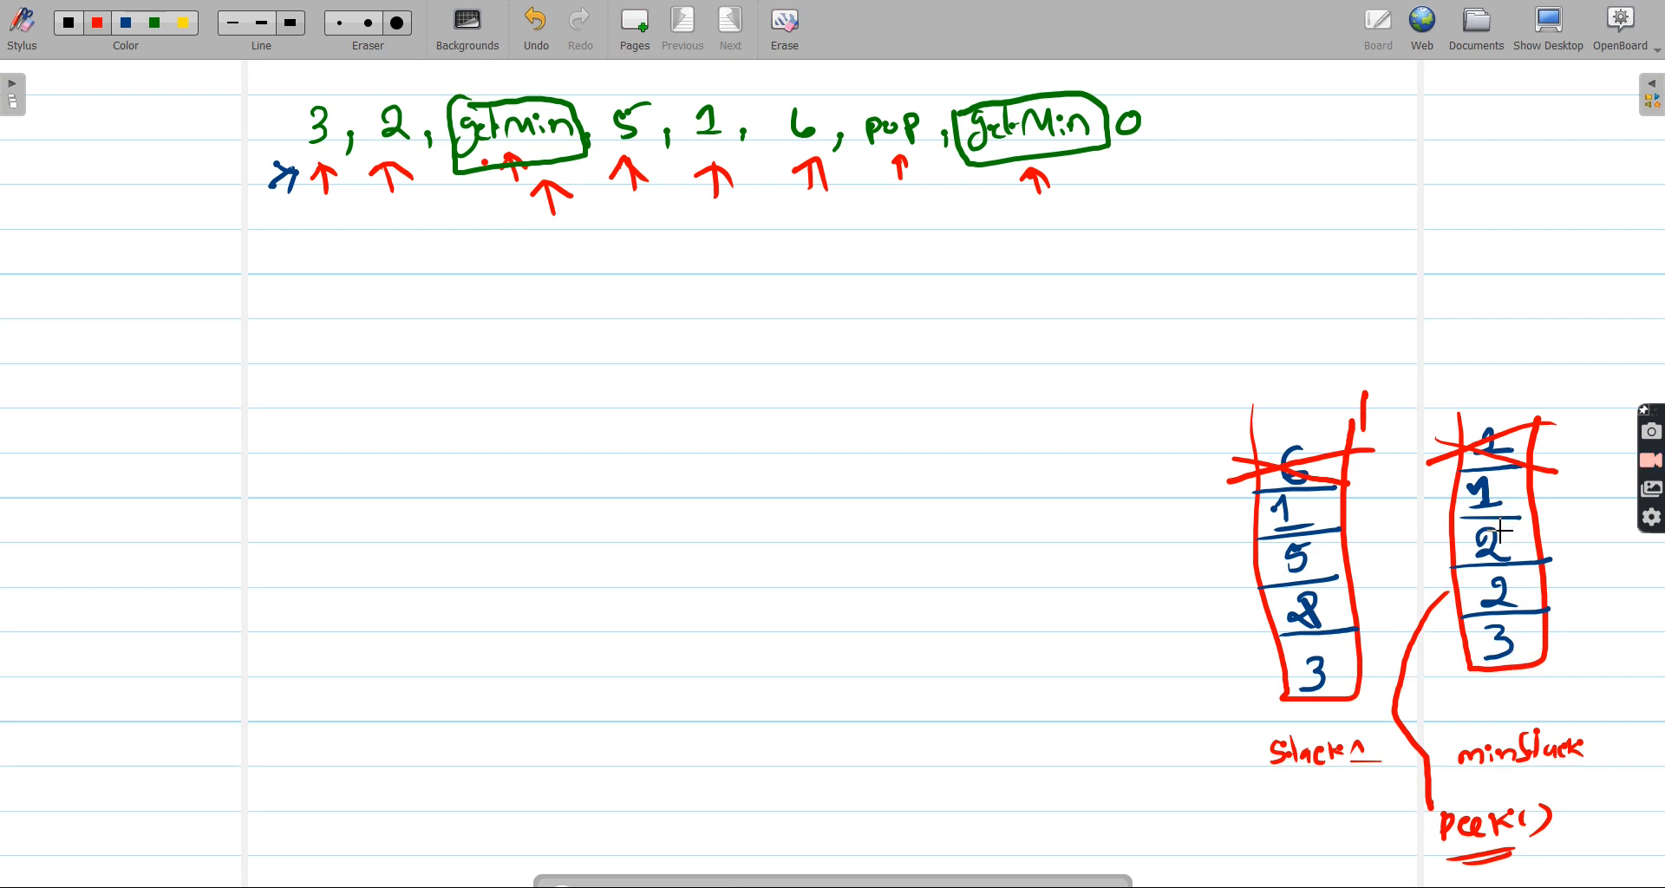
mouse_move(1329, 473)
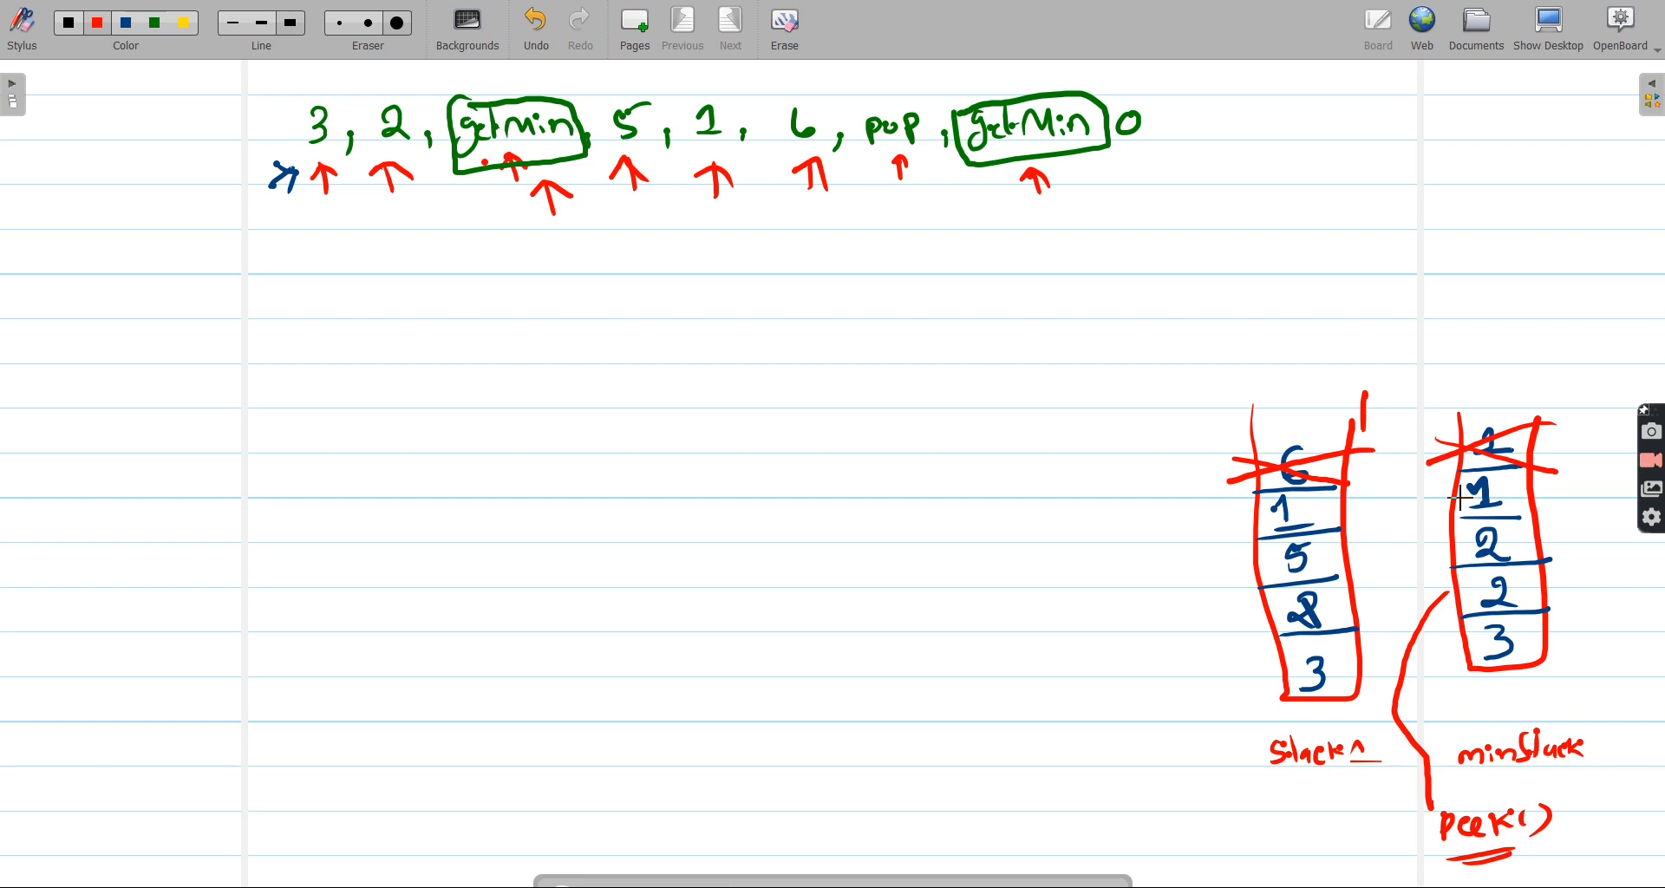
mouse_move(281, 96)
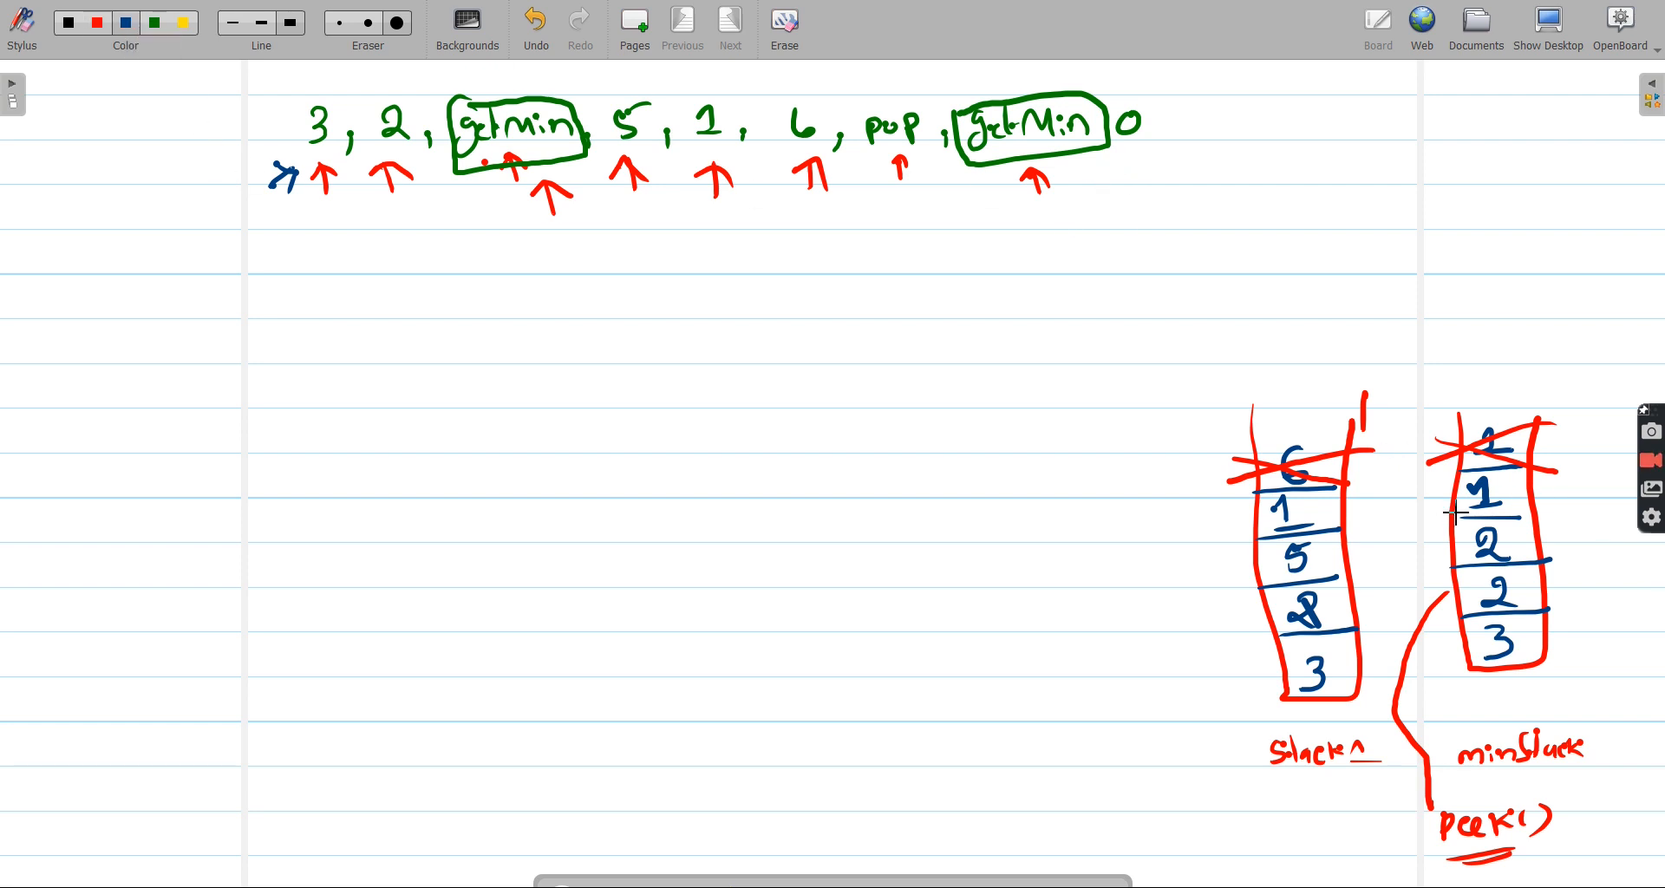
drag(1458, 510, 1469, 320)
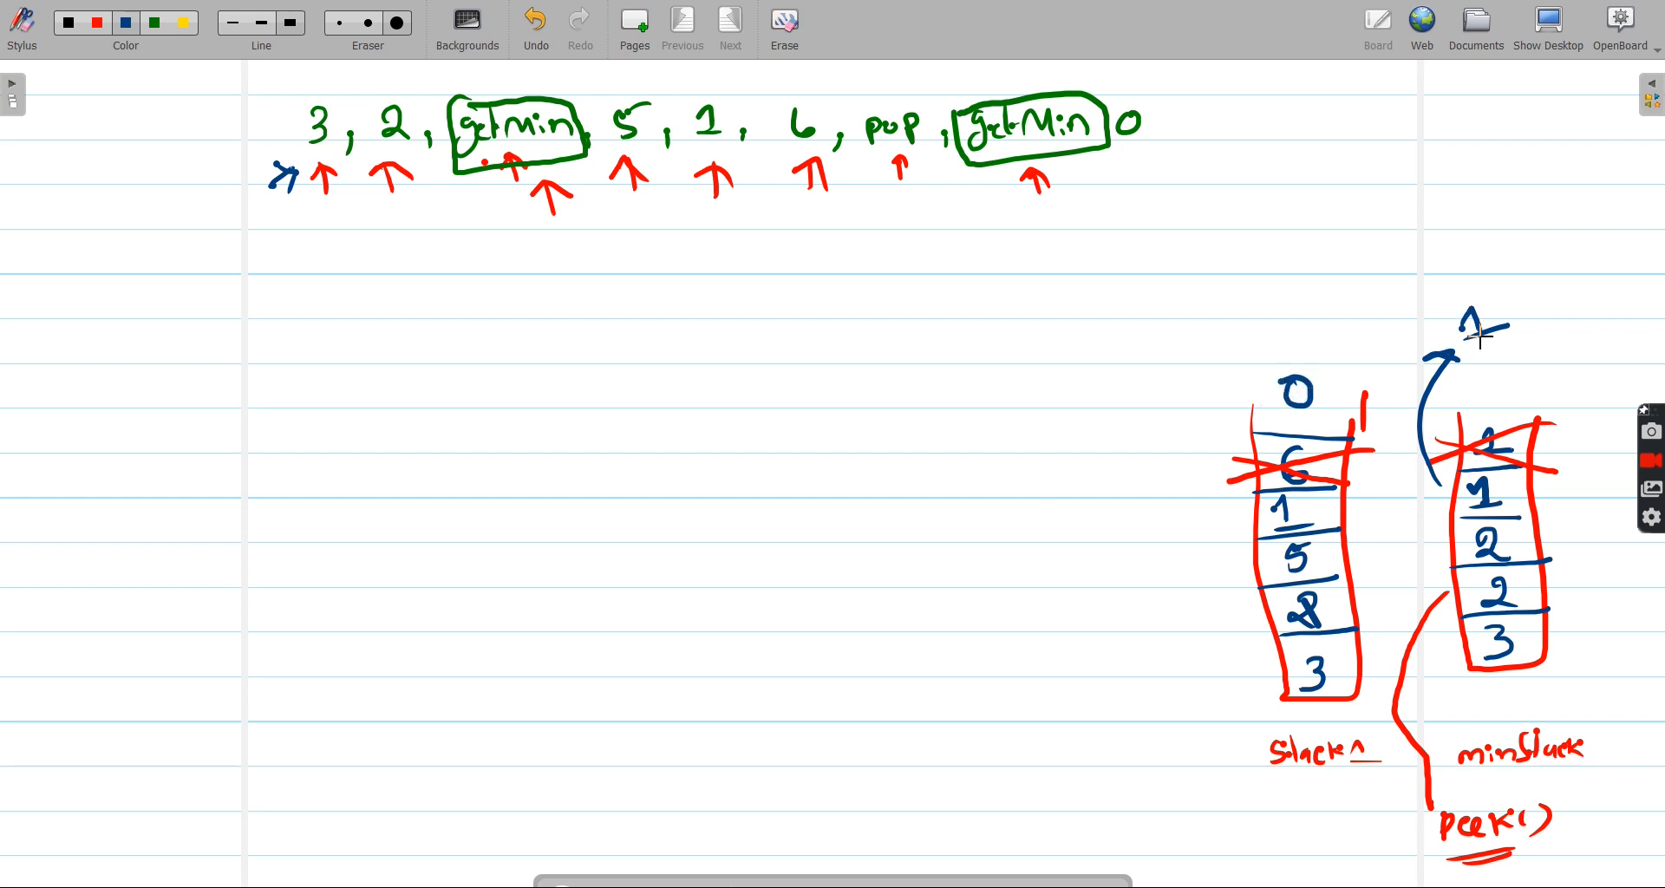
mouse_move(1336, 404)
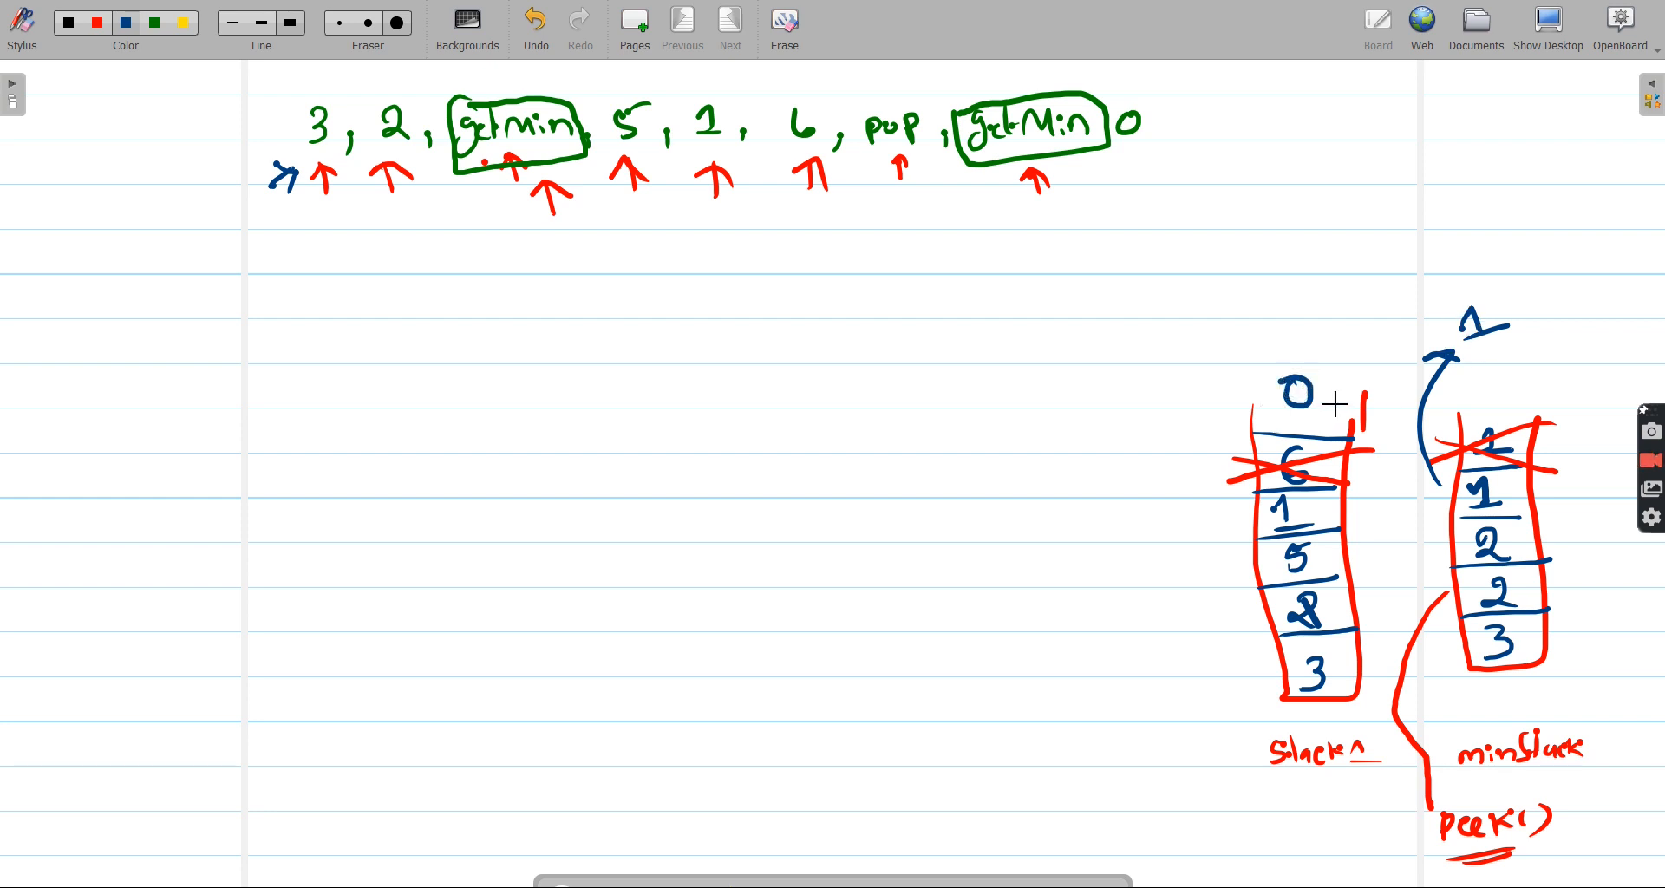
mouse_move(1471, 382)
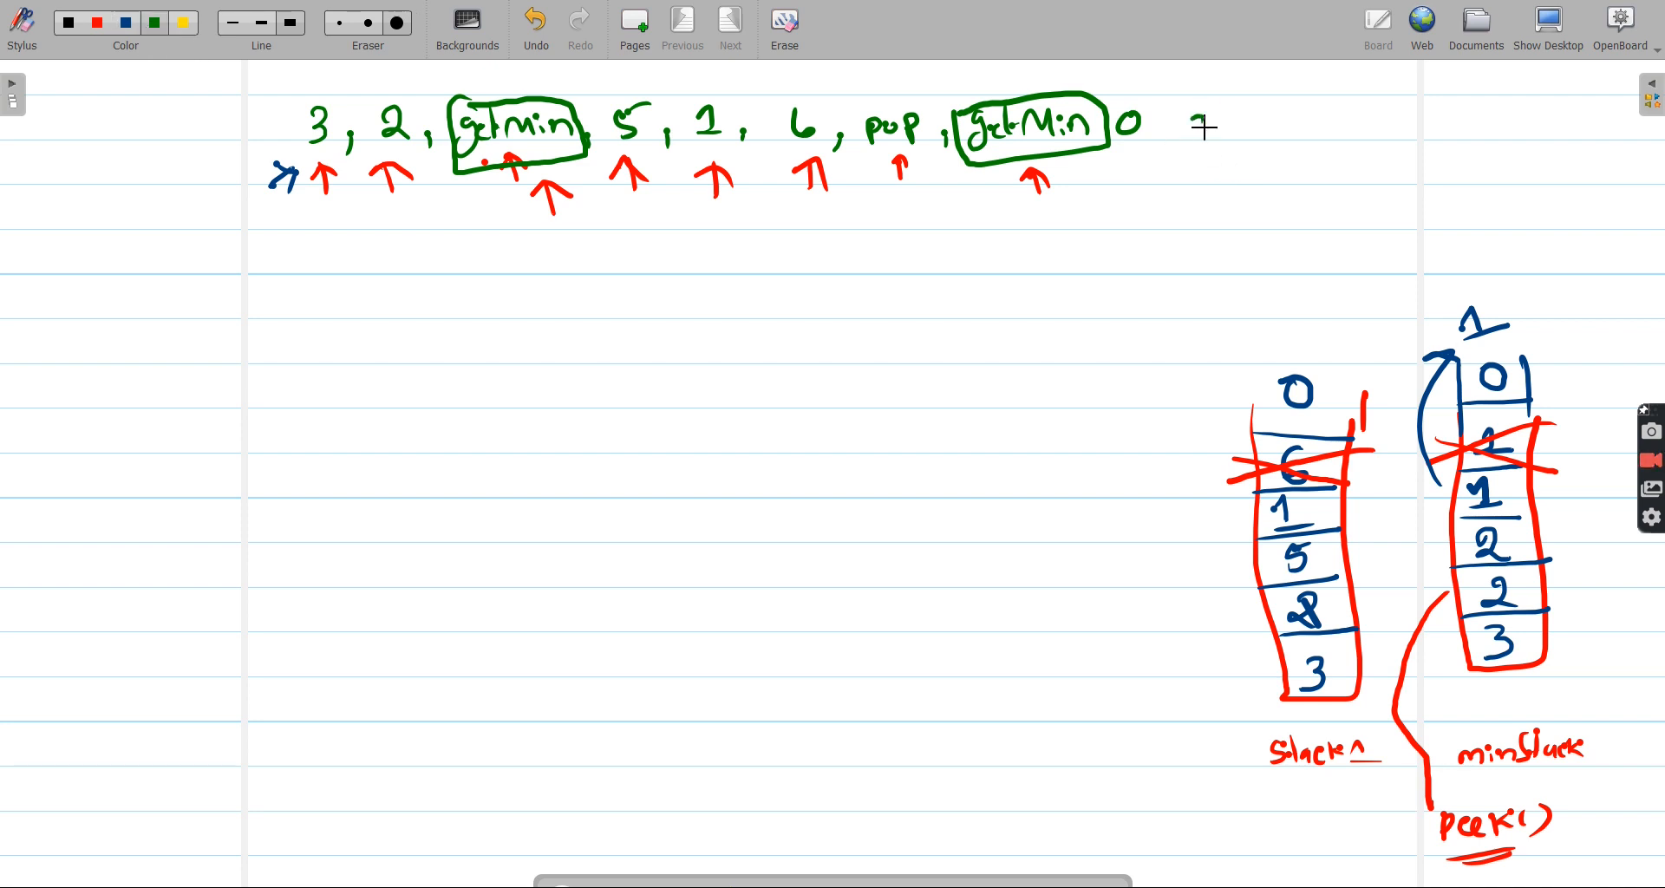
- Add a final underlined getMin to the sequence and mark minStack's top 0 as the result
text(getMin)
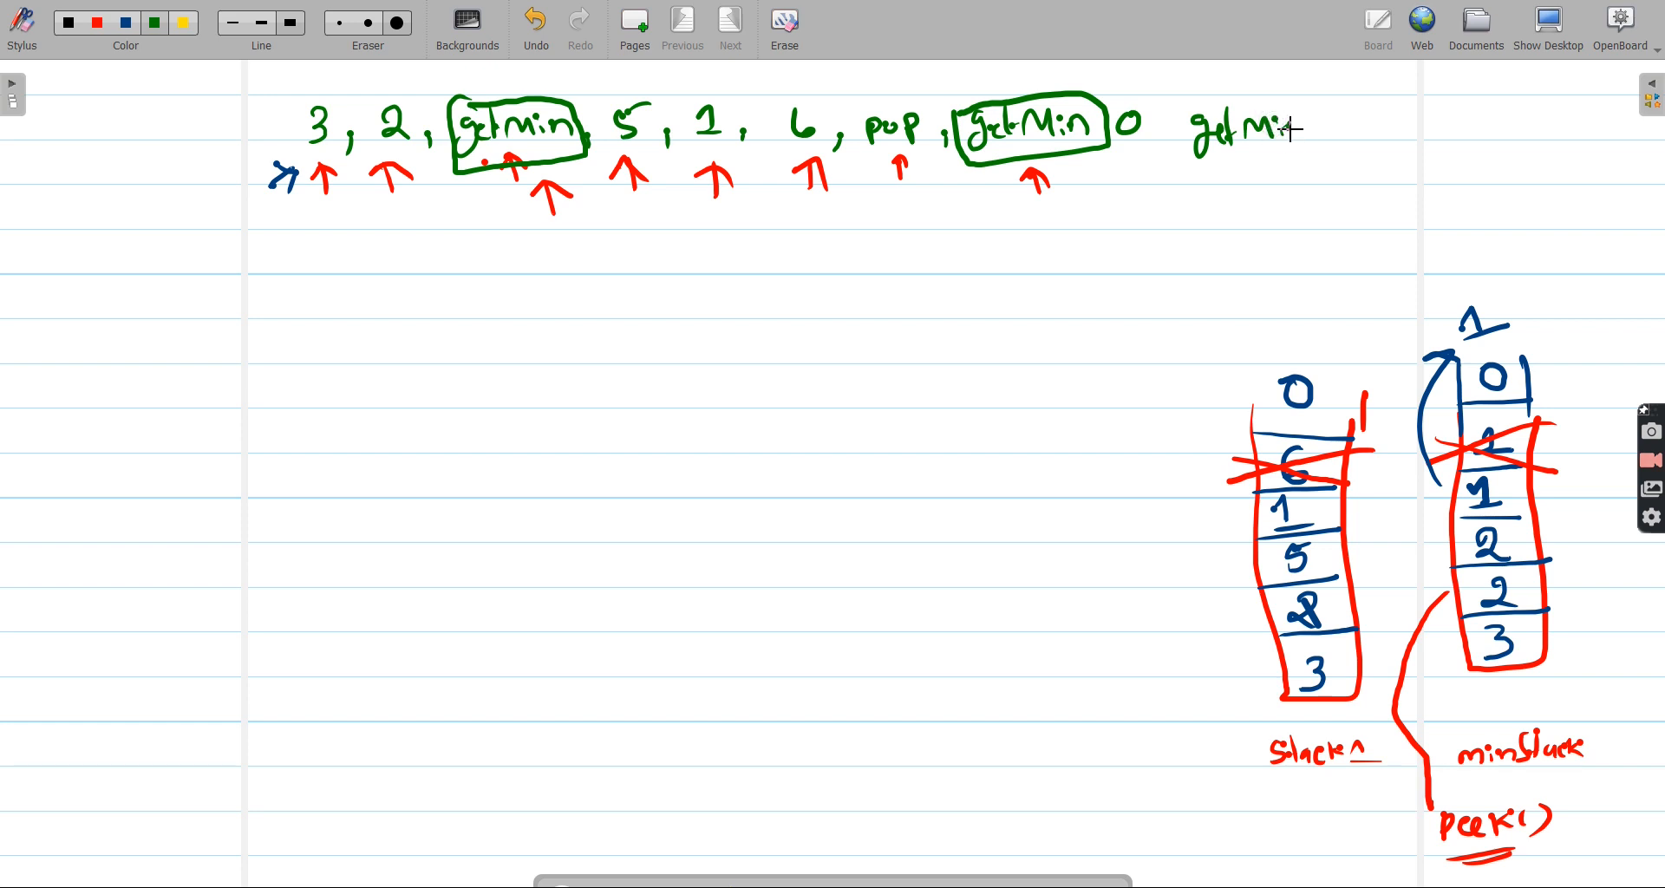
drag(1206, 173, 1270, 170)
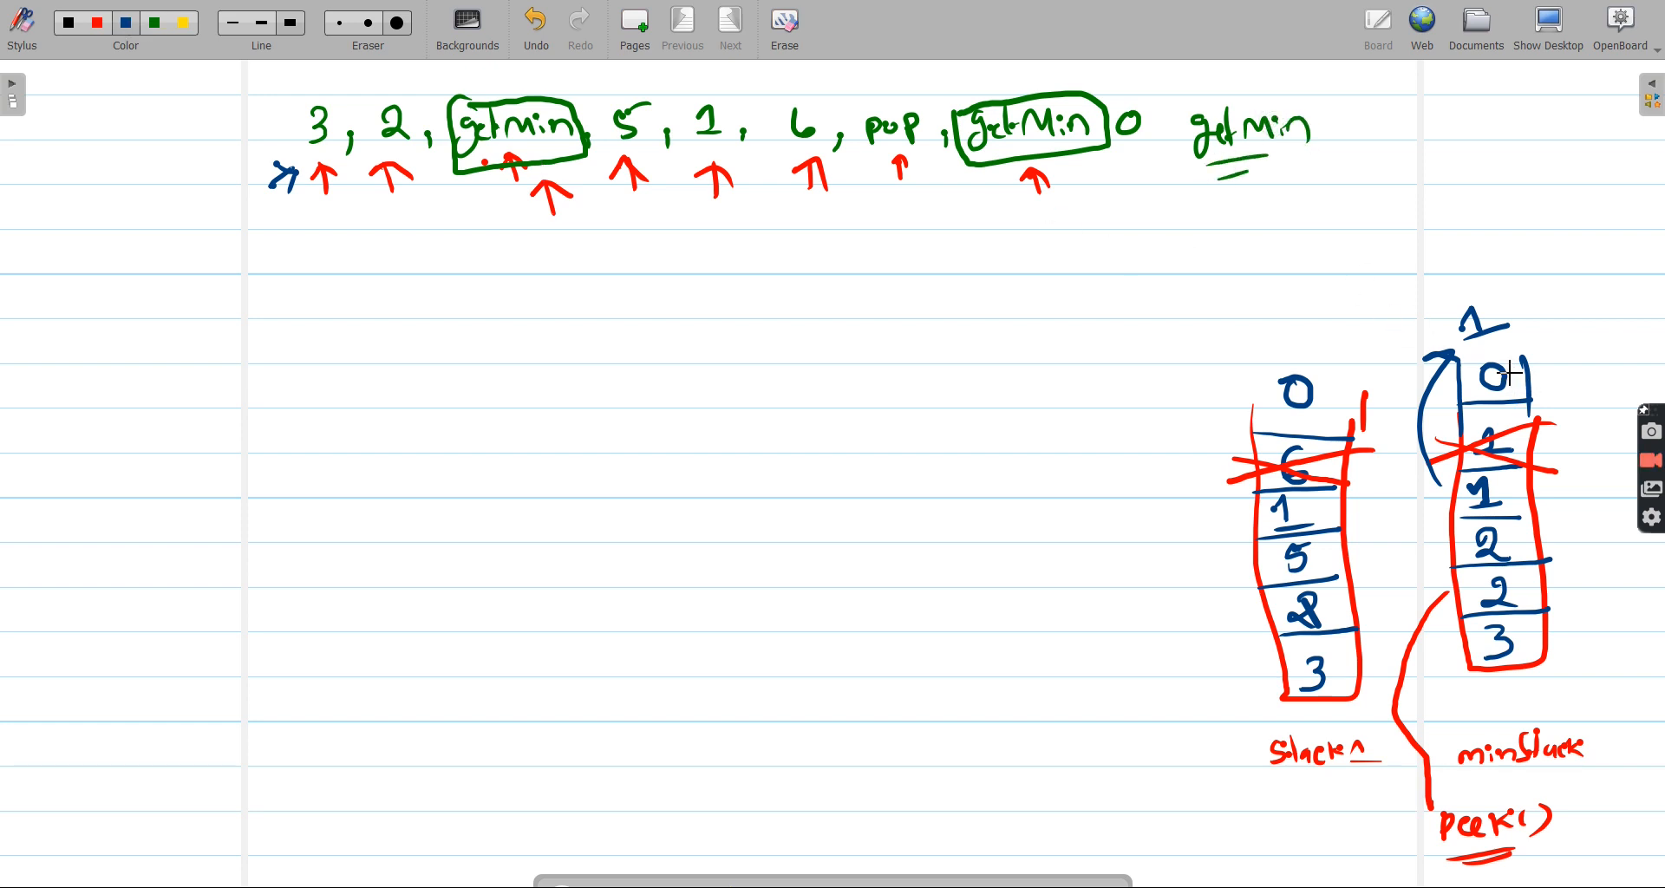
drag(1507, 377, 1541, 224)
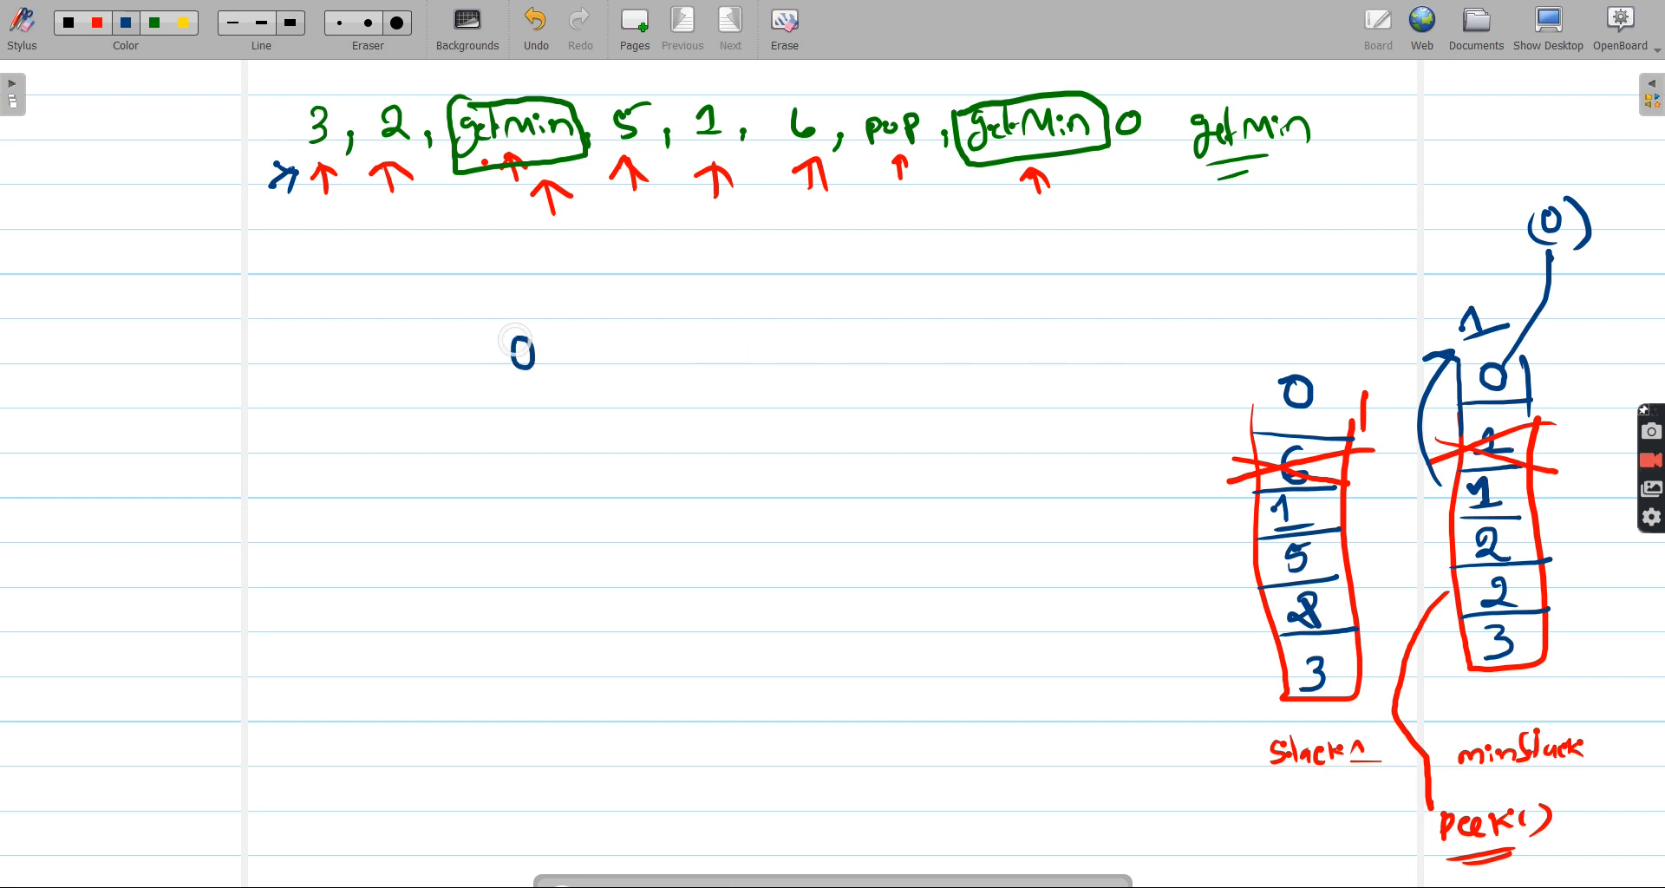
- Write TC: O(1) for push, pop, top, getMin and label the space complexity line
drag(547, 345, 595, 345)
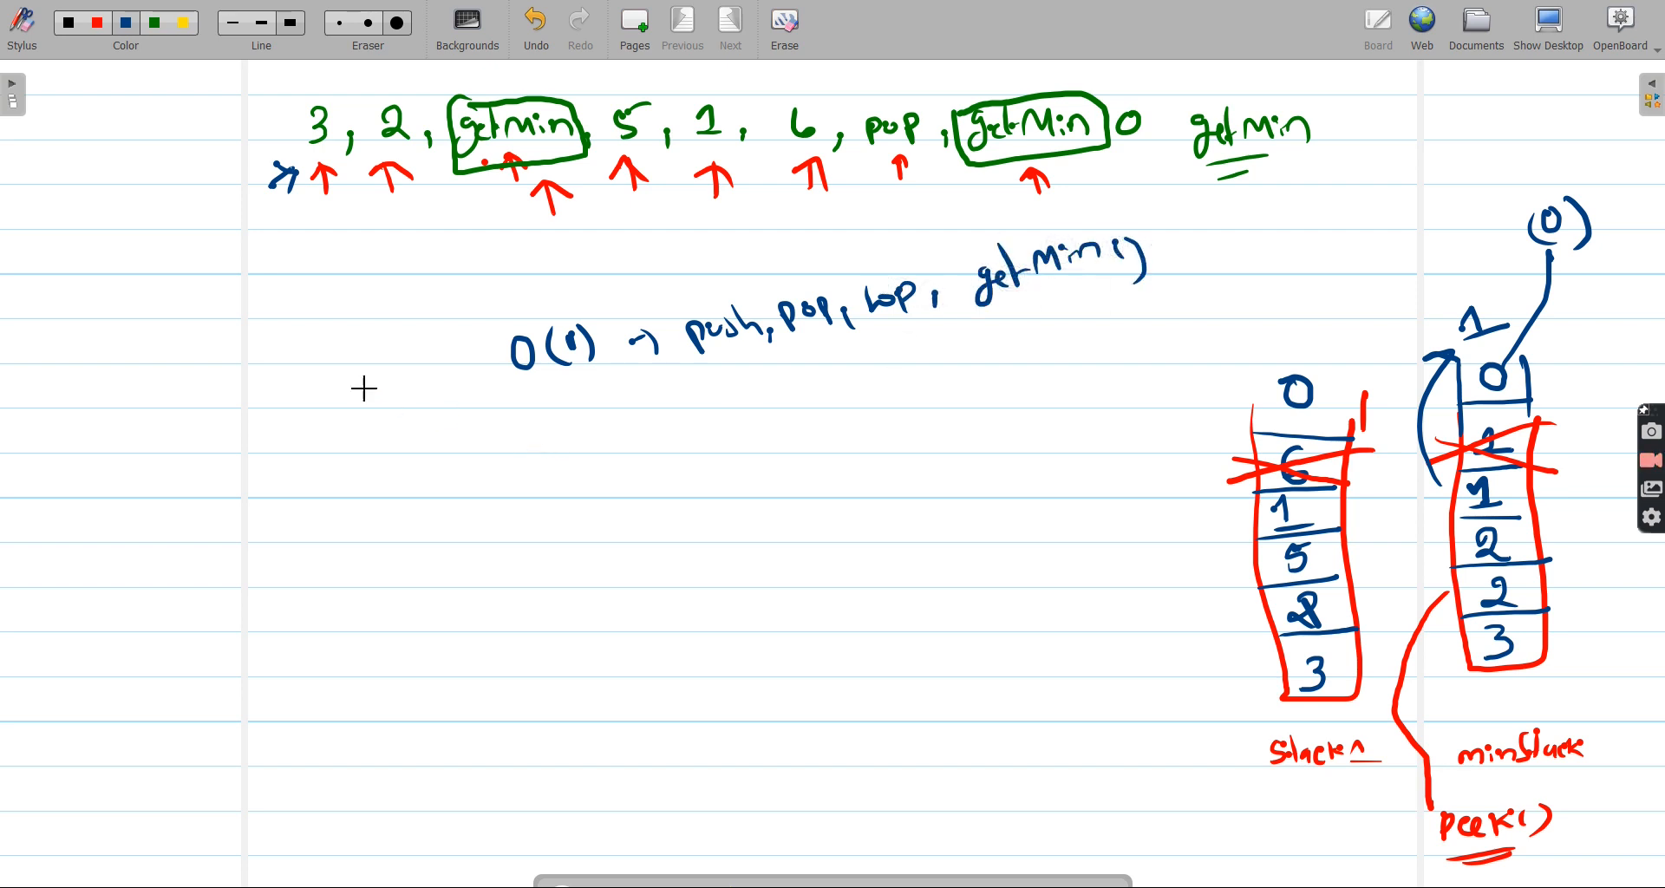
drag(309, 415, 399, 542)
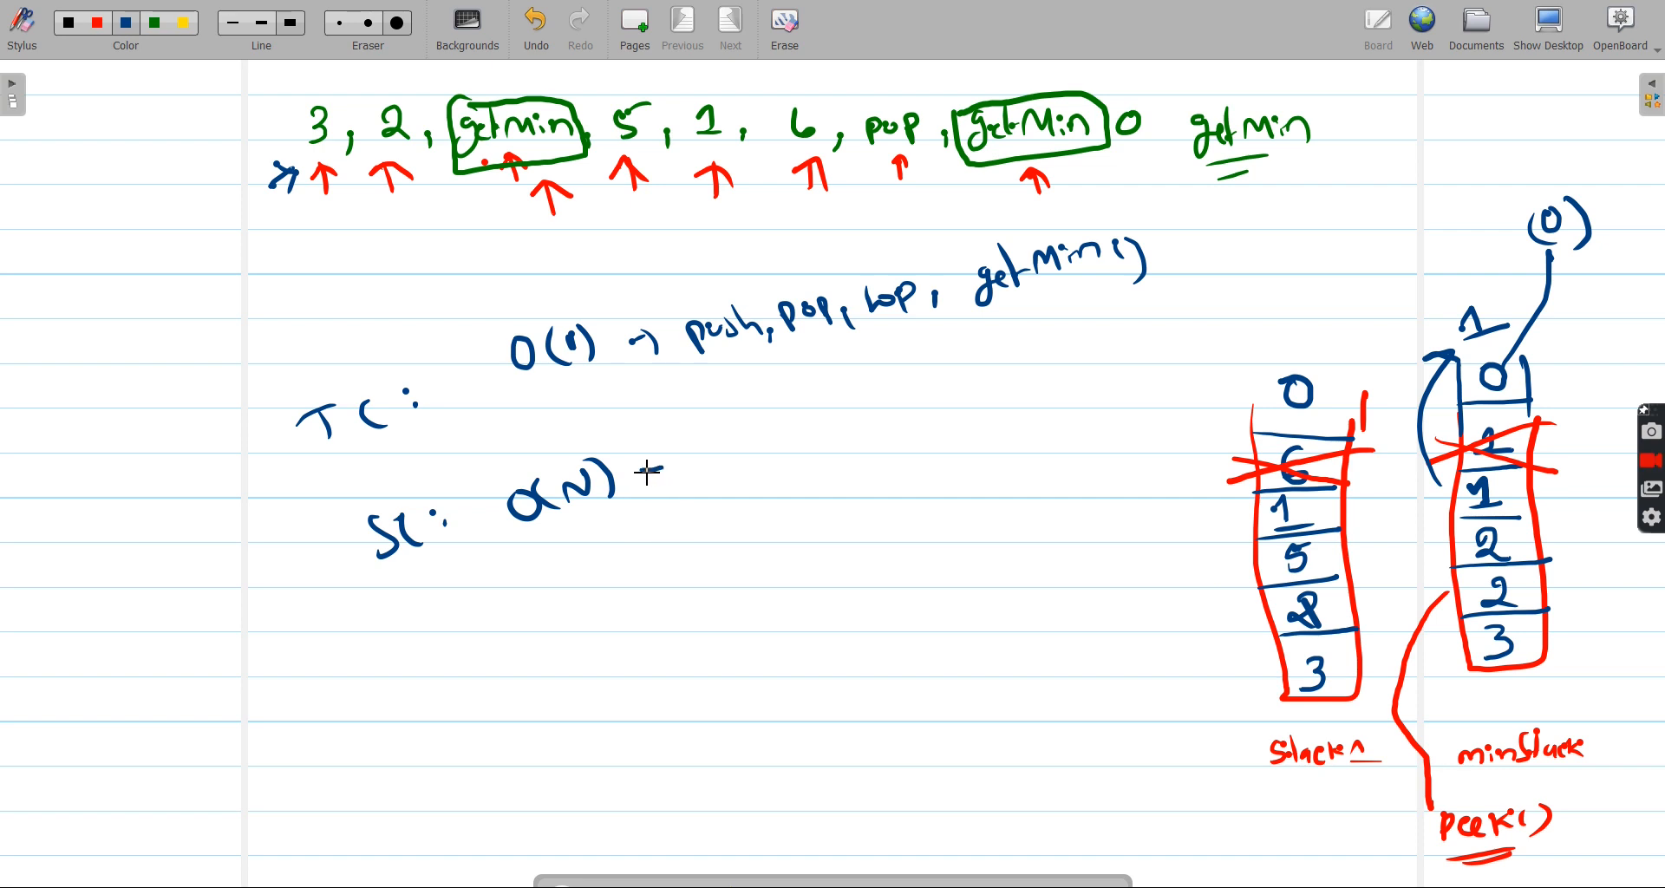
- Complete SC: O(N)+O(N) = O(2N) and add the homework note below
drag(637, 479, 829, 457)
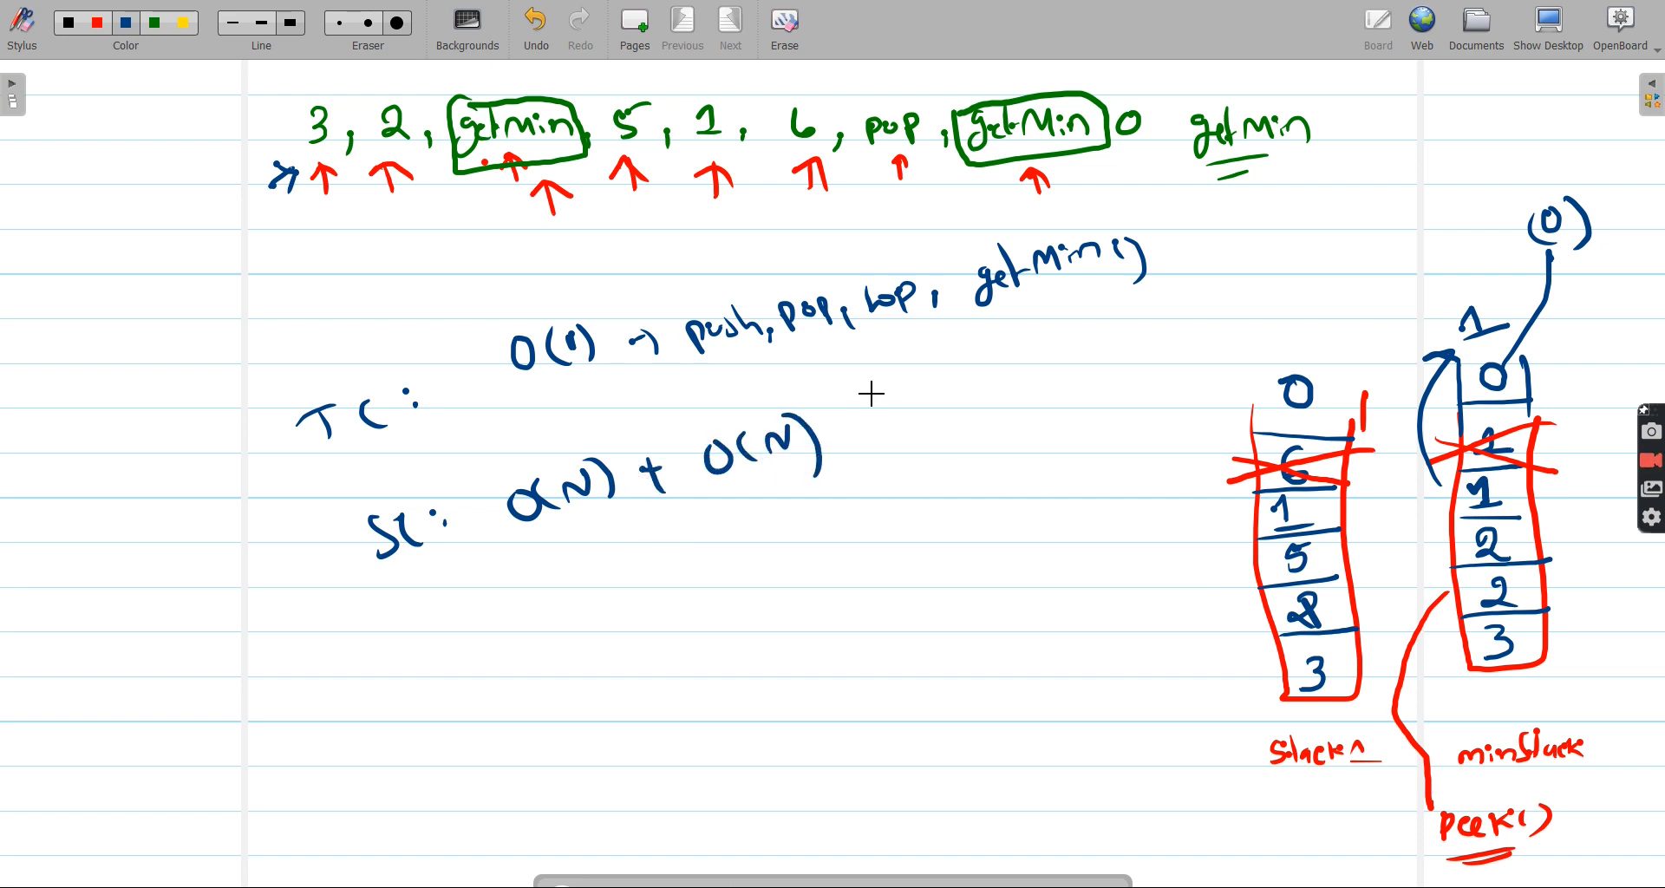
text(= O(2N)
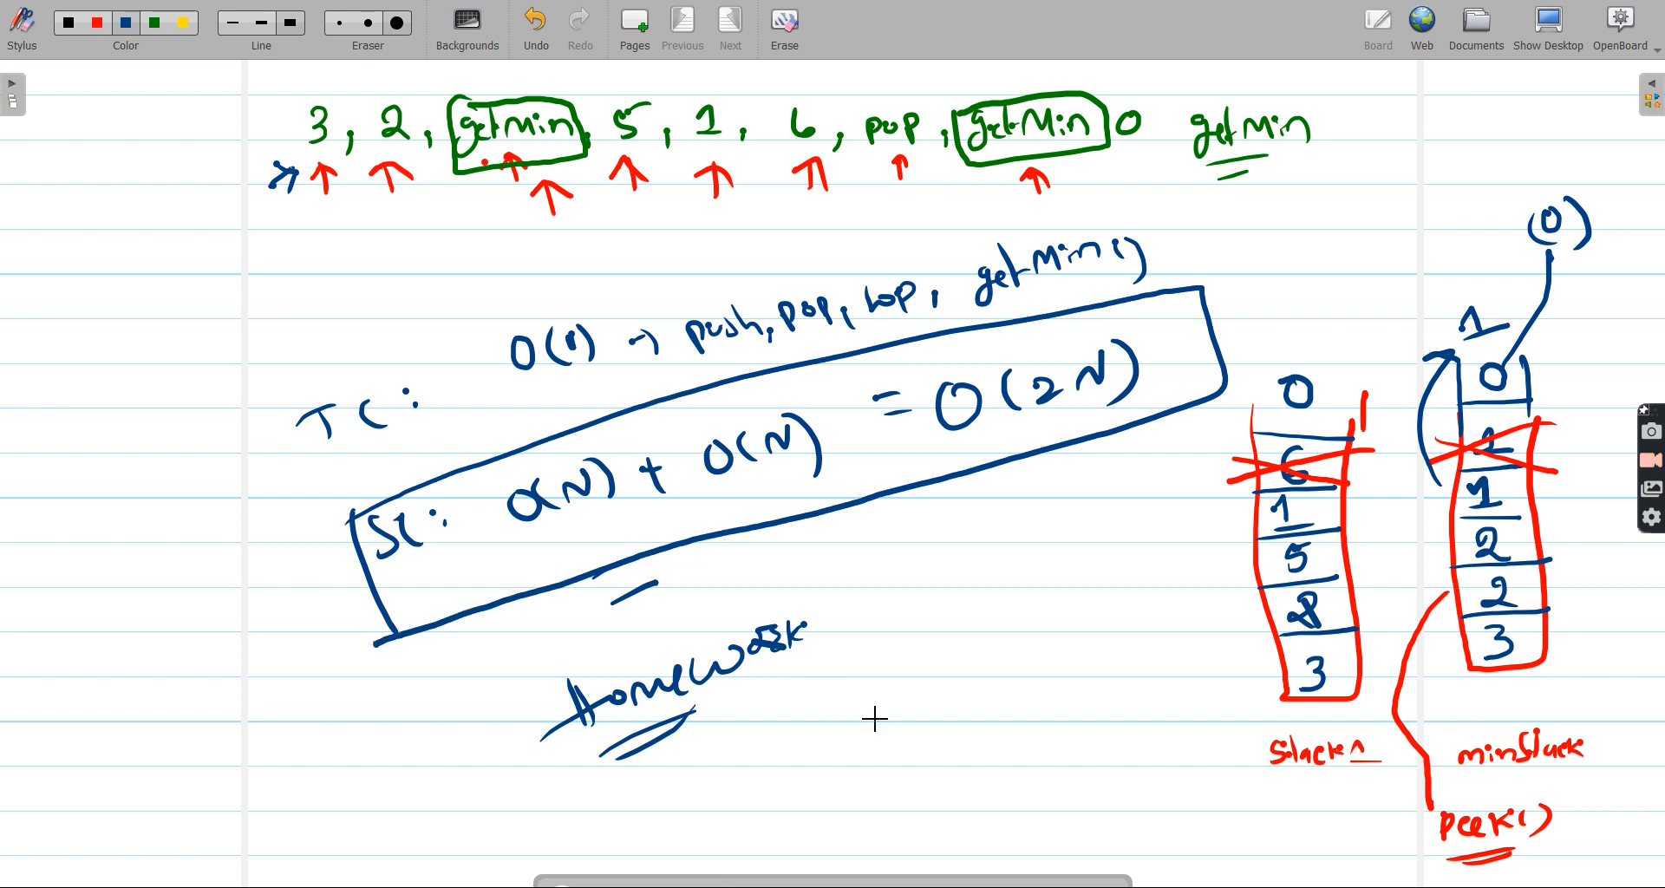
mouse_move(798, 719)
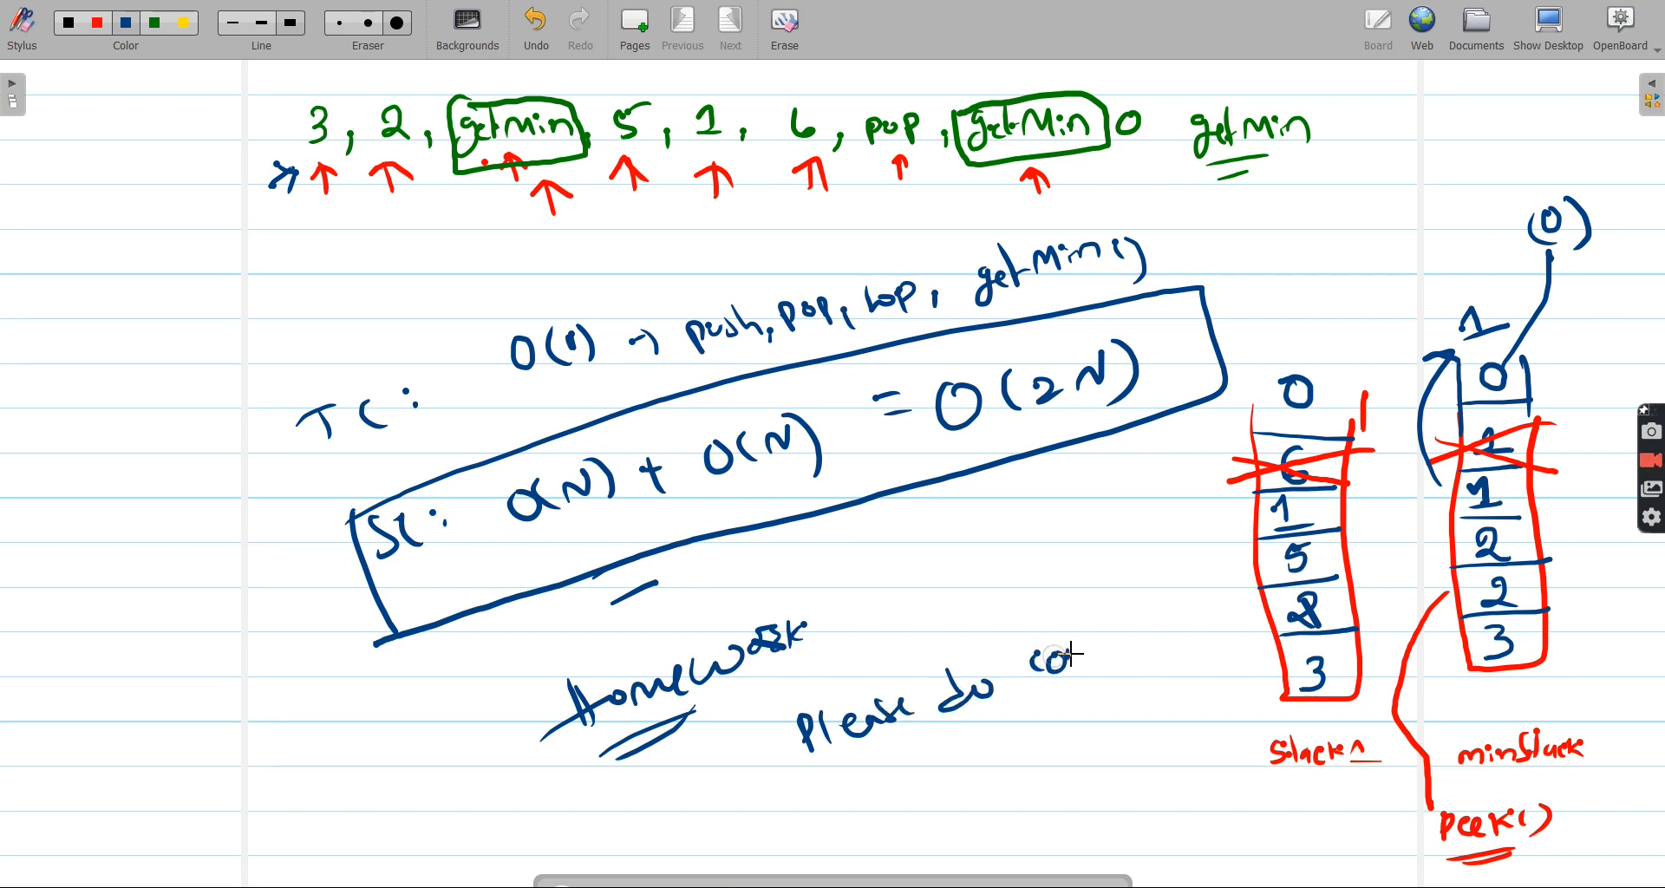
drag(1072, 648, 1180, 616)
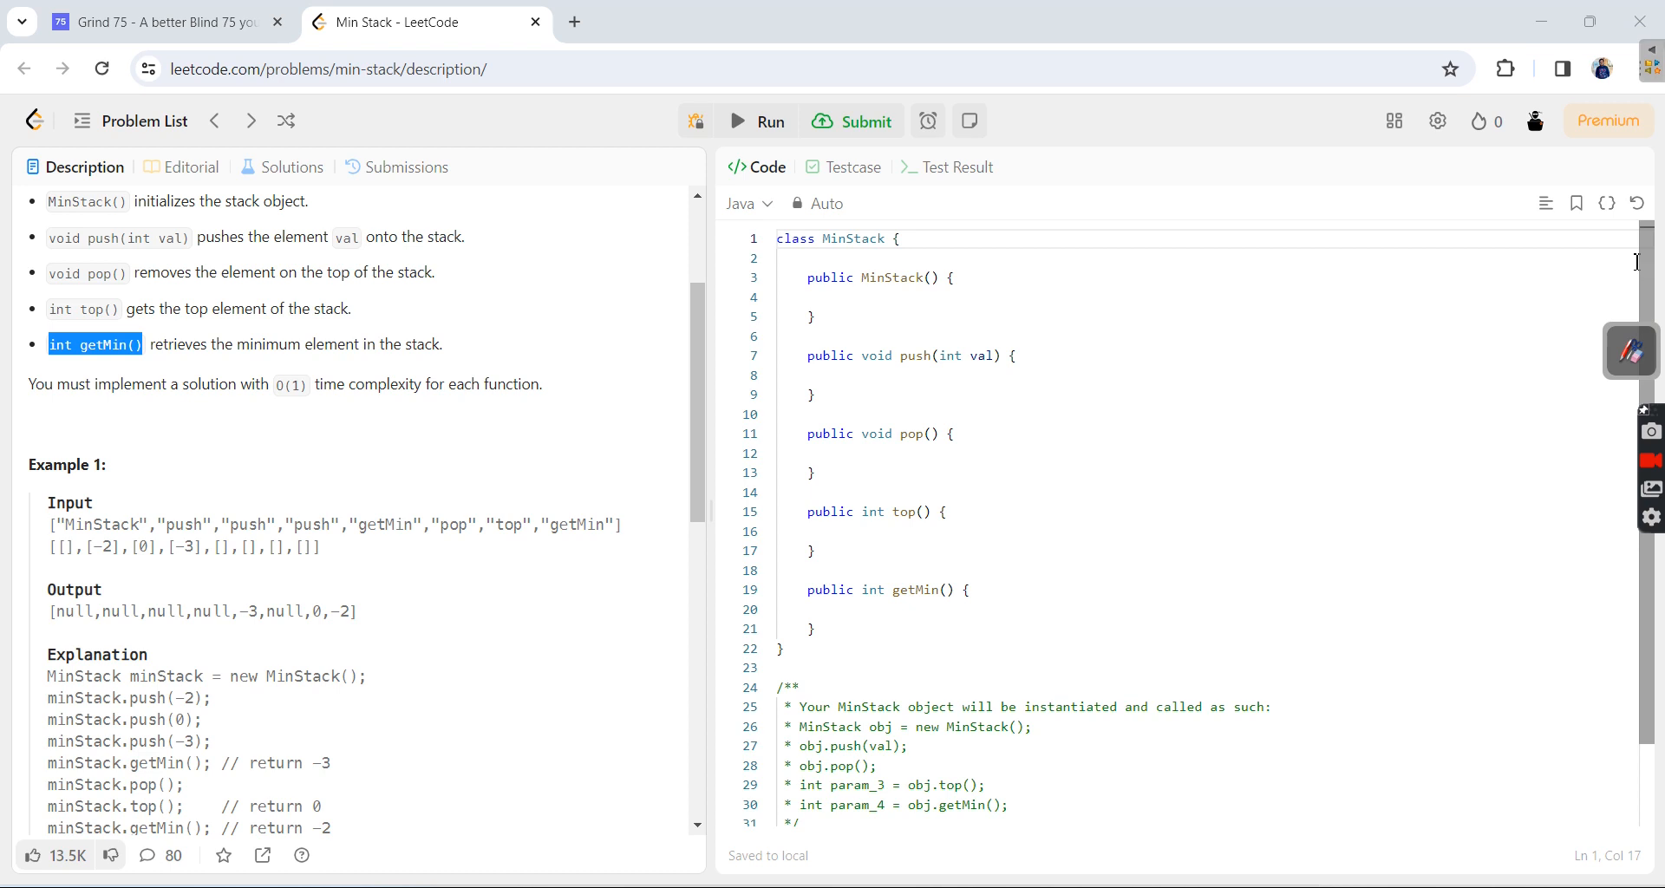
- Restore the last submitted Java MinStack solution and point out the two stack initialisations
click(1635, 203)
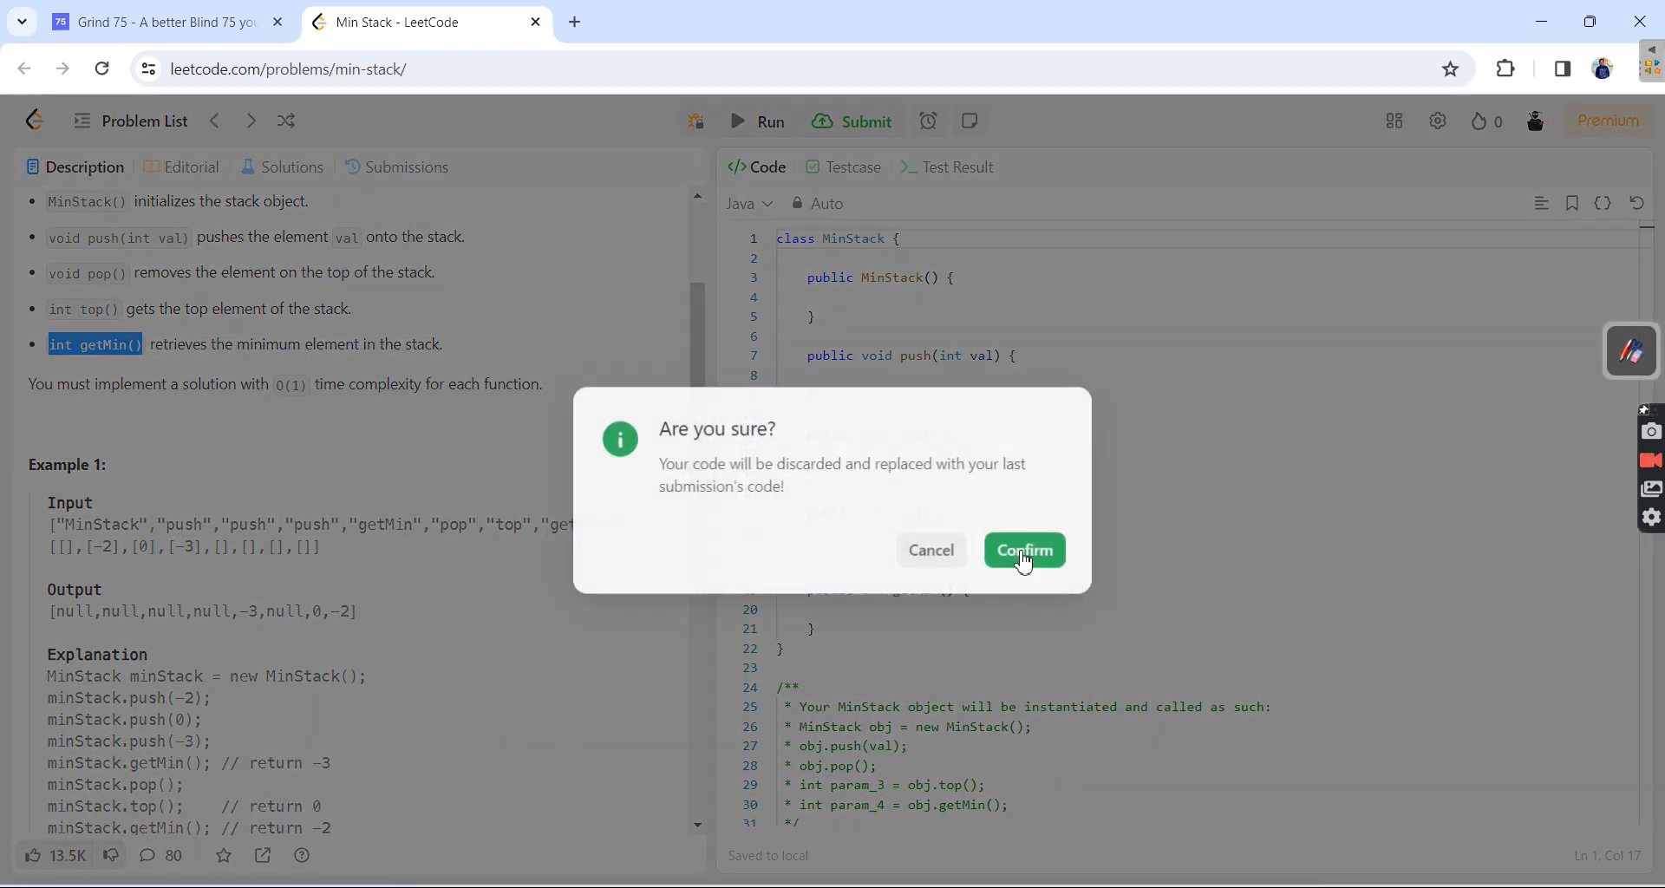
click(1023, 550)
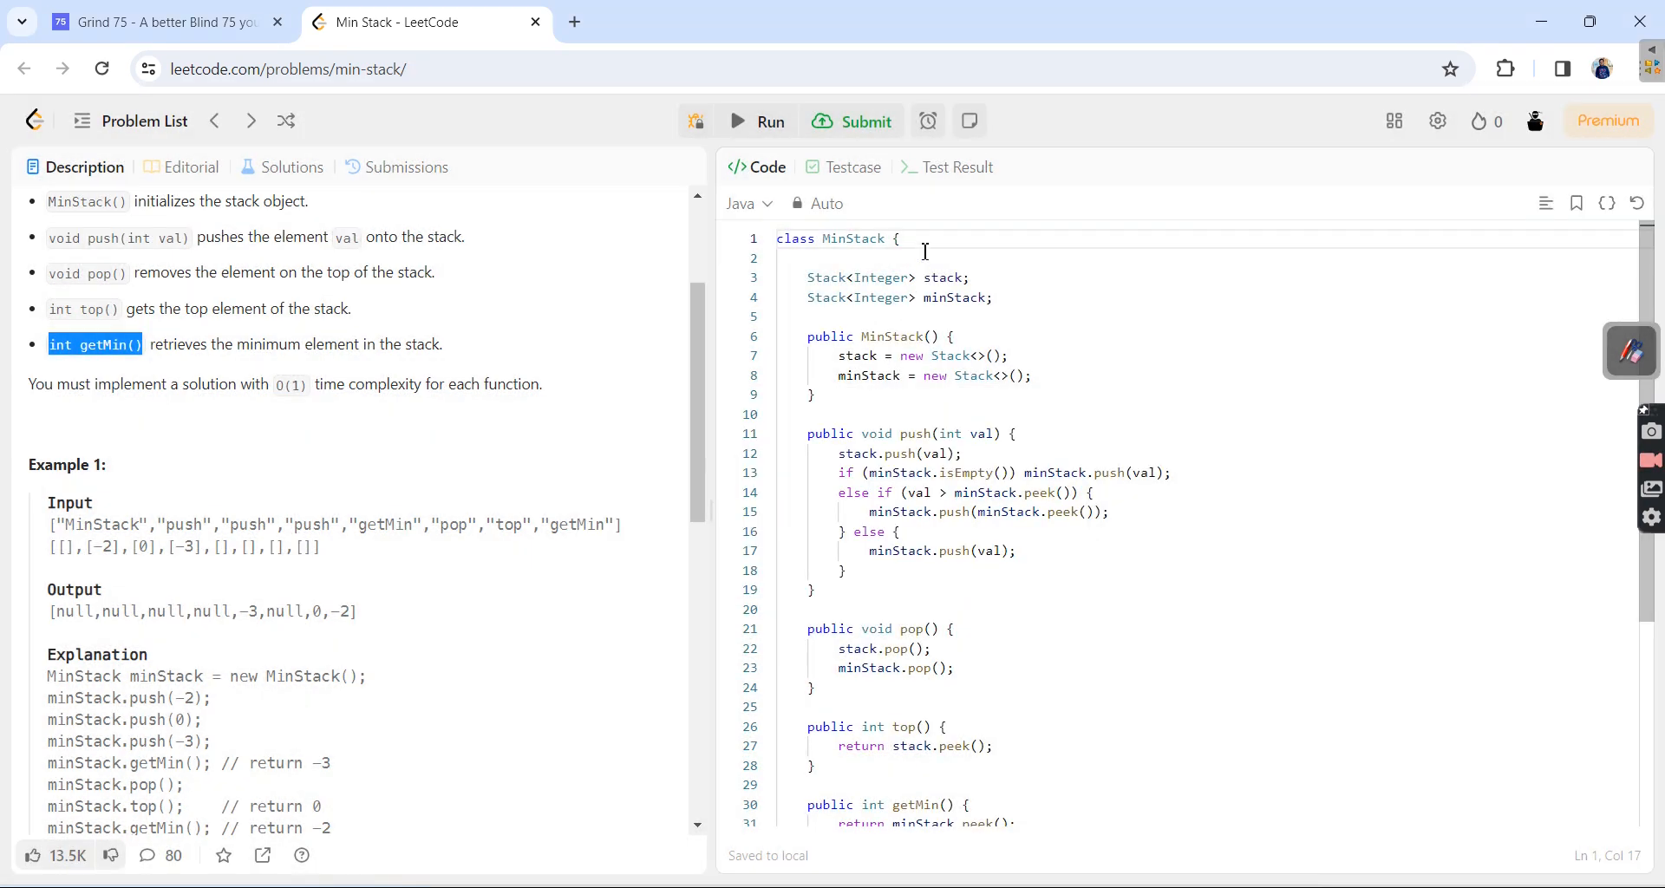
click(958, 296)
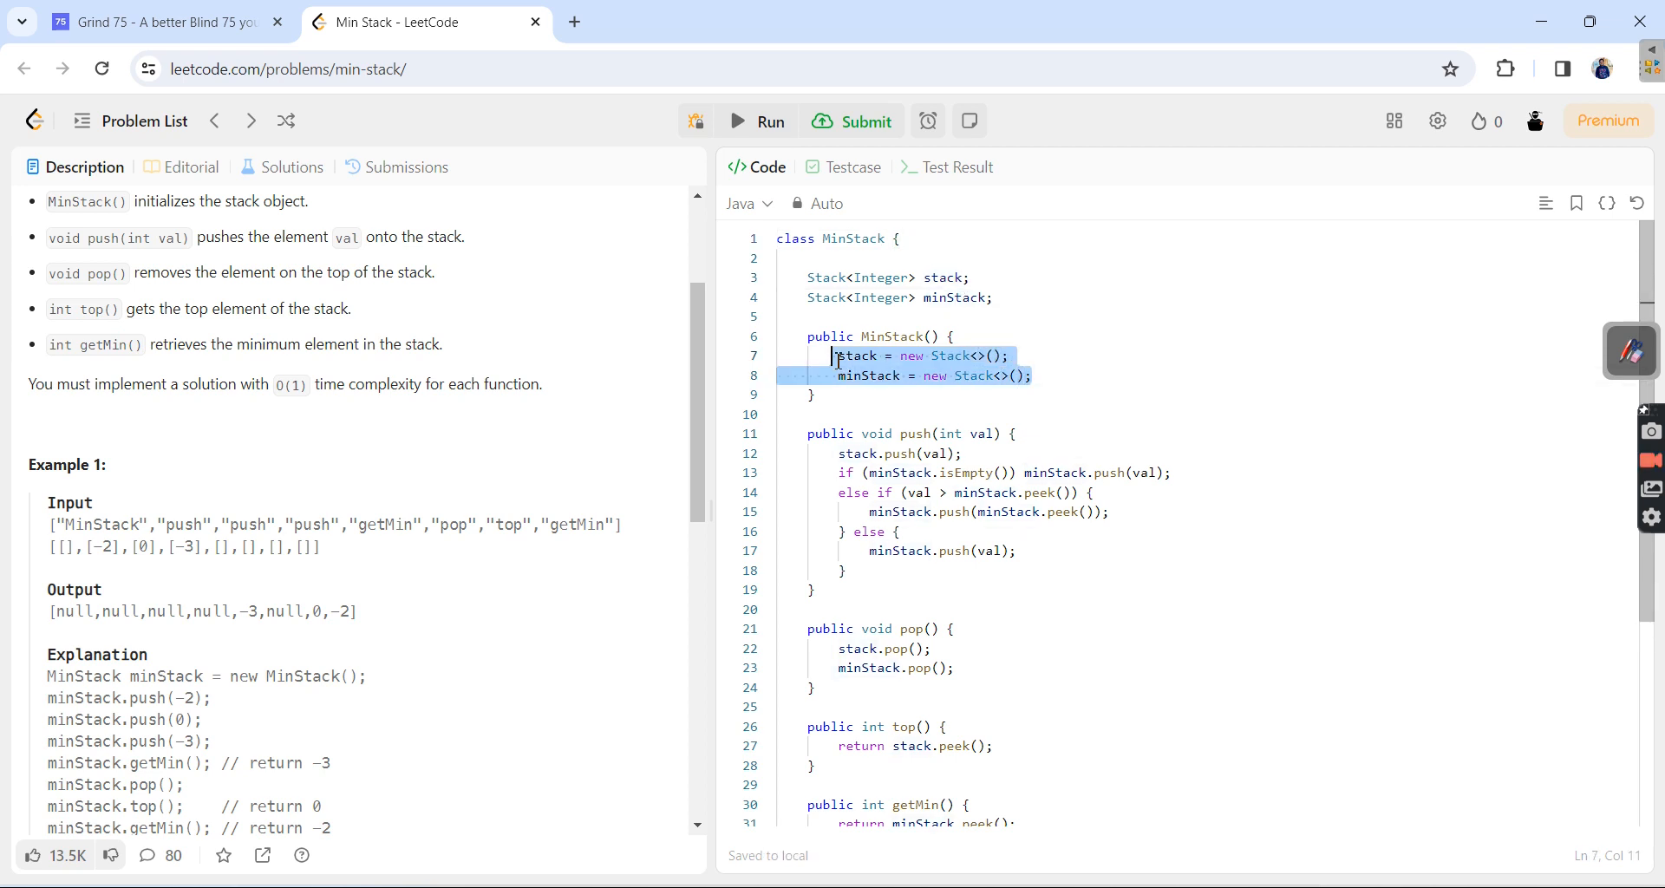
click(956, 337)
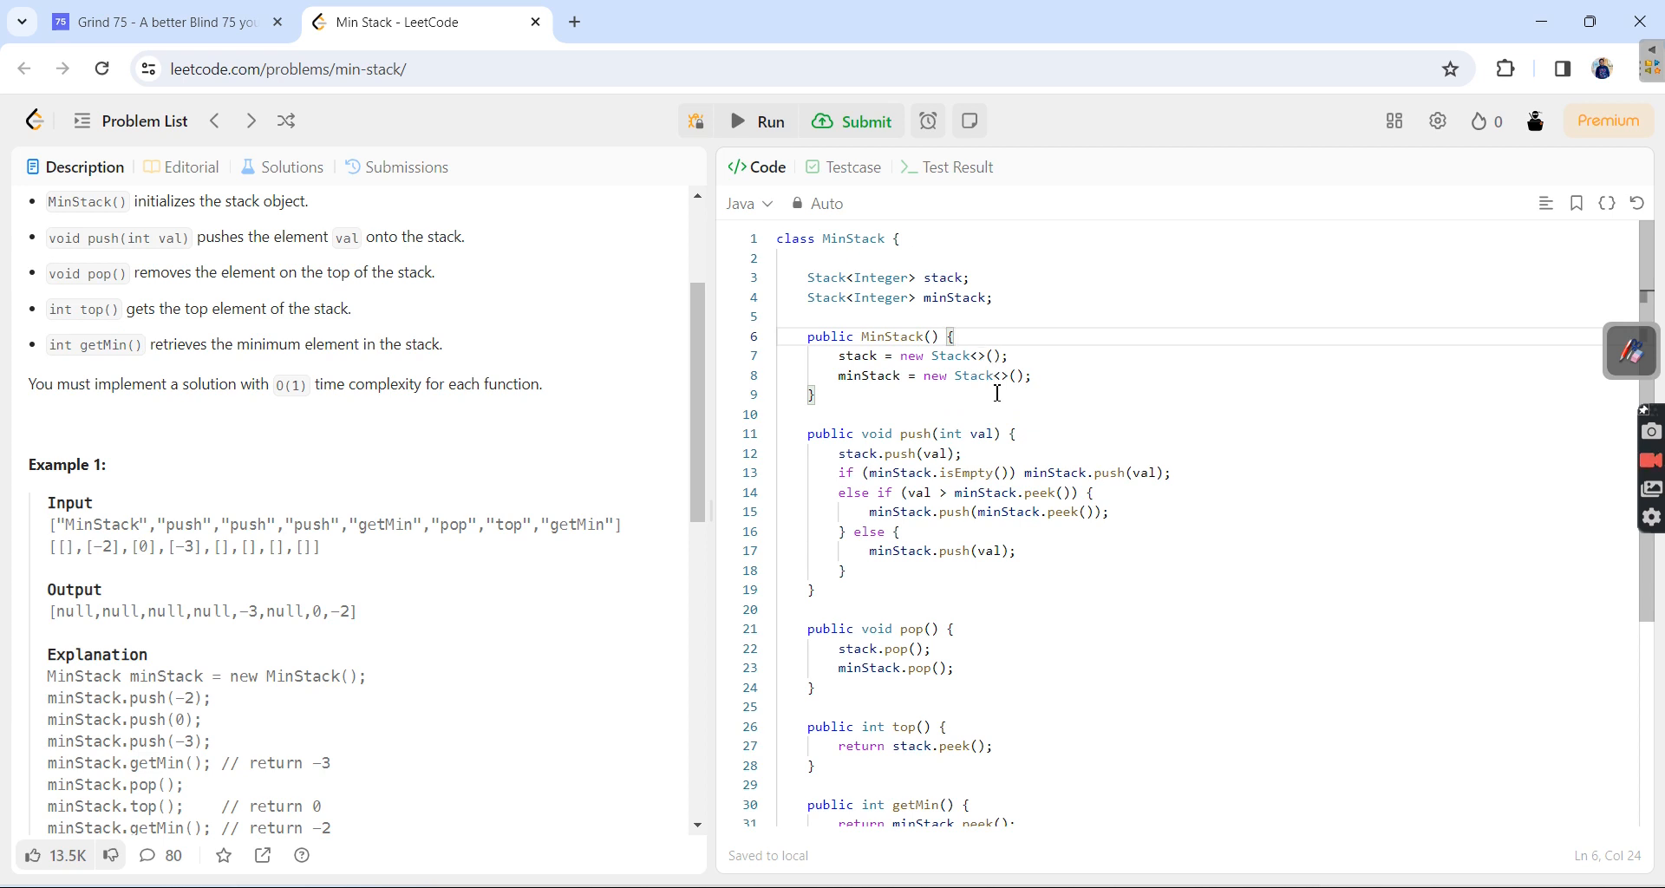
scroll(down, 3)
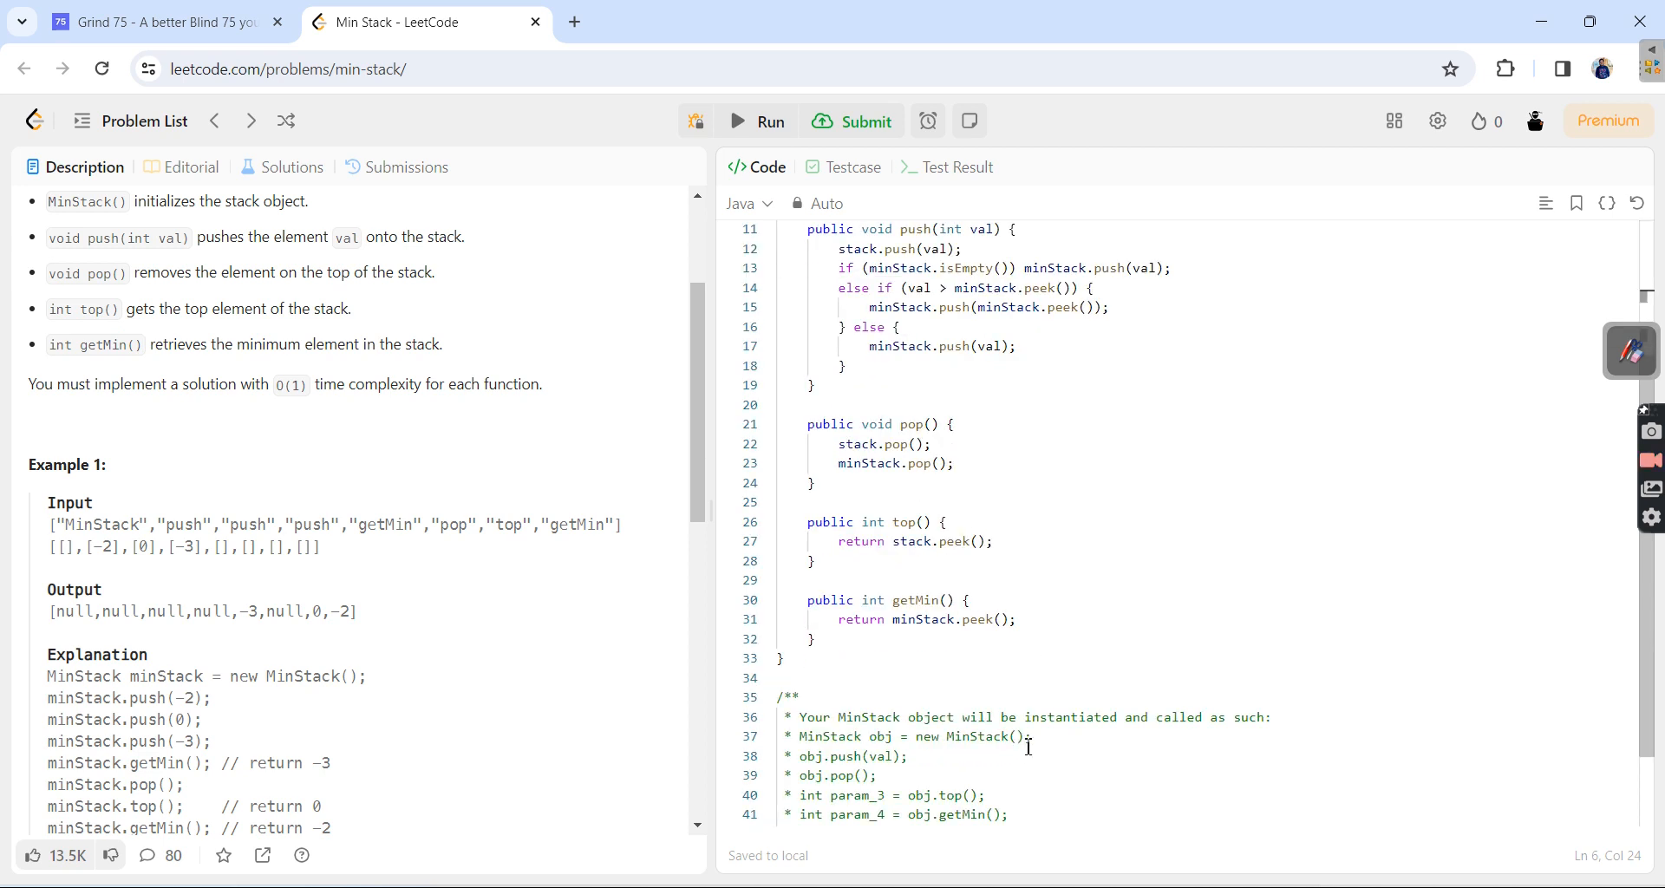
- Walk through the push logic: empty minStack push, current minimum push, and val in the else branch
triple_click(908, 736)
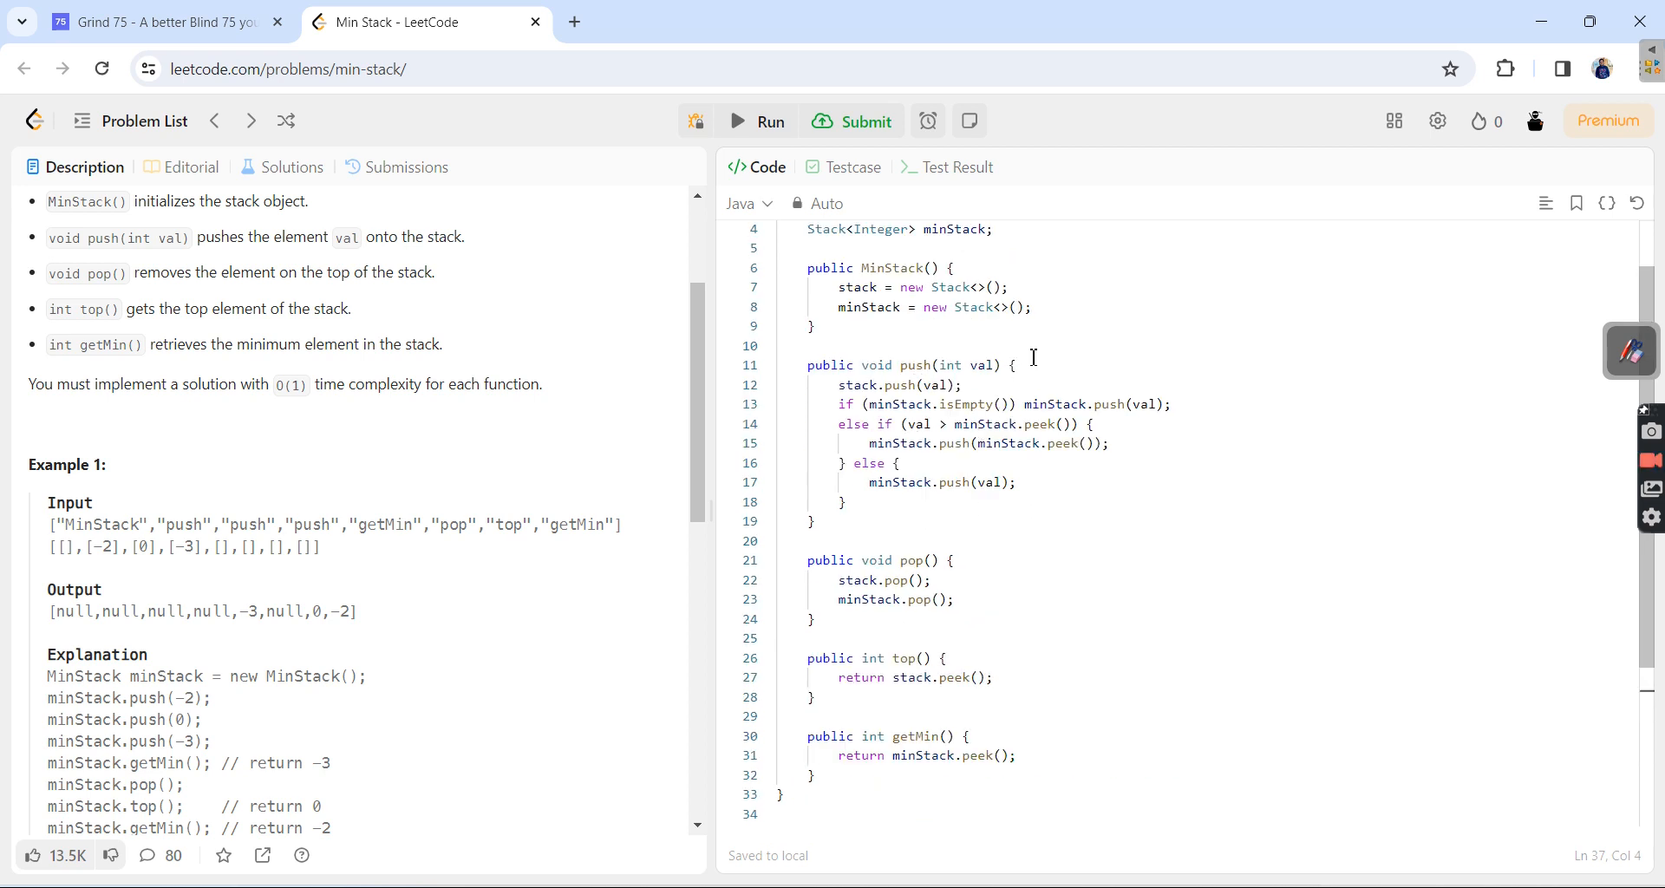
double_click(942, 385)
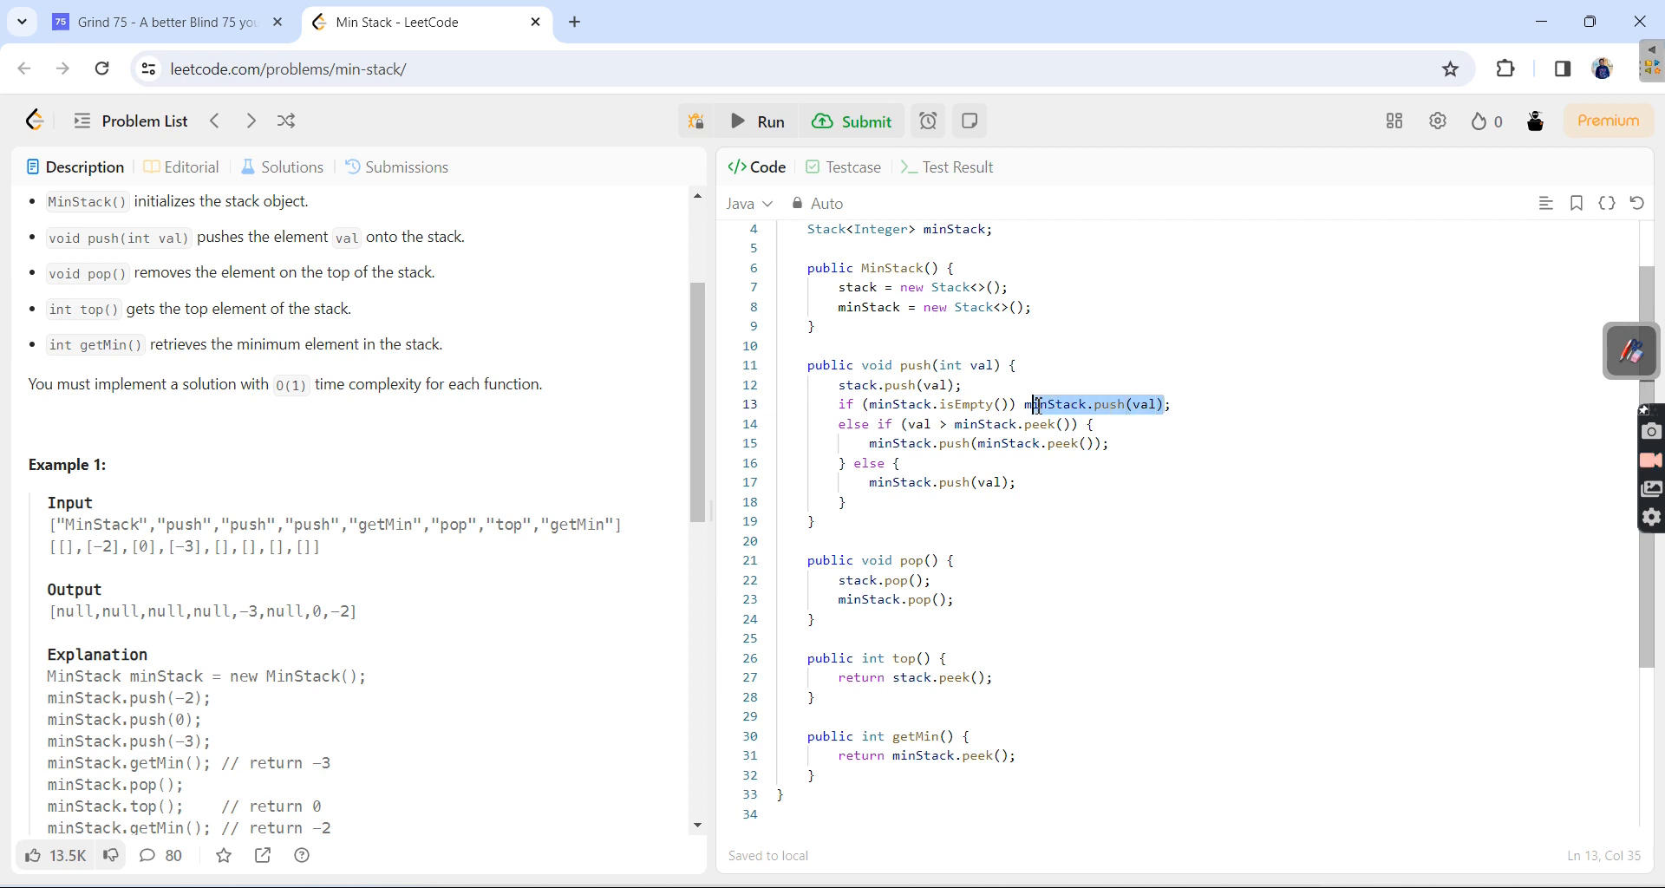
click(926, 423)
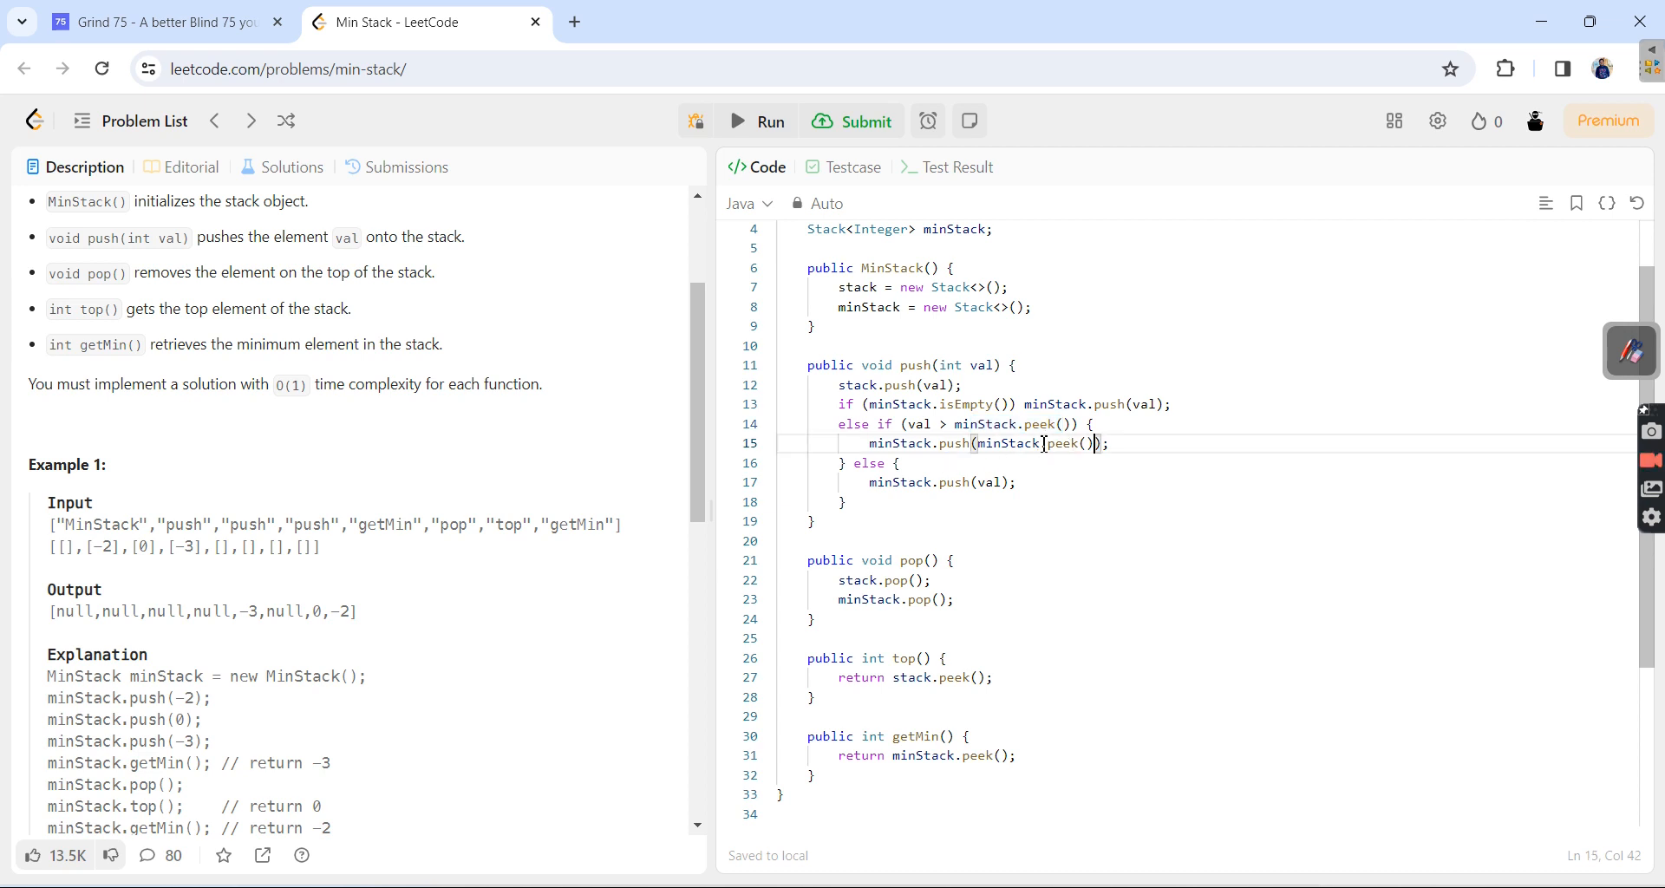
double_click(953, 442)
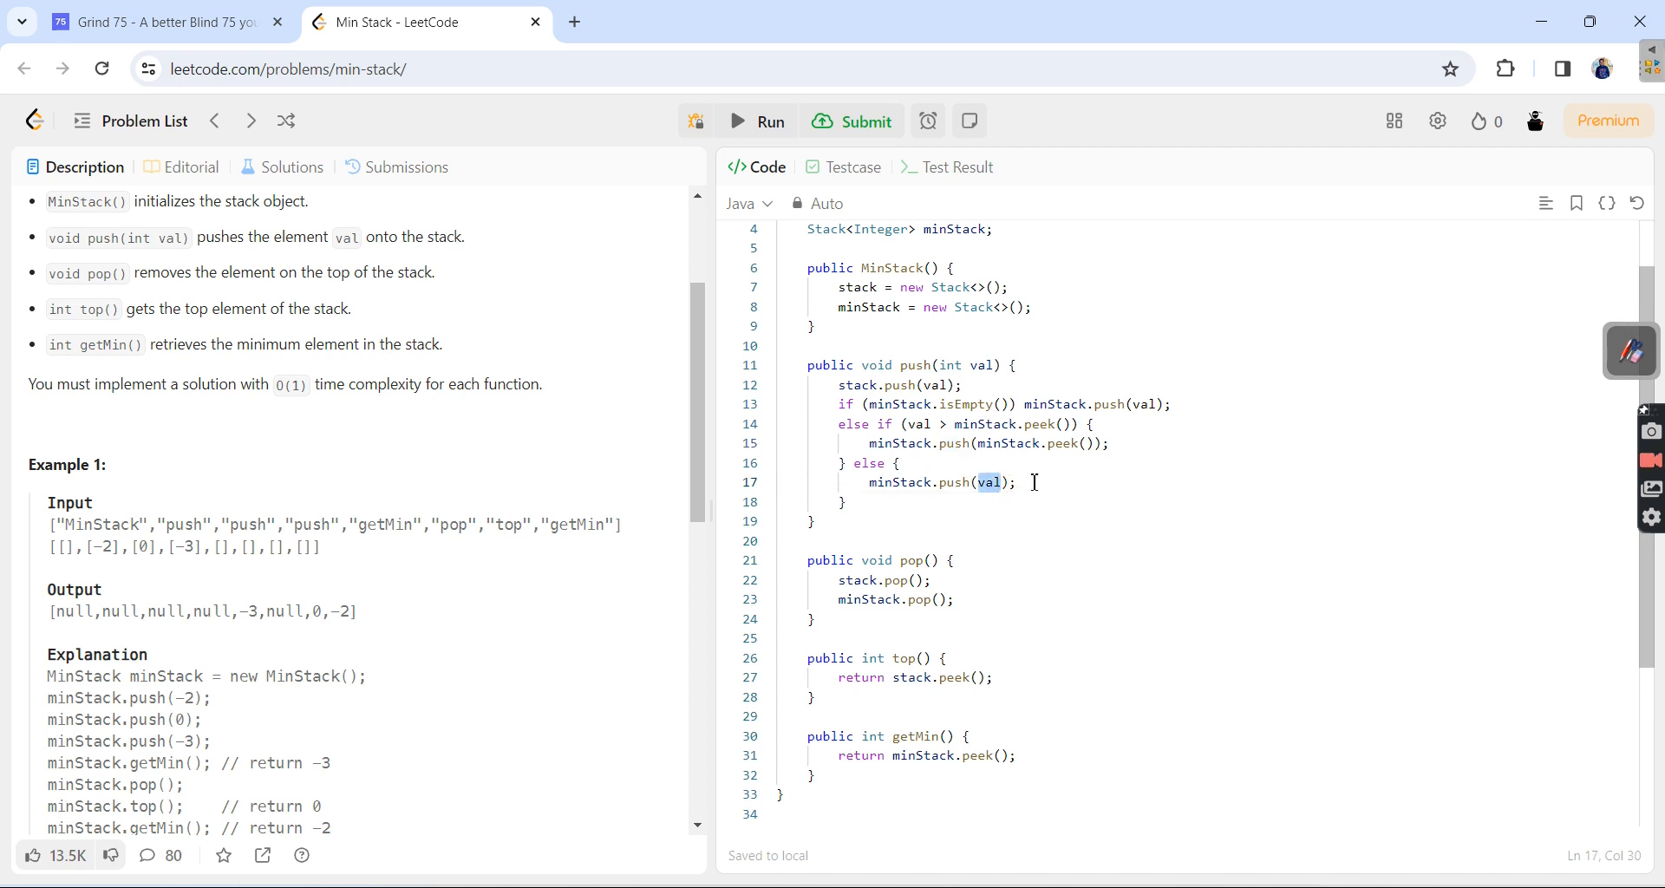
click(1061, 423)
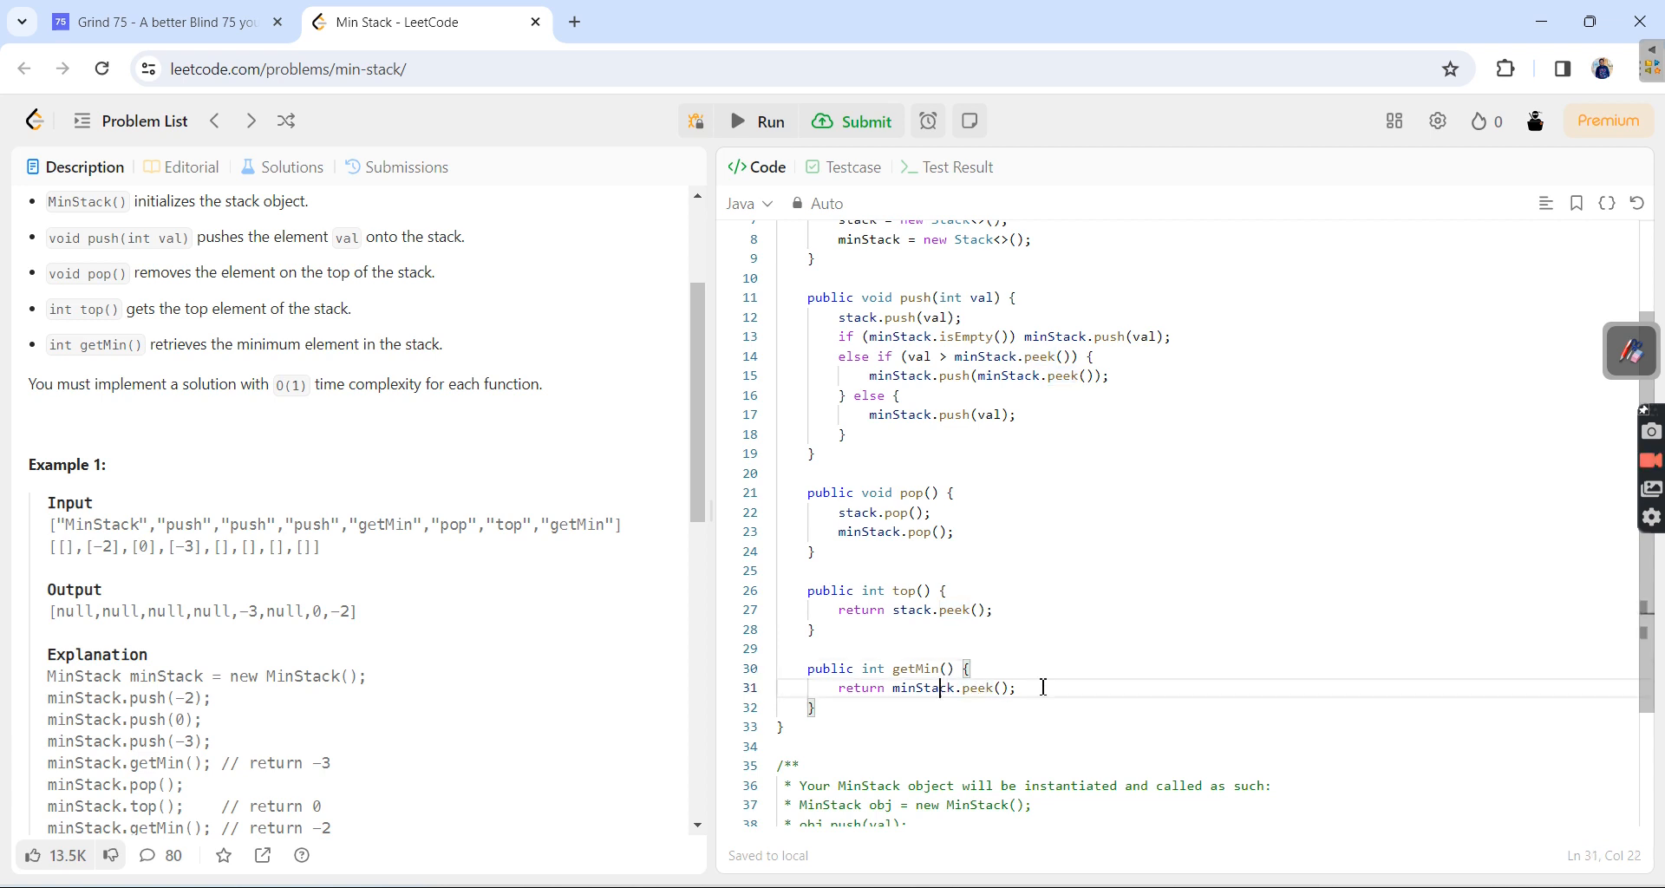
mouse_move(850, 121)
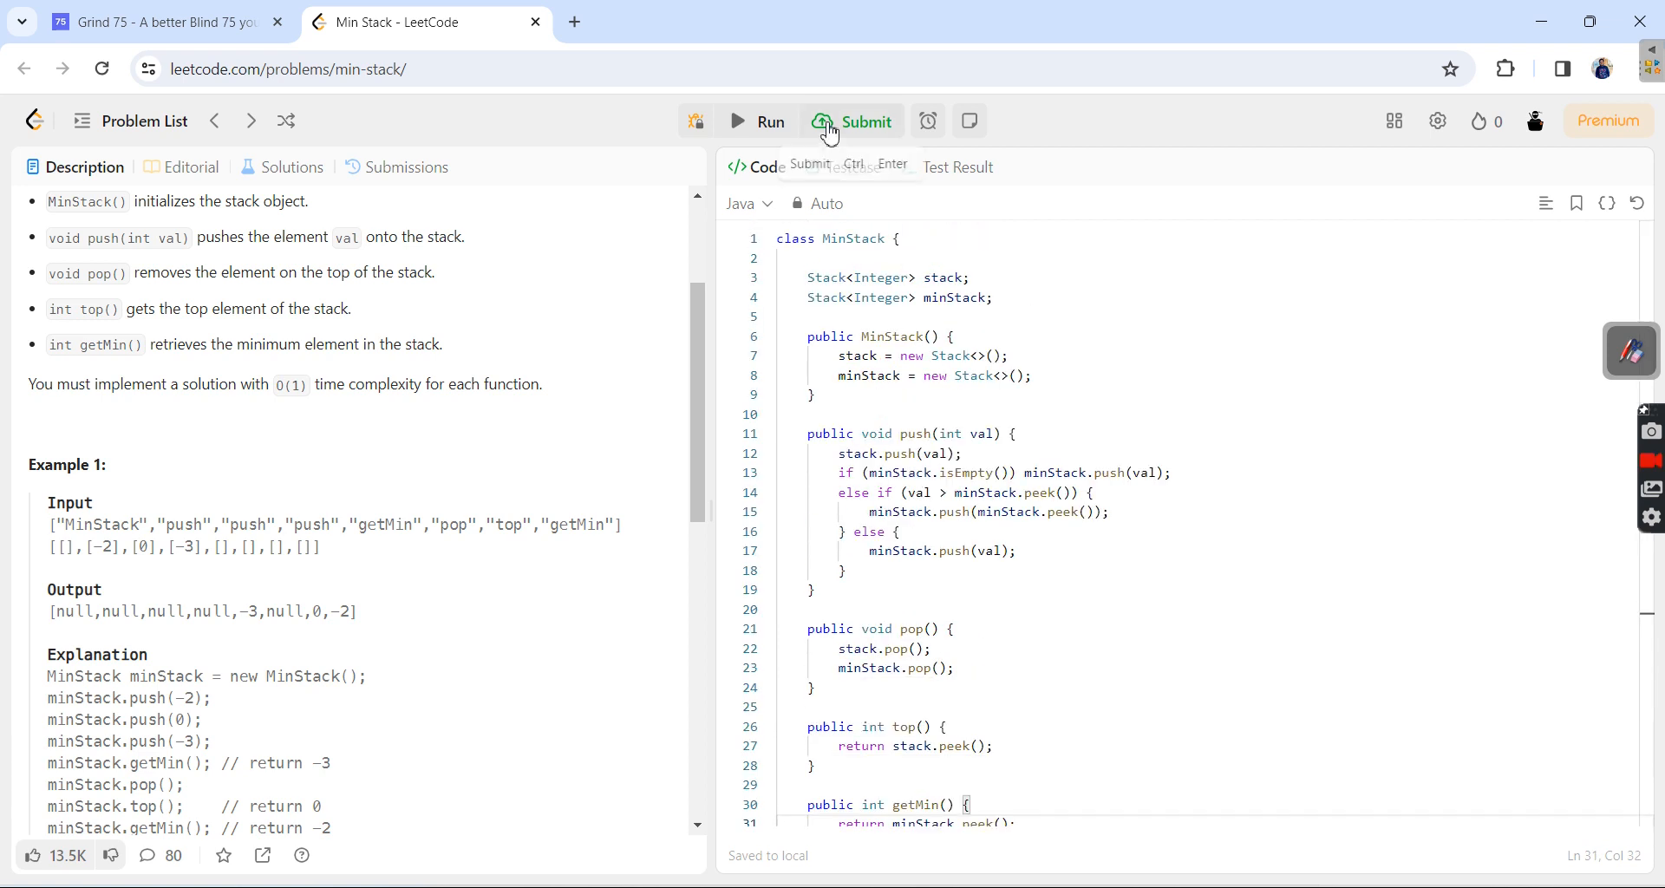
- Submit the Java MinStack solution, confirm it is Accepted, and return to the problem description
click(854, 121)
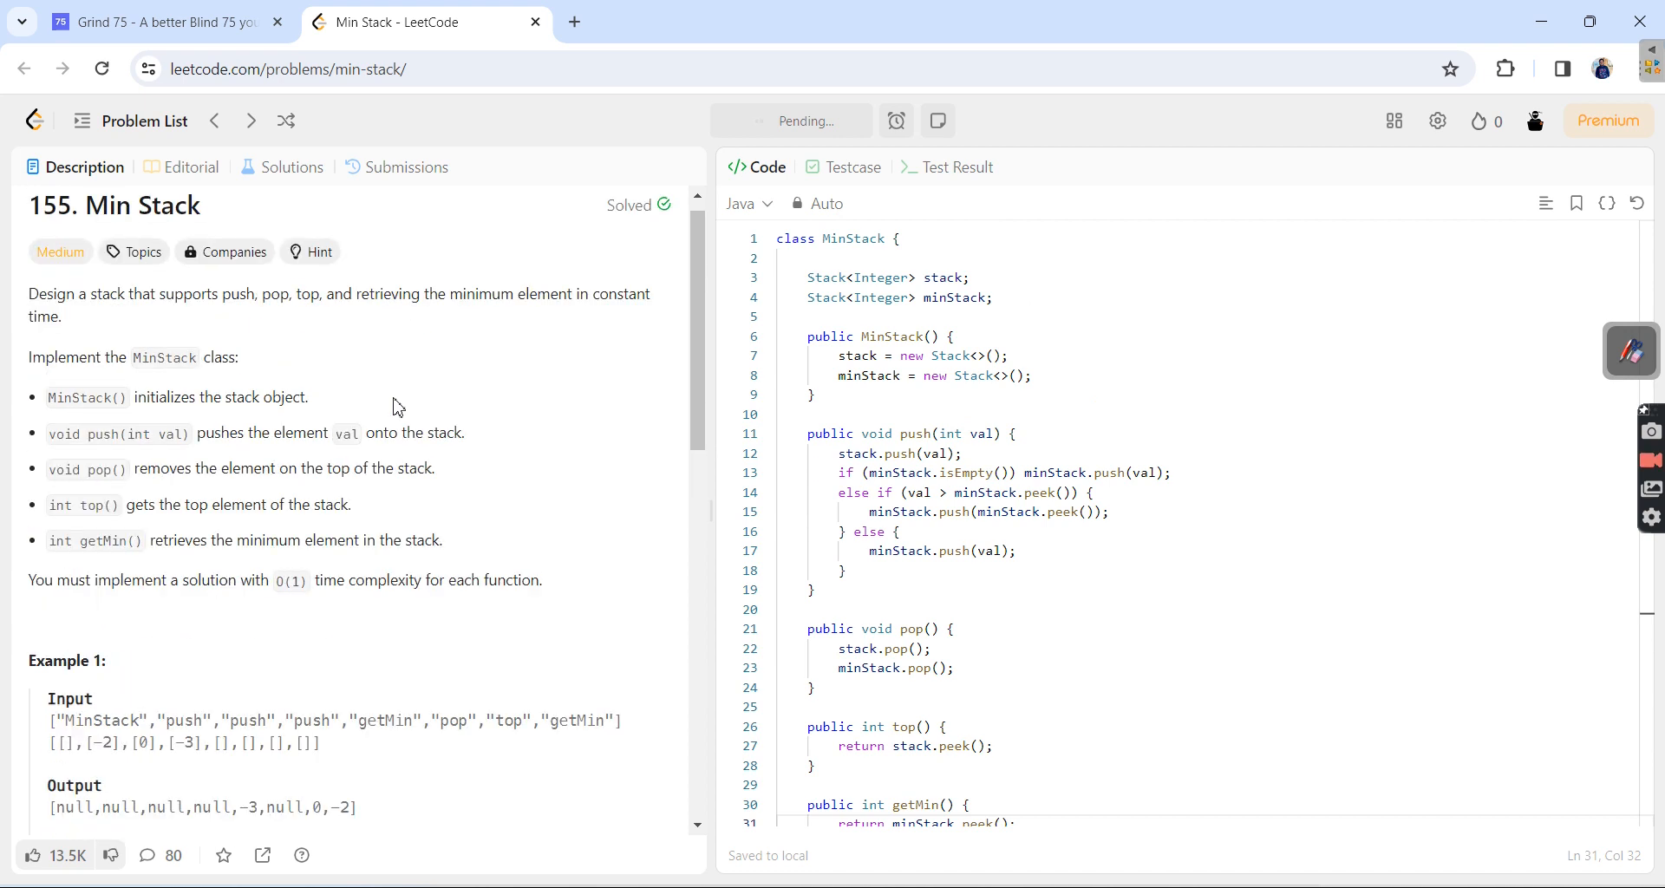
click(408, 166)
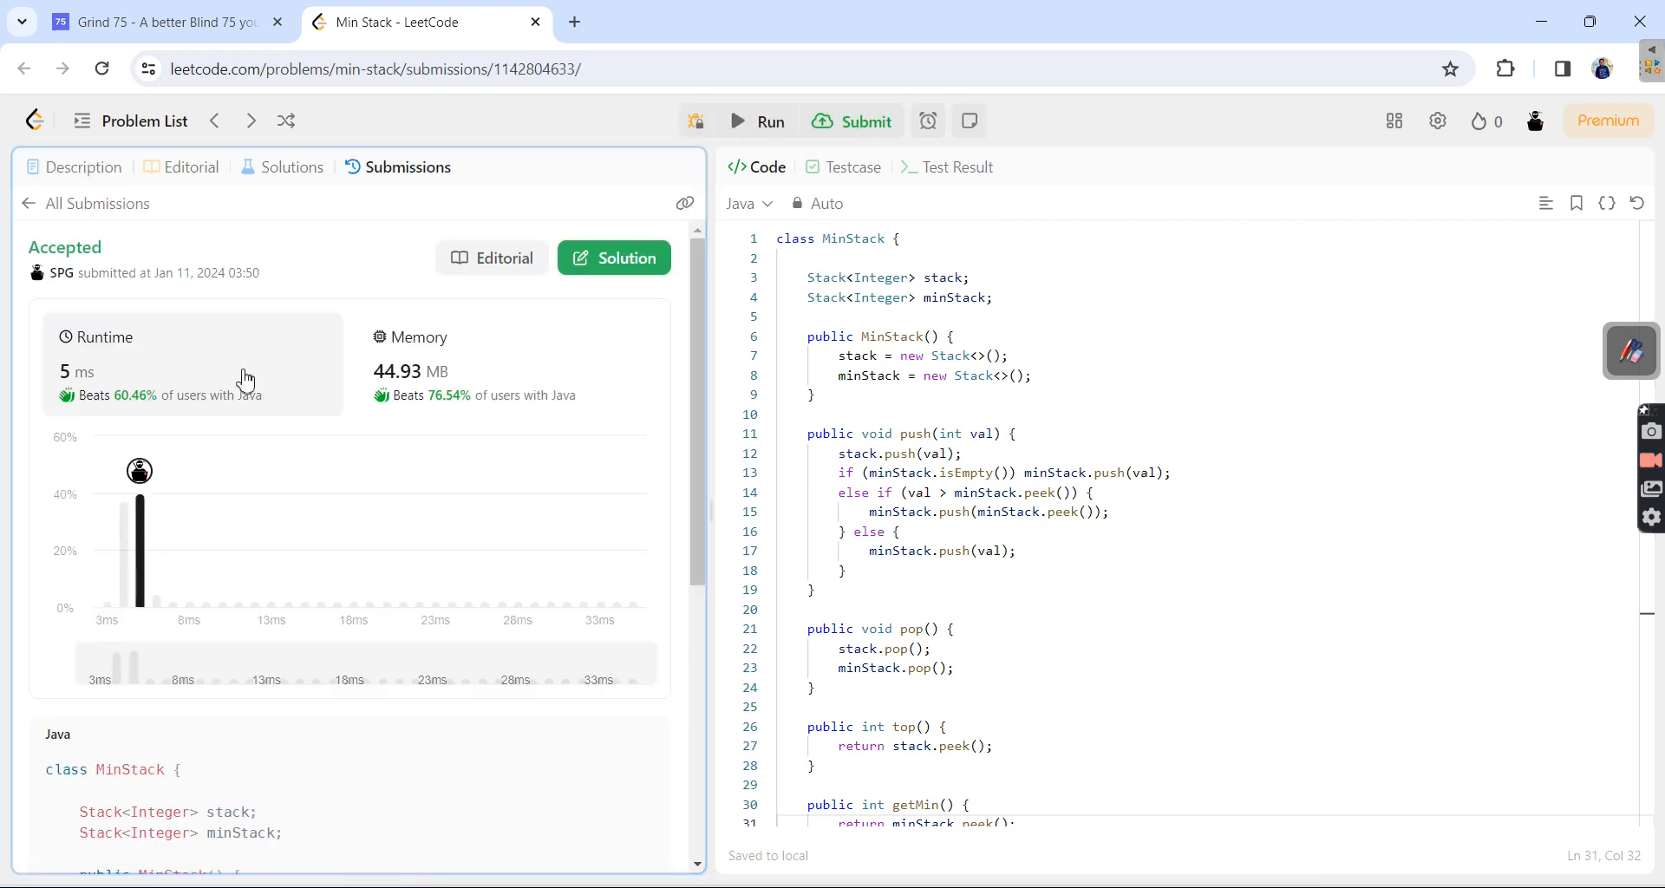
click(83, 166)
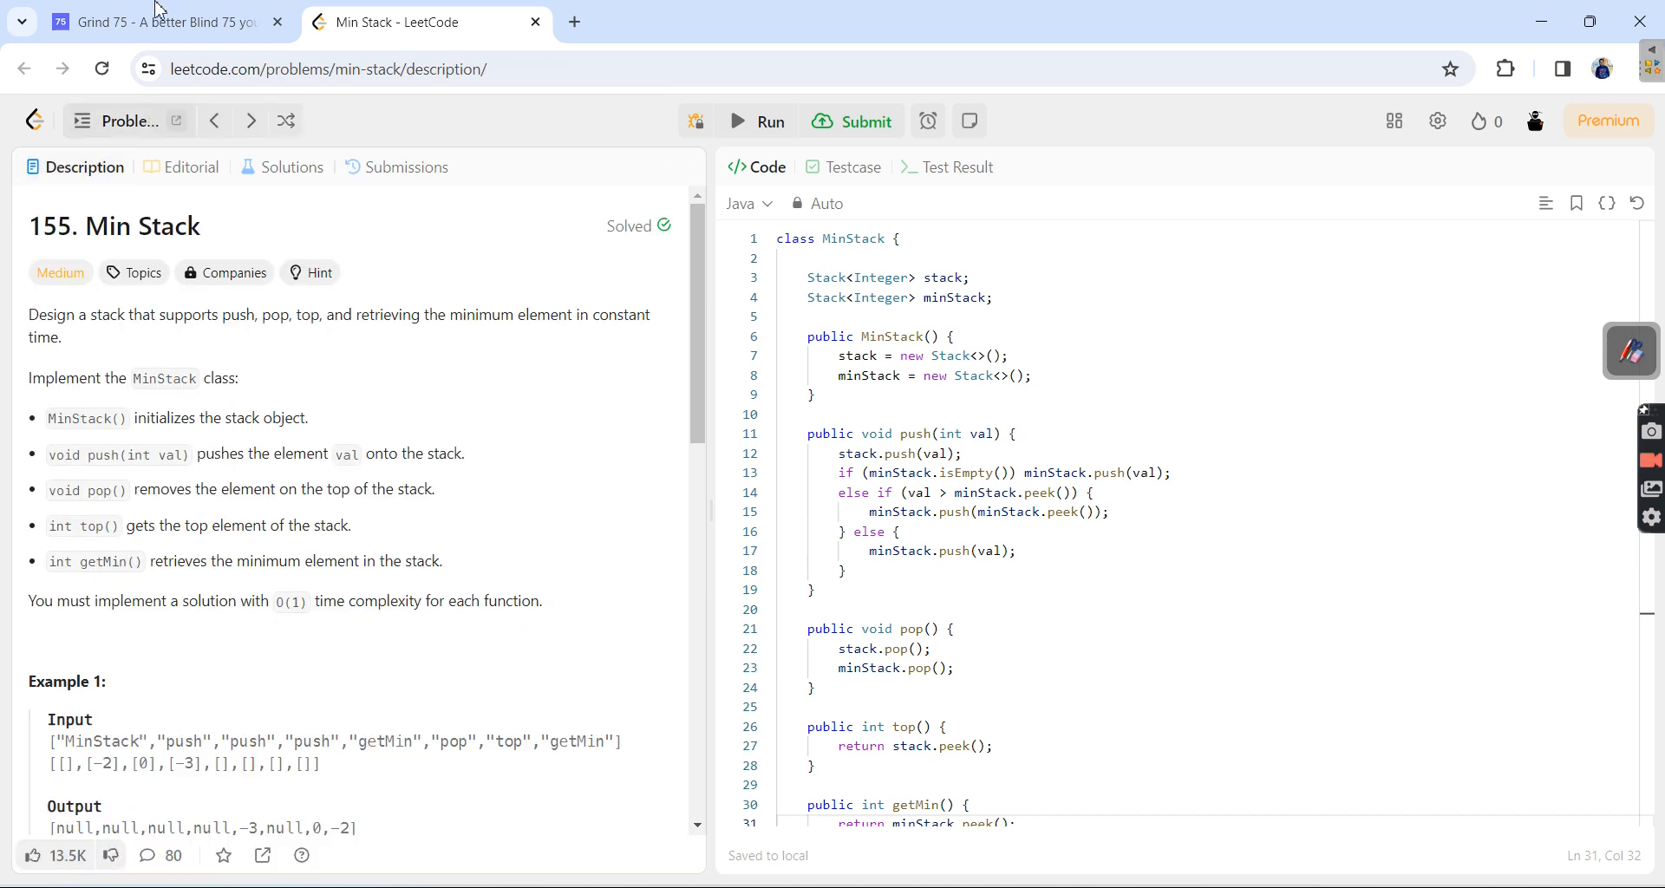
click(160, 21)
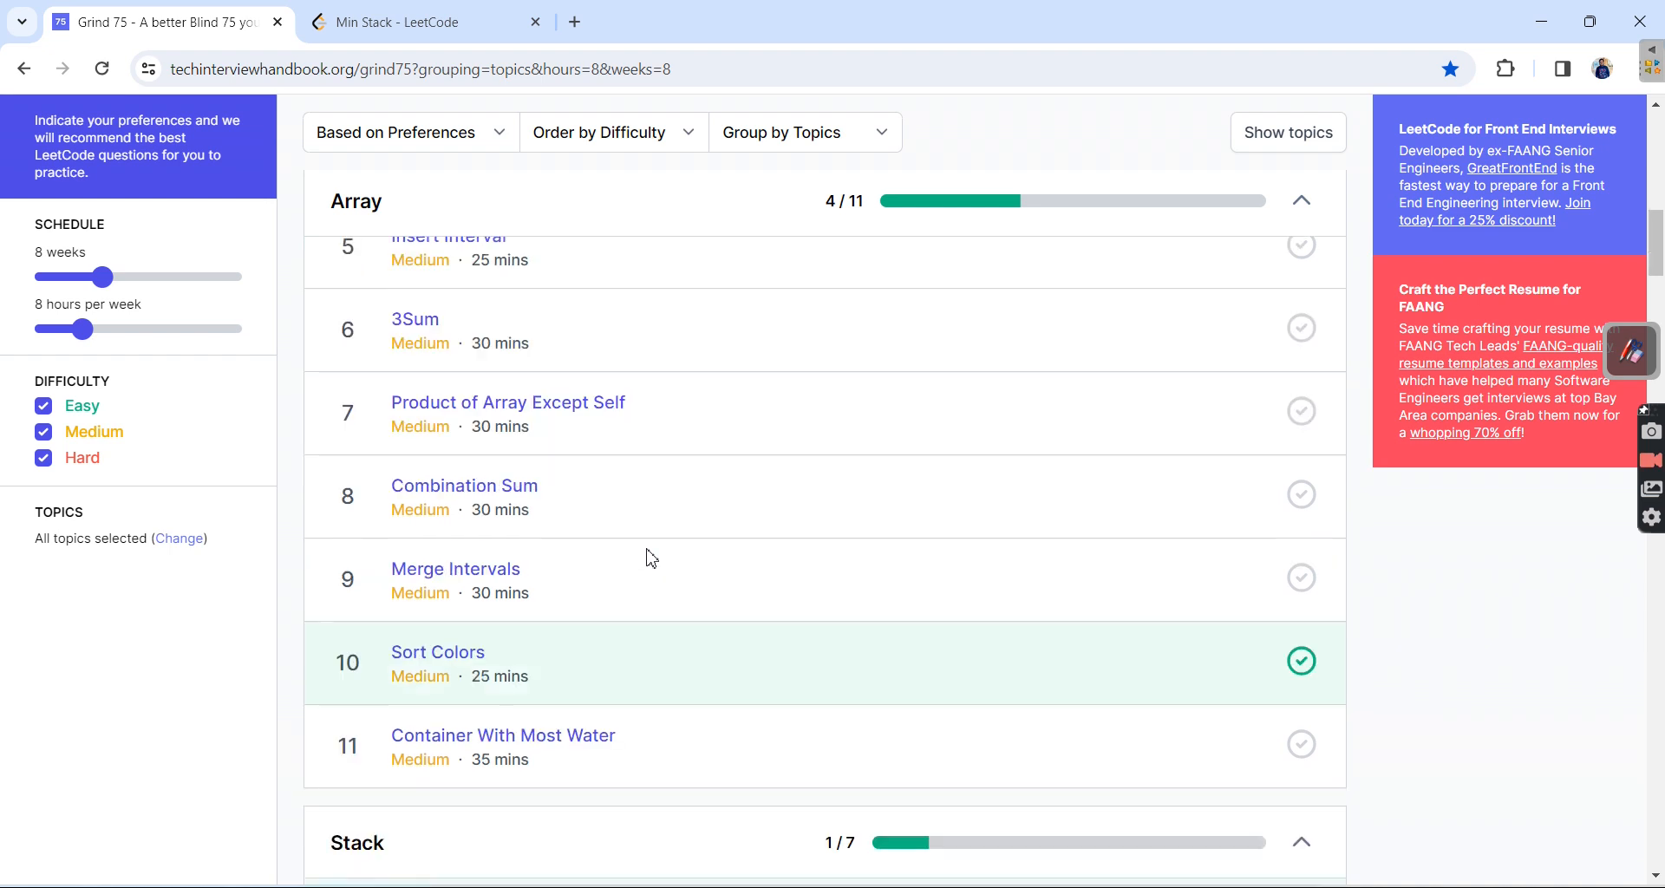
scroll(down, 3)
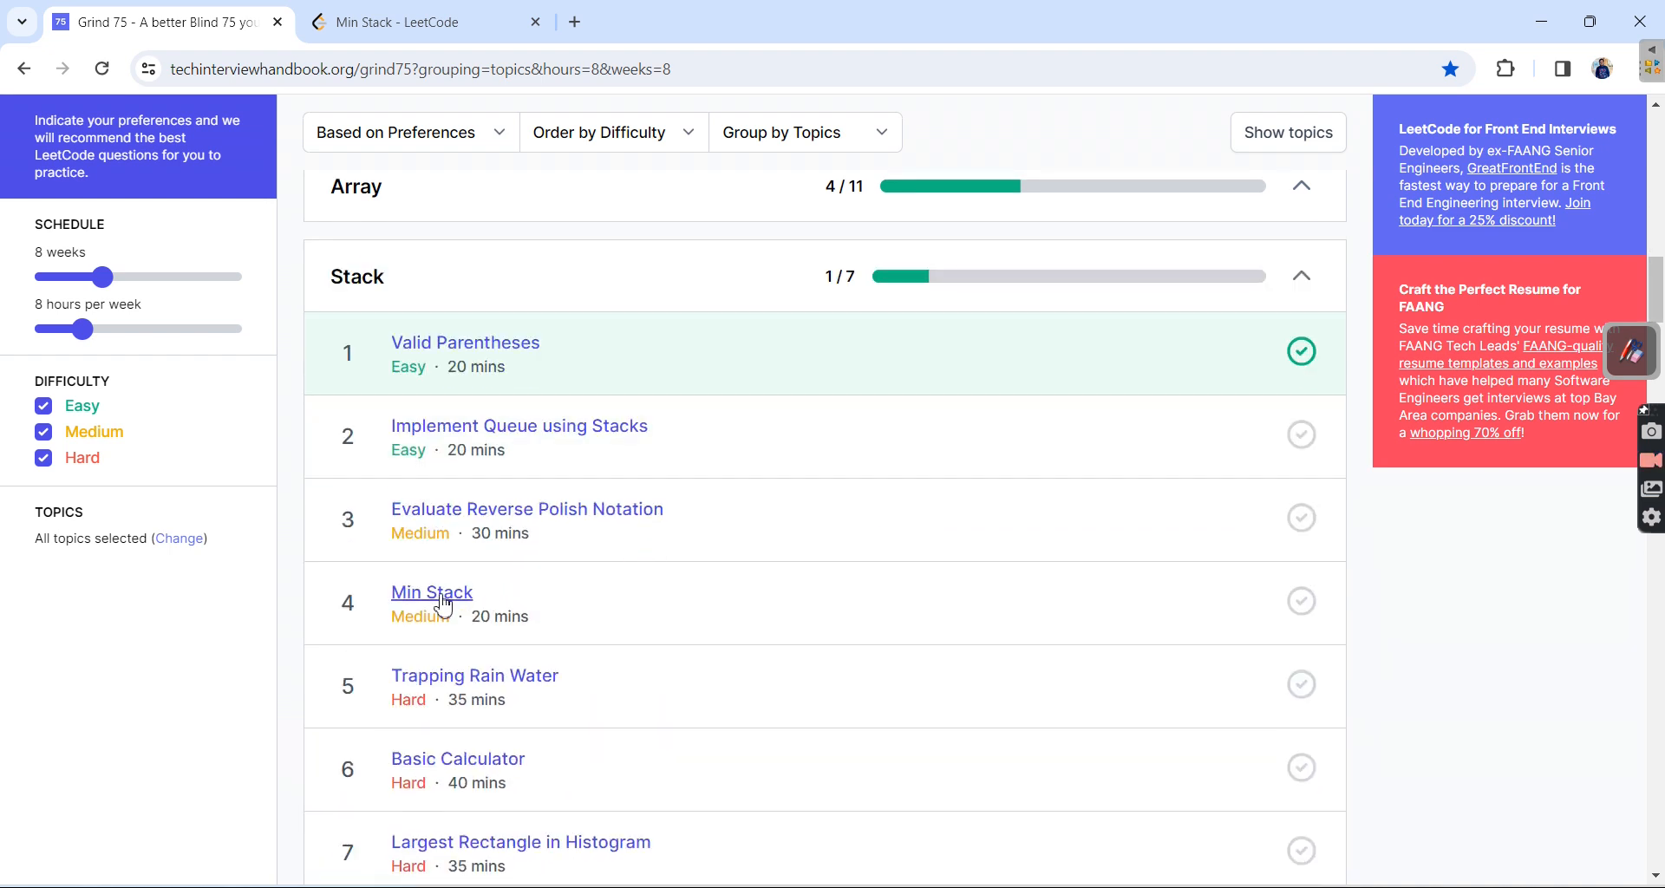
click(1299, 602)
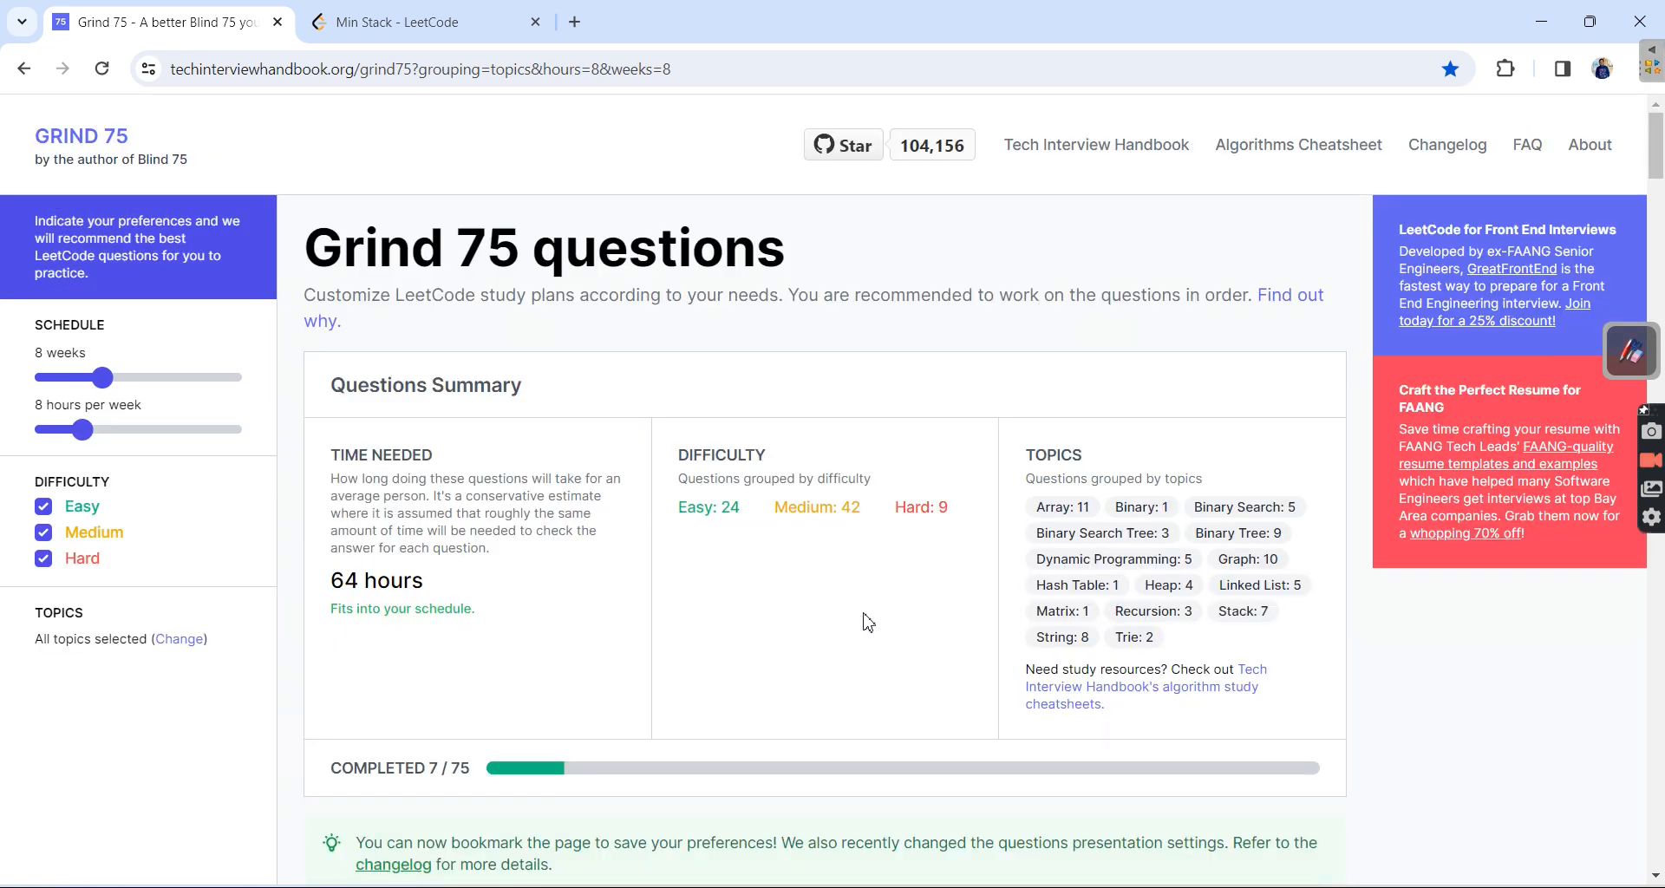
double_click(448, 767)
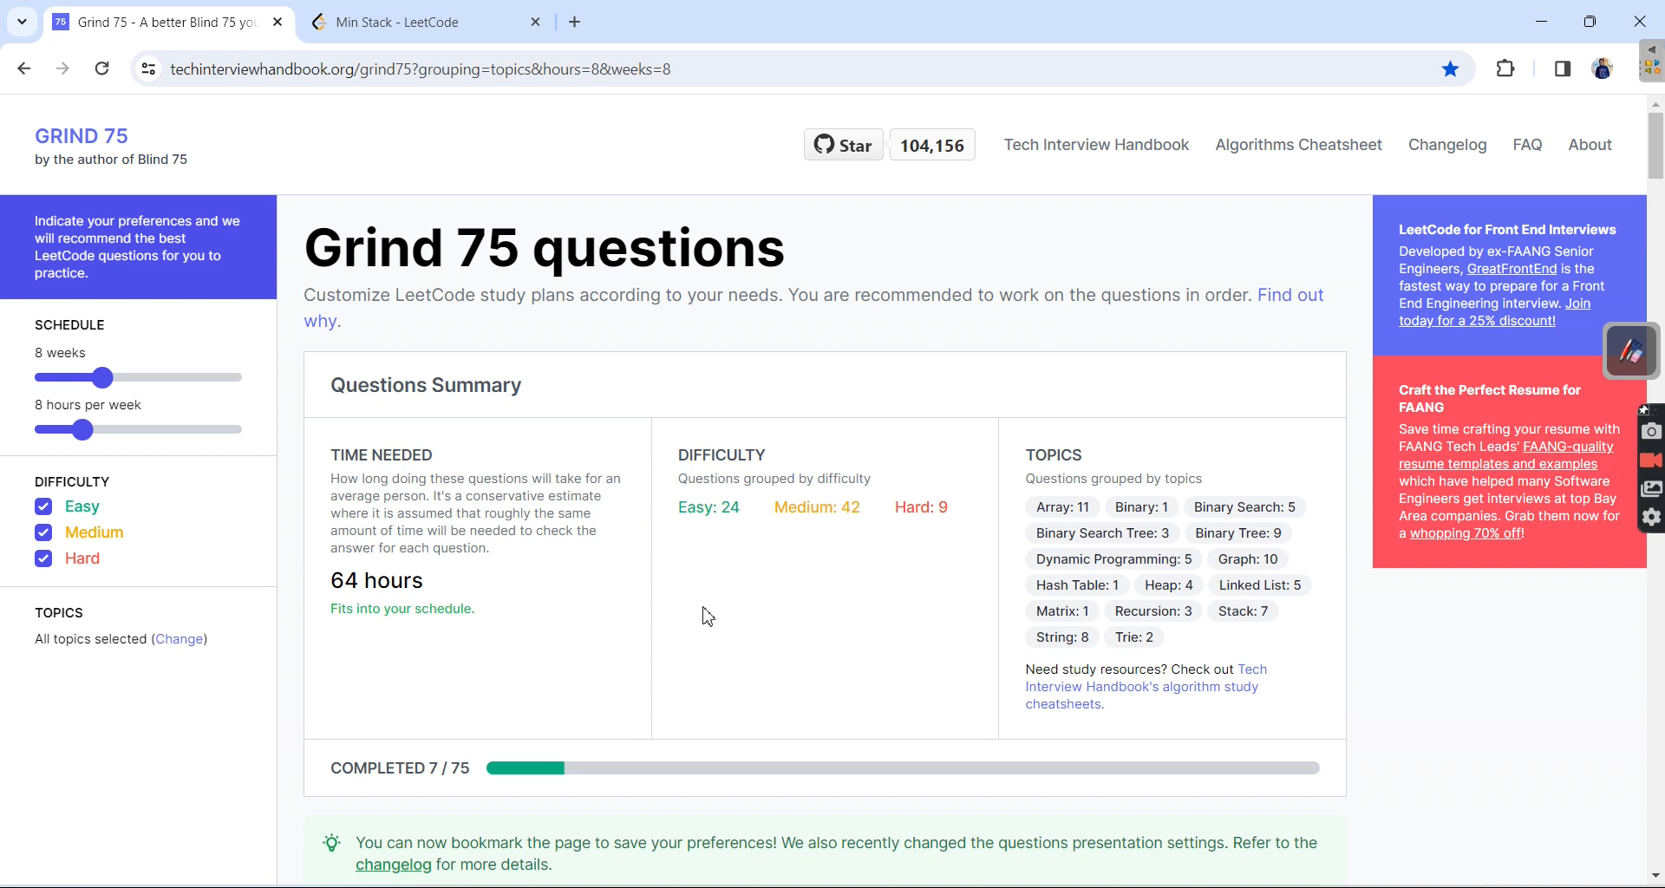
mouse_move(423, 21)
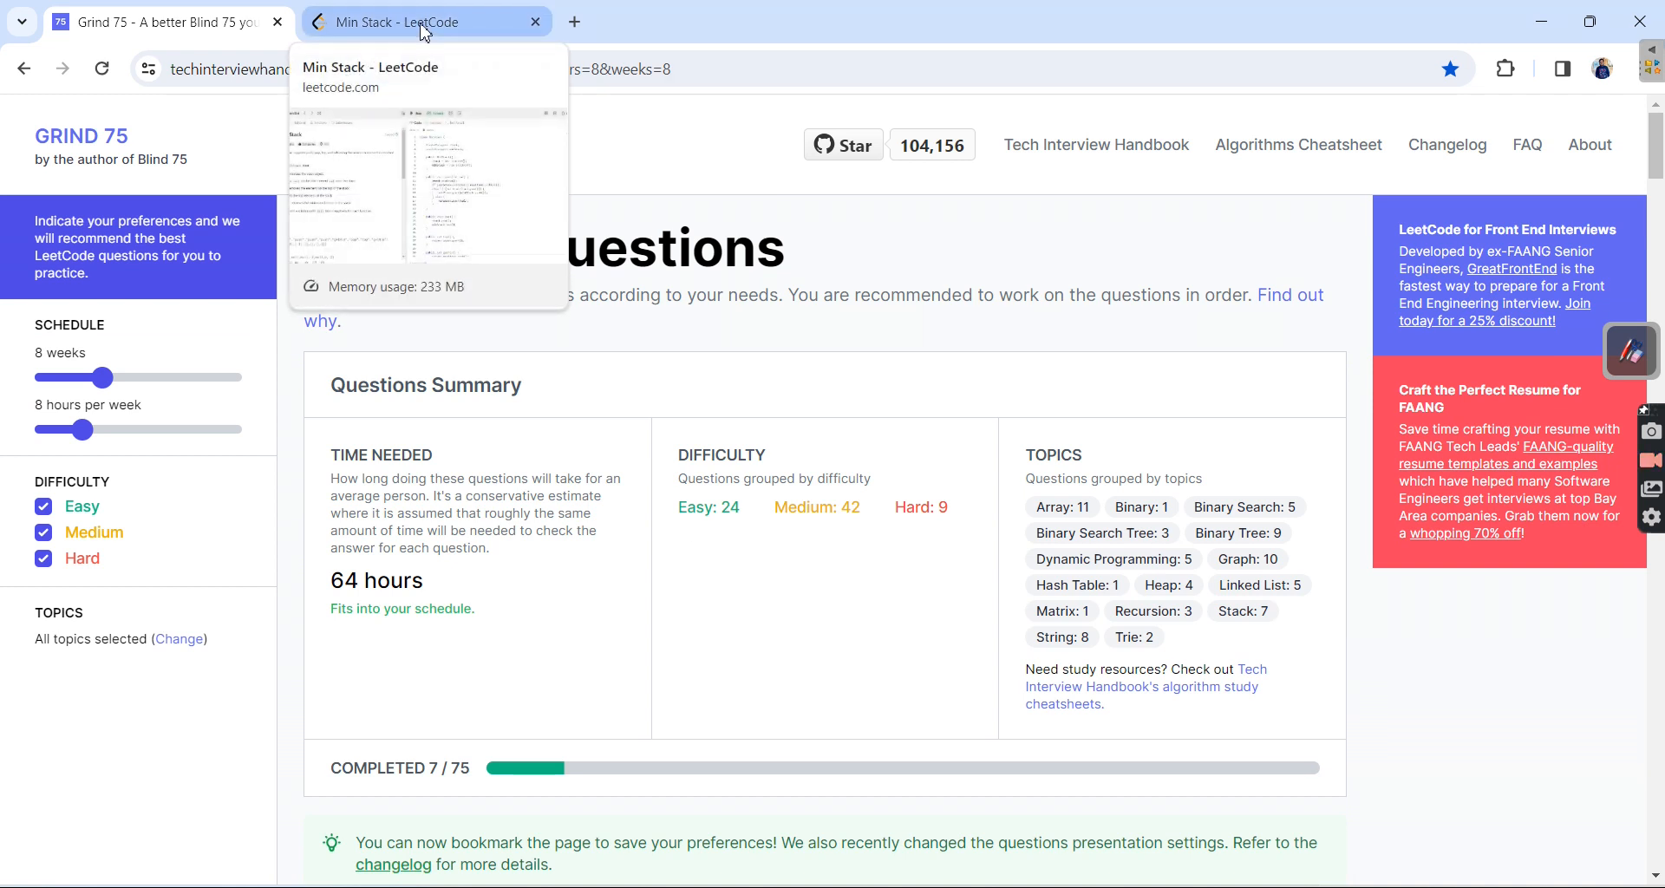
click(425, 21)
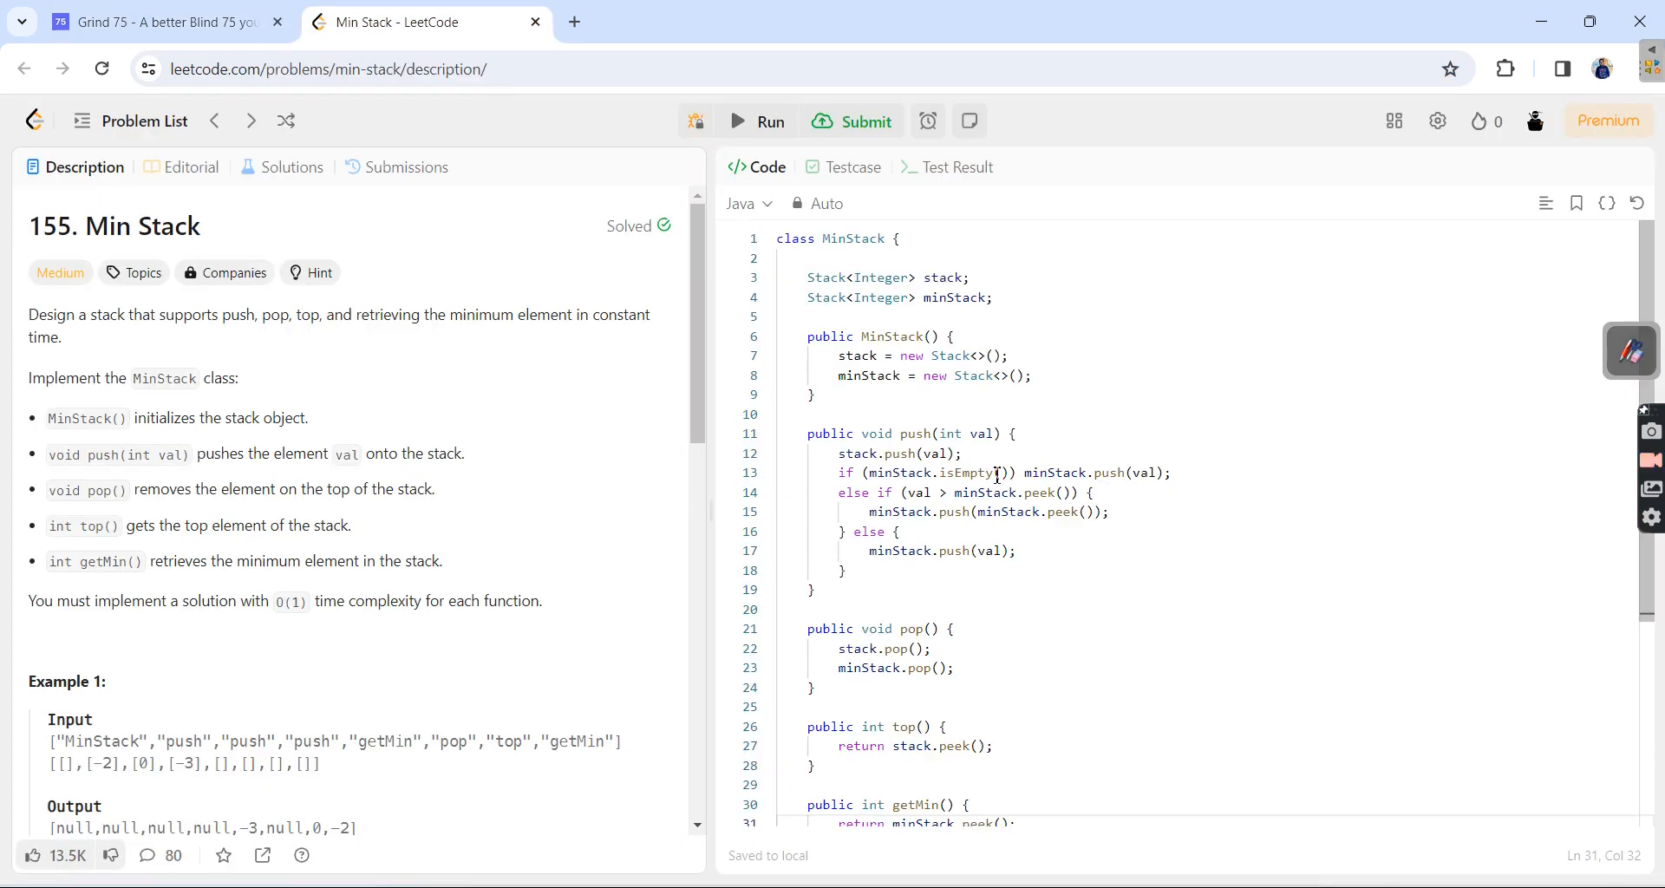